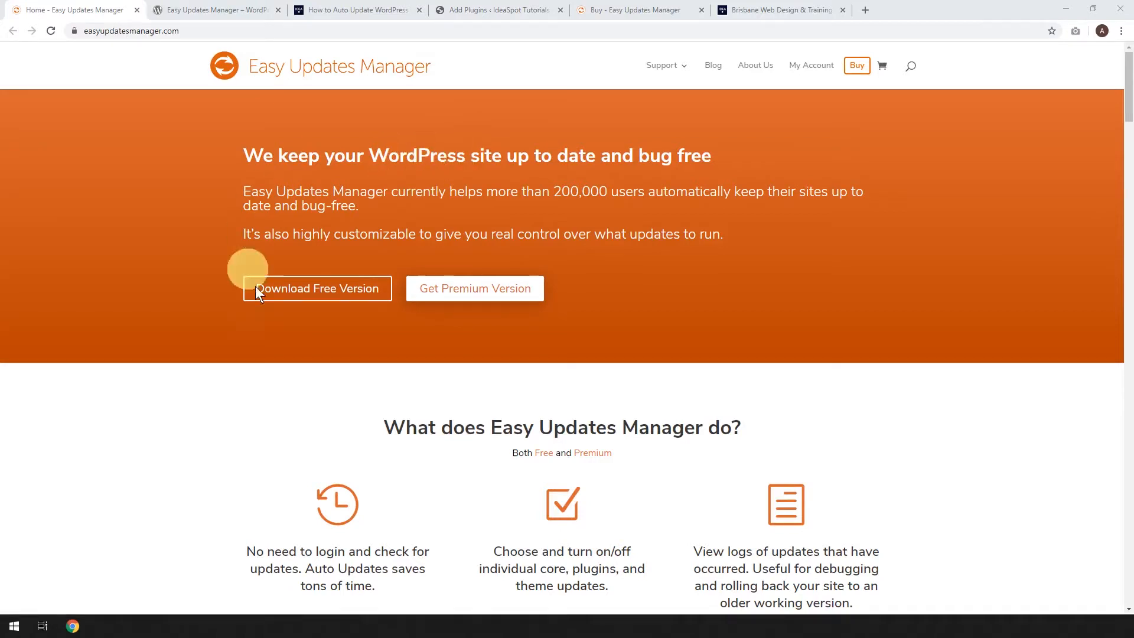
{"action": "mouse_move", "coordinate": [567, 298]}
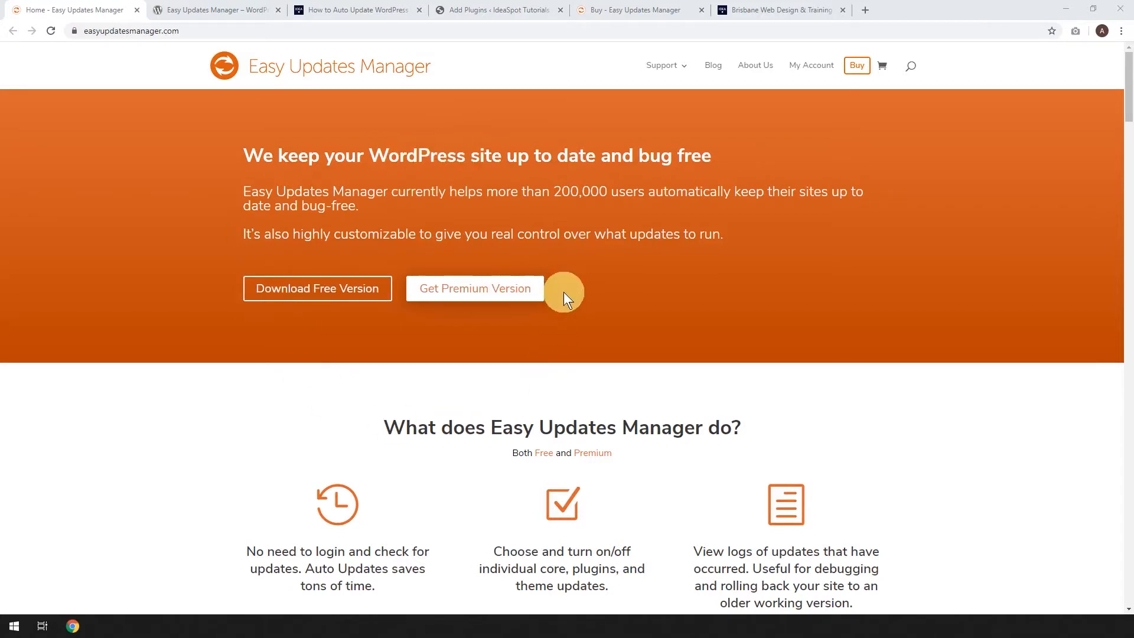
{"action": "mouse_move", "coordinate": [316, 288]}
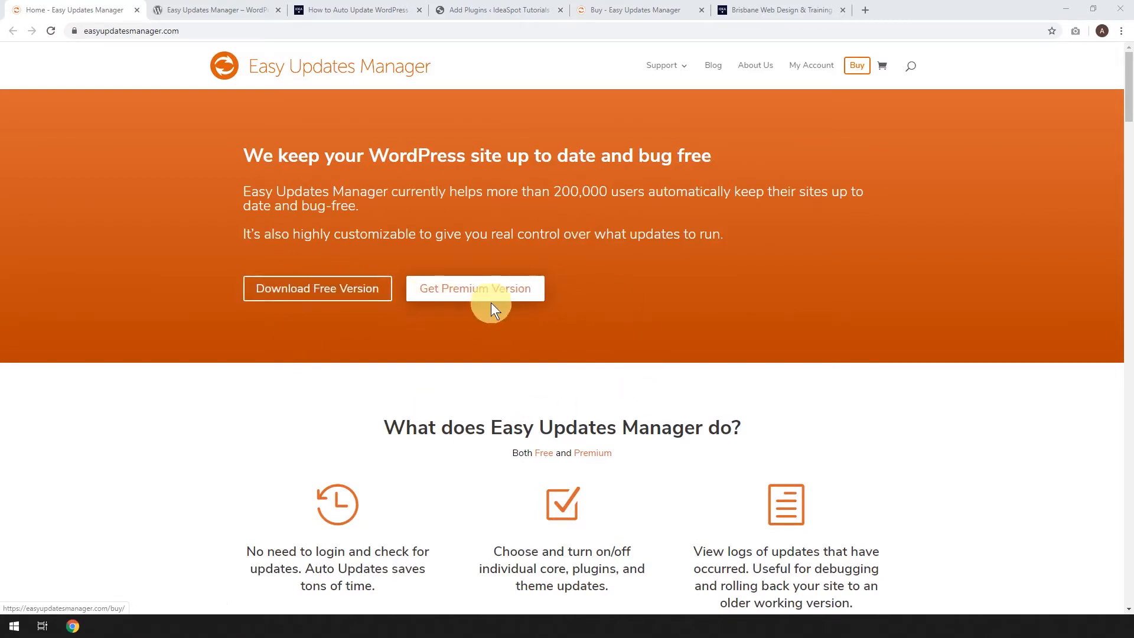
{"action": "mouse_move", "coordinate": [682, 302]}
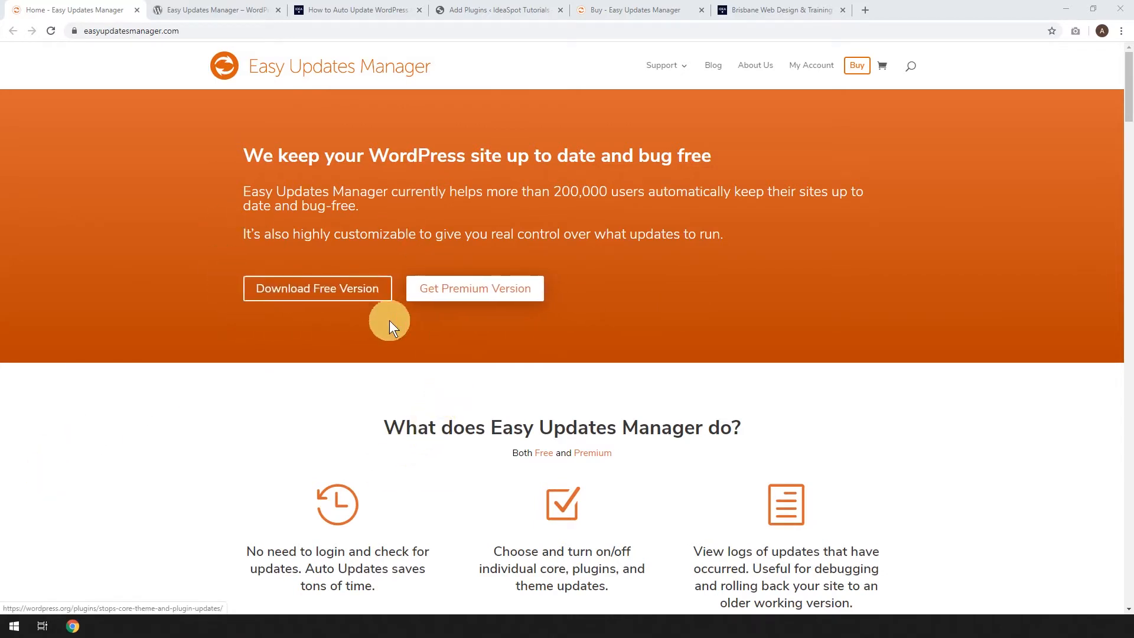
{"action": "mouse_move", "coordinate": [299, 376]}
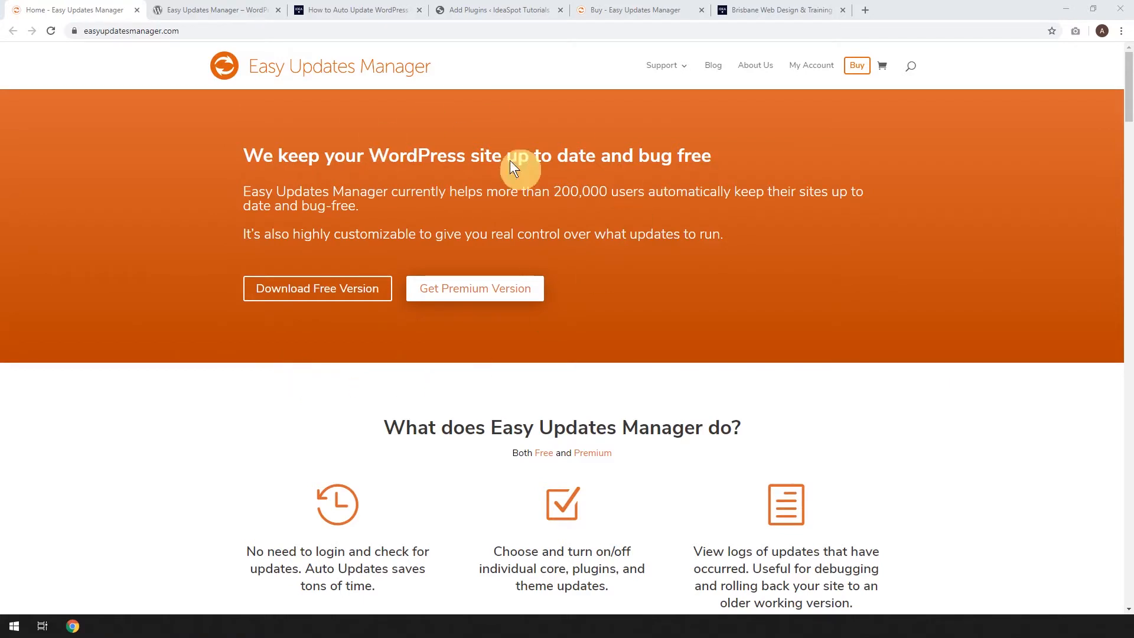
{"action": "mouse_move", "coordinate": [238, 566]}
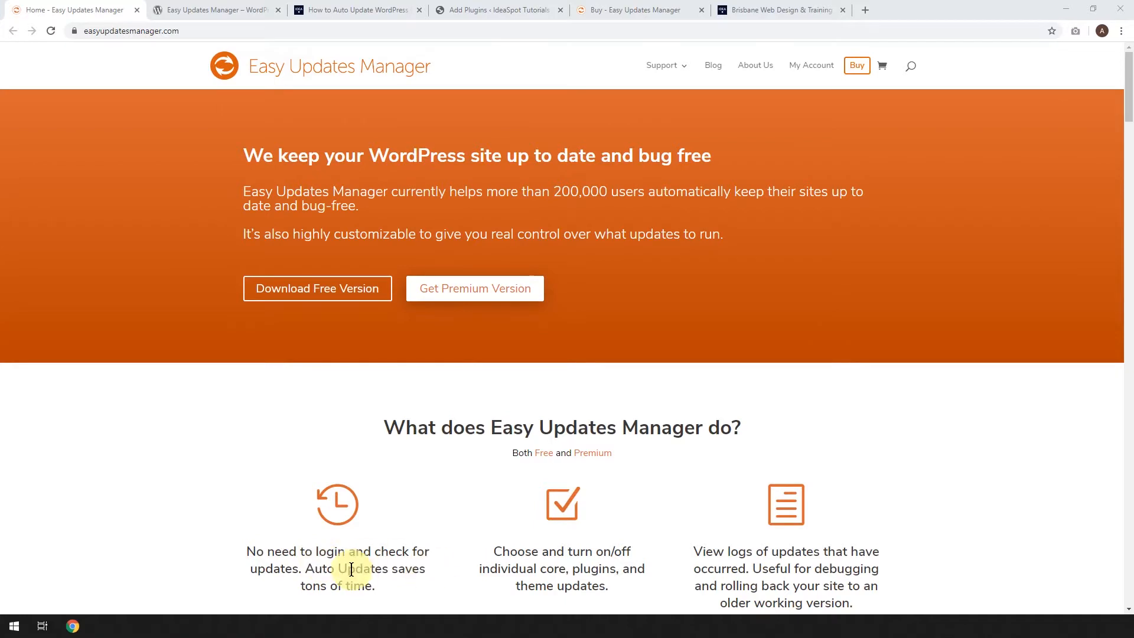
{"action": "mouse_move", "coordinate": [271, 423]}
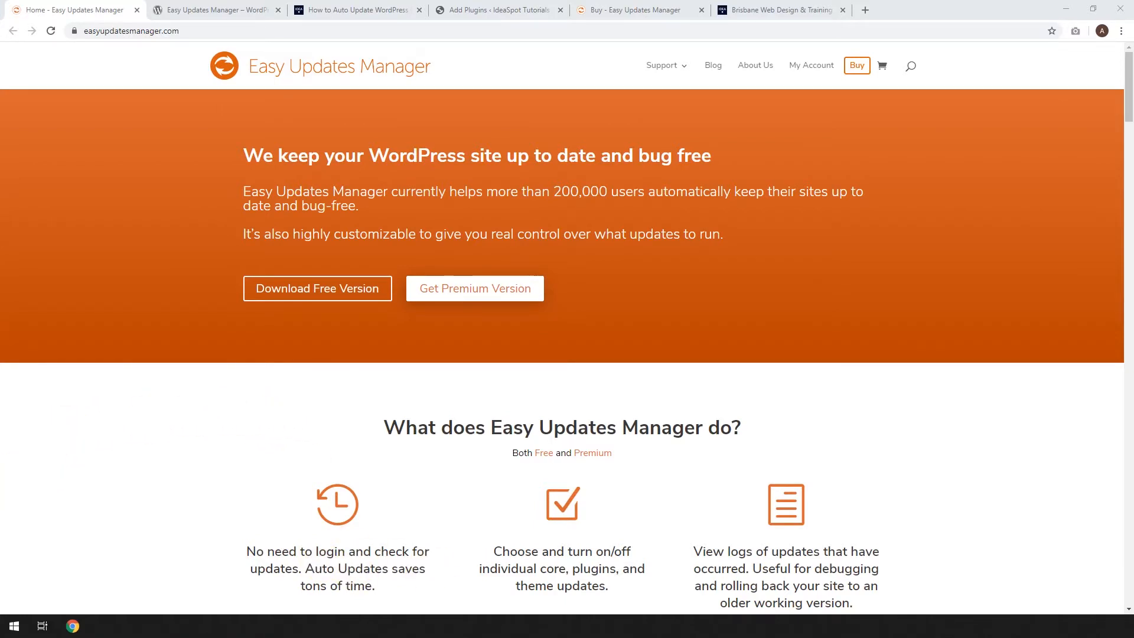
Step: Switch to the WordPress.org Easy Updates Manager listing, showing version 9.0.1 and 200,000+ installs
{"action": "left_click", "coordinate": [213, 10]}
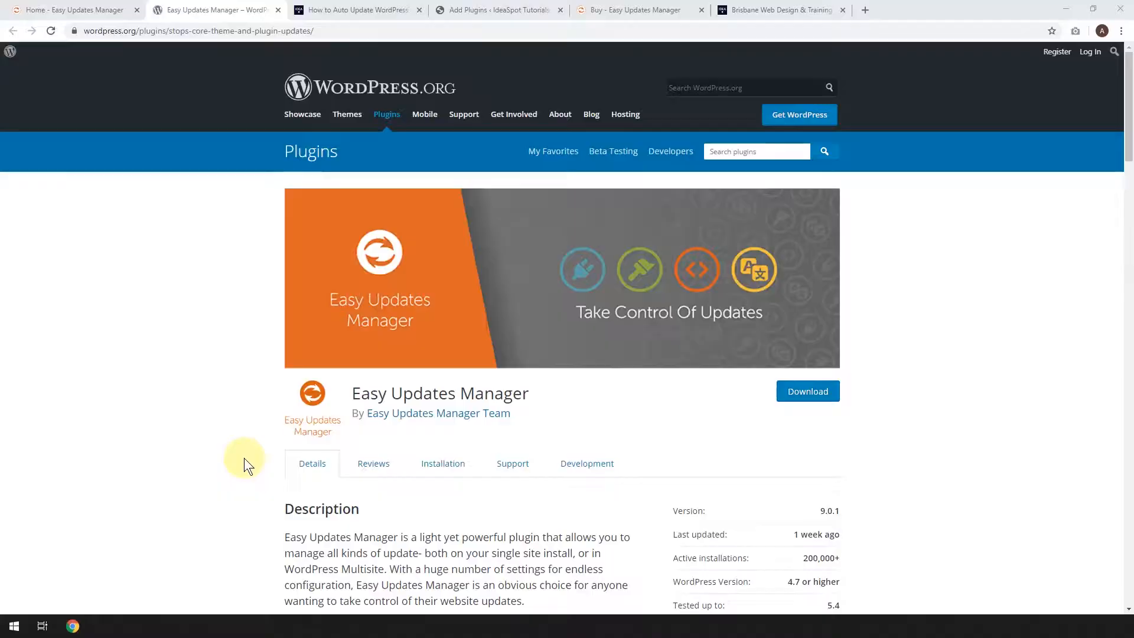
{"action": "mouse_move", "coordinate": [224, 458]}
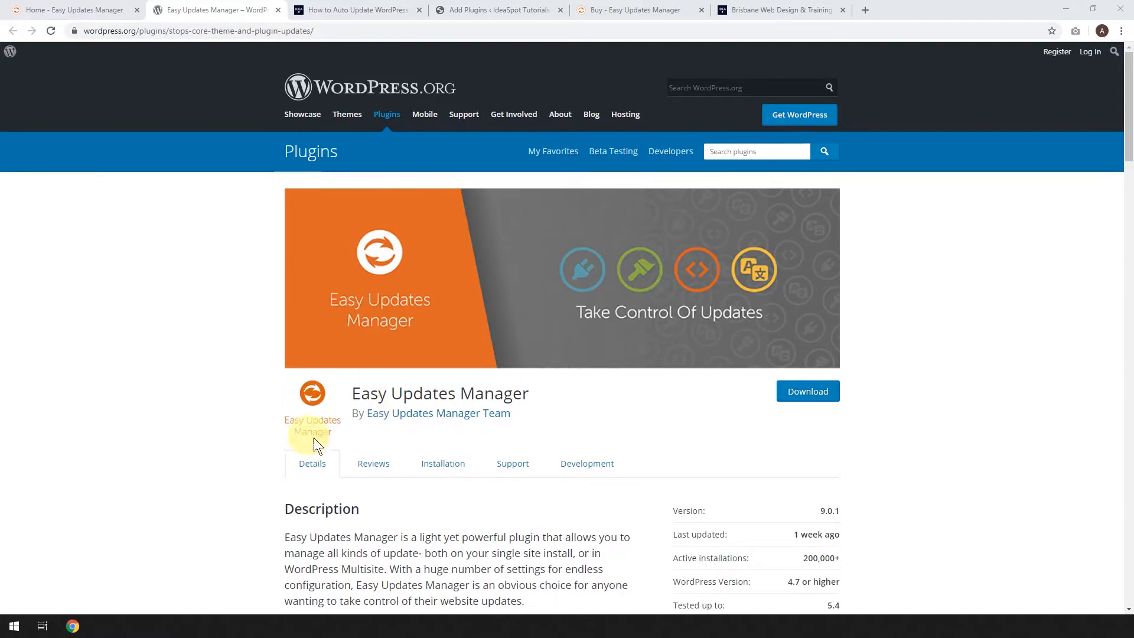
{"action": "mouse_move", "coordinate": [371, 9]}
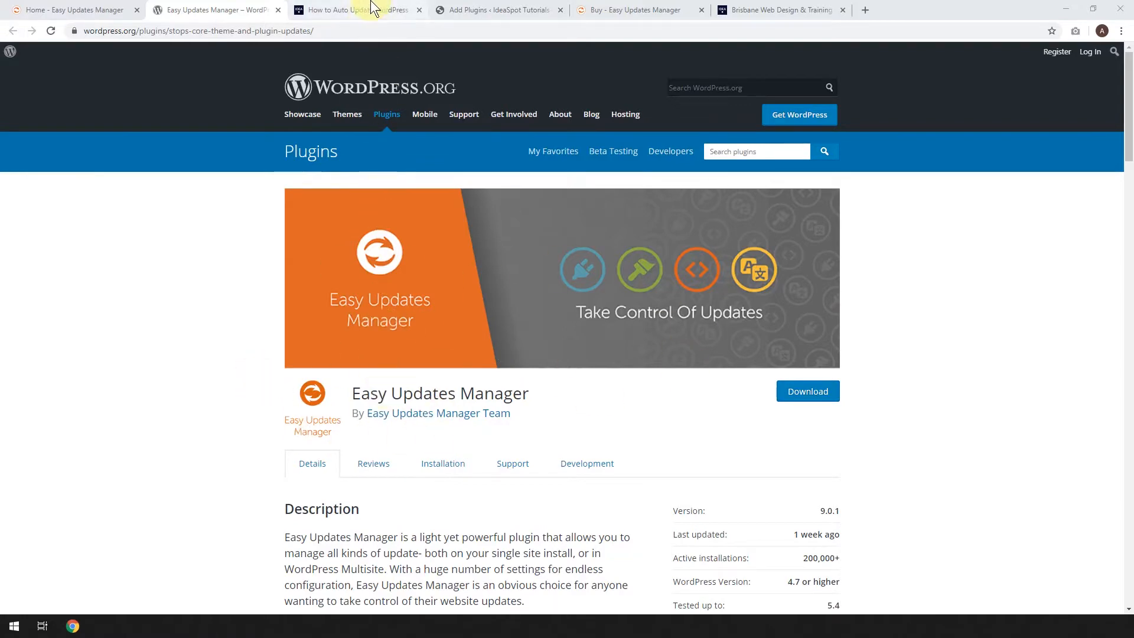
Step: View the IdeaSpot 'How to Auto Update WordPress Plugins and Themes' post down to its PHP code
{"action": "left_click", "coordinate": [354, 10]}
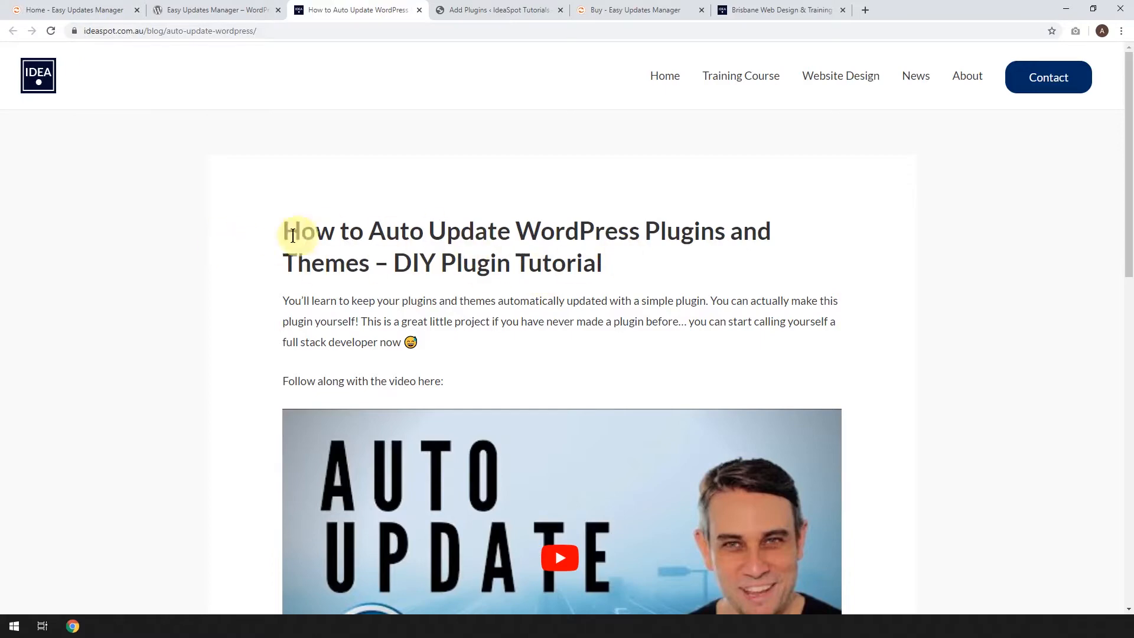
{"action": "scroll", "scroll_direction": "down", "scroll_amount": 3}
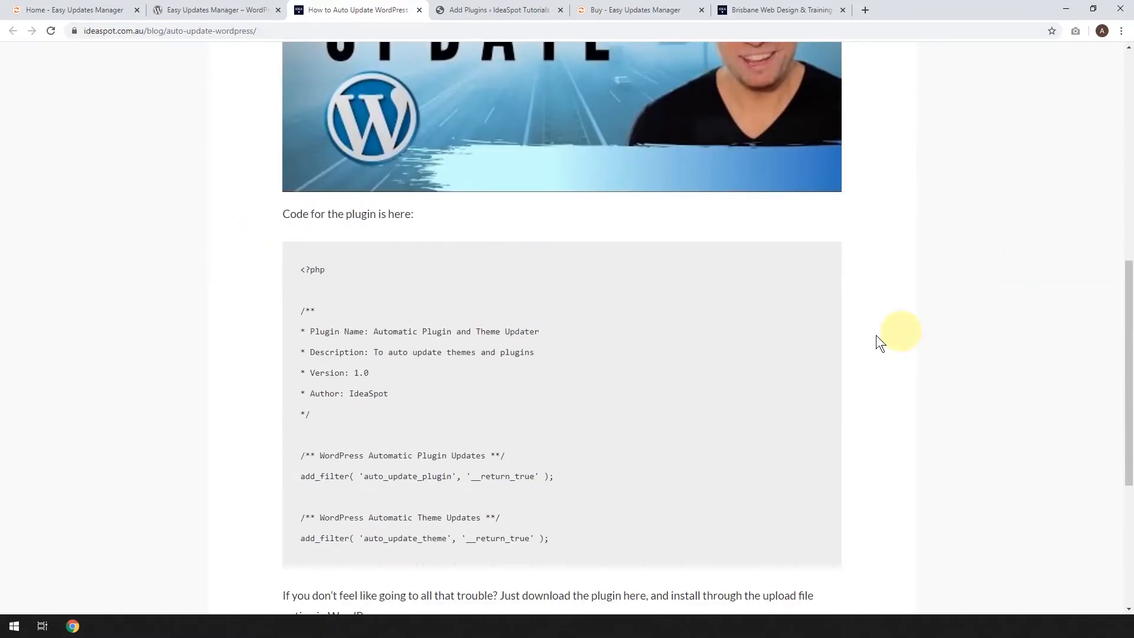
{"action": "mouse_move", "coordinate": [352, 481]}
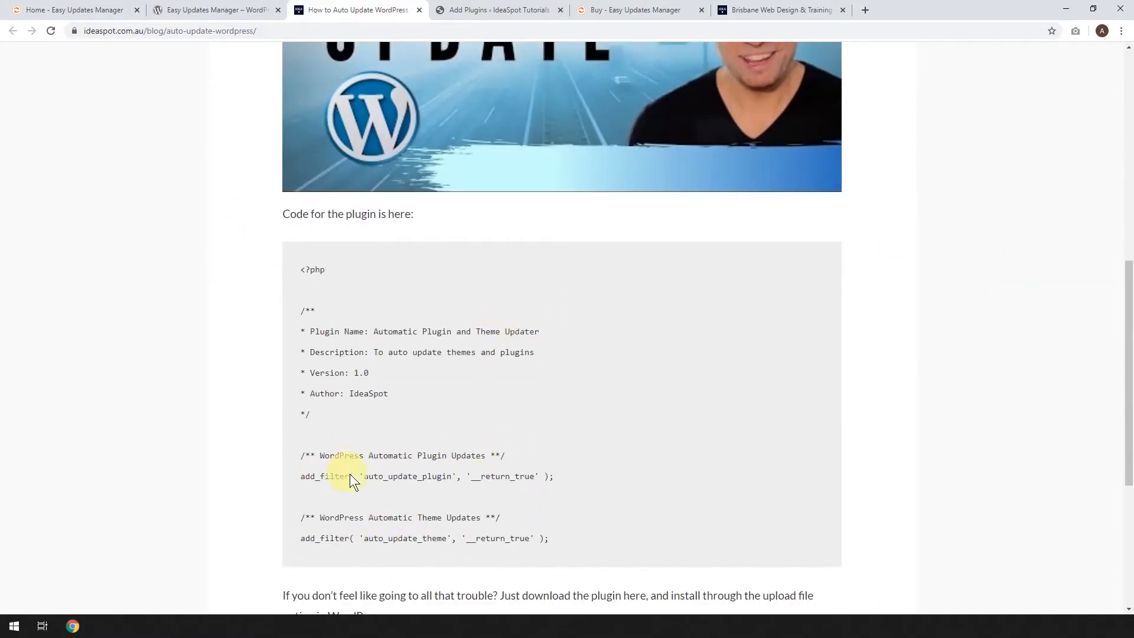
{"action": "scroll", "scroll_direction": "down", "scroll_amount": 3}
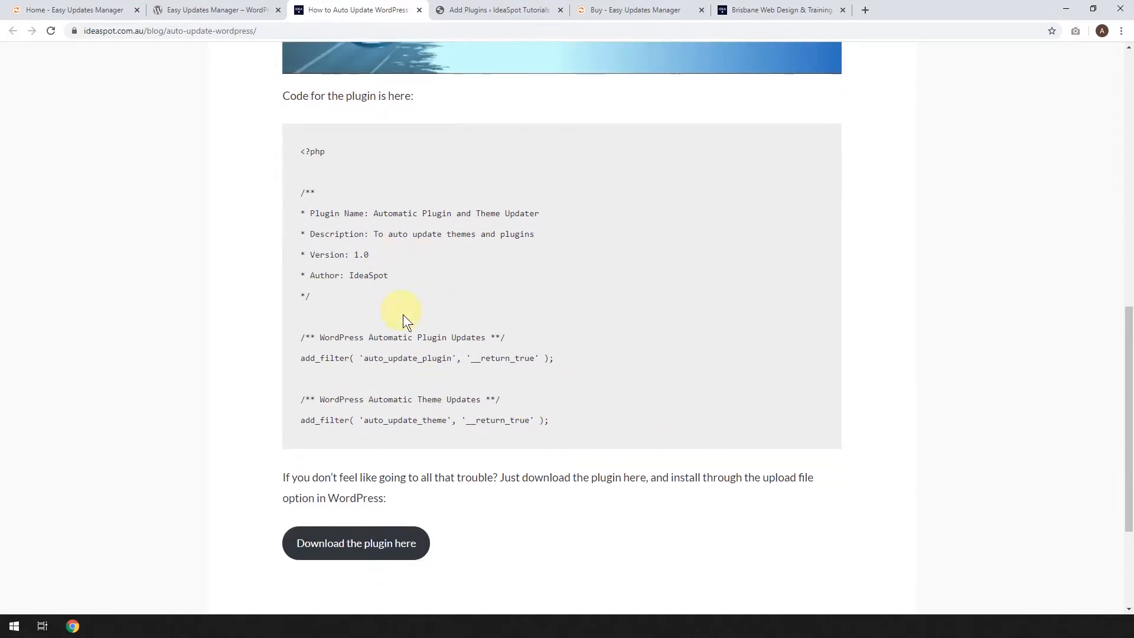
Step: Return to the WordPress.org Easy Updates Manager page and scroll to its Free Features list
{"action": "left_click", "coordinate": [215, 9]}
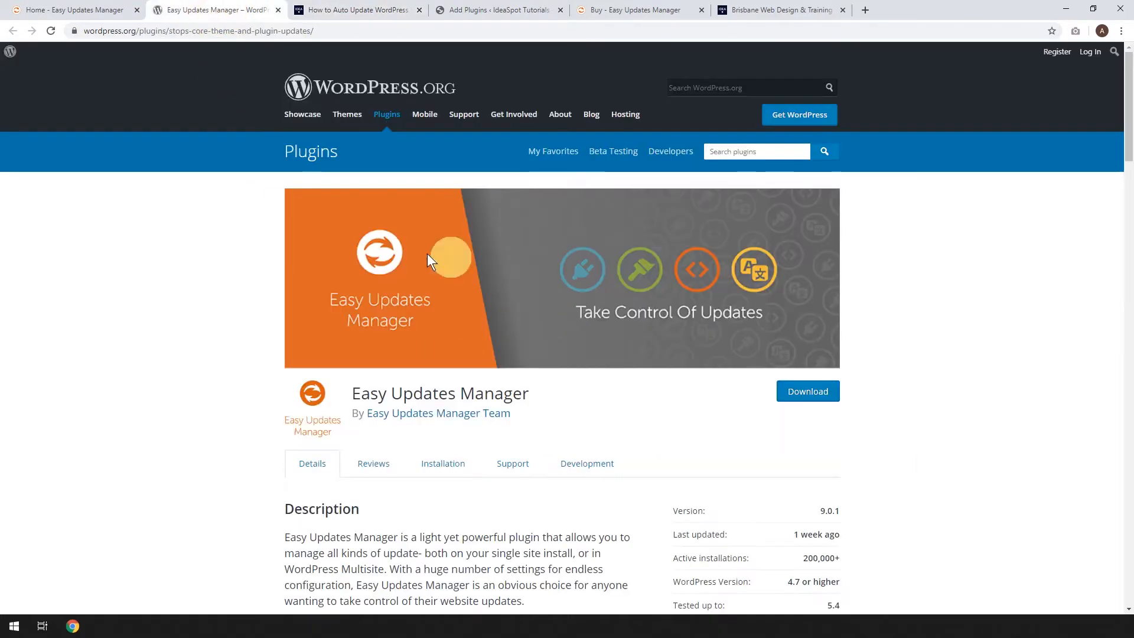
{"action": "mouse_move", "coordinate": [401, 309]}
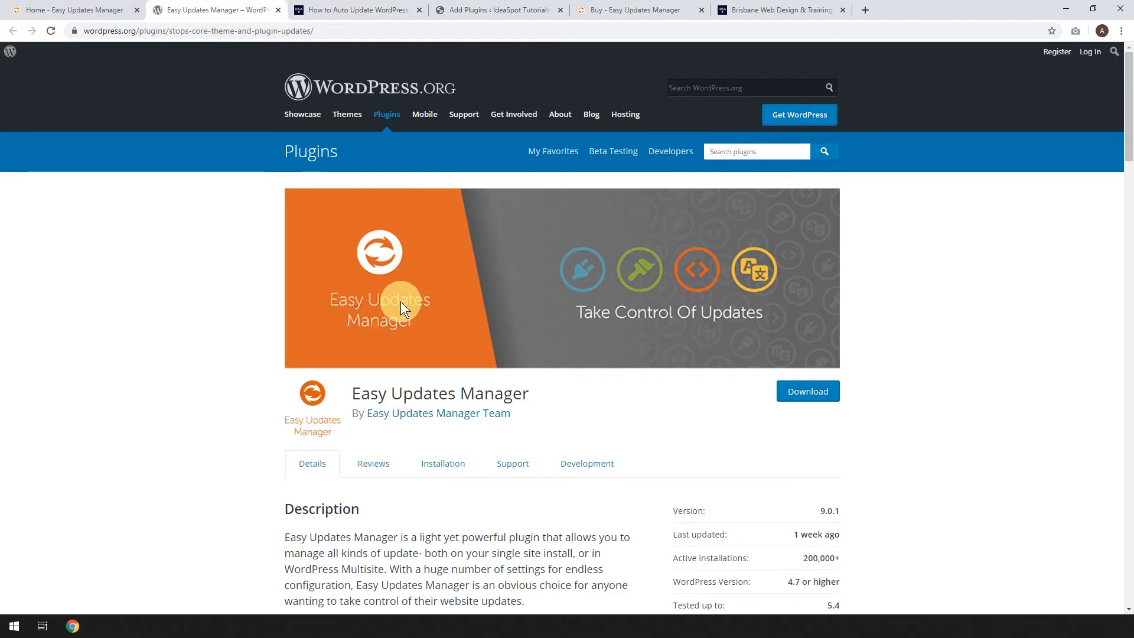
{"action": "scroll", "scroll_direction": "down", "scroll_amount": 3}
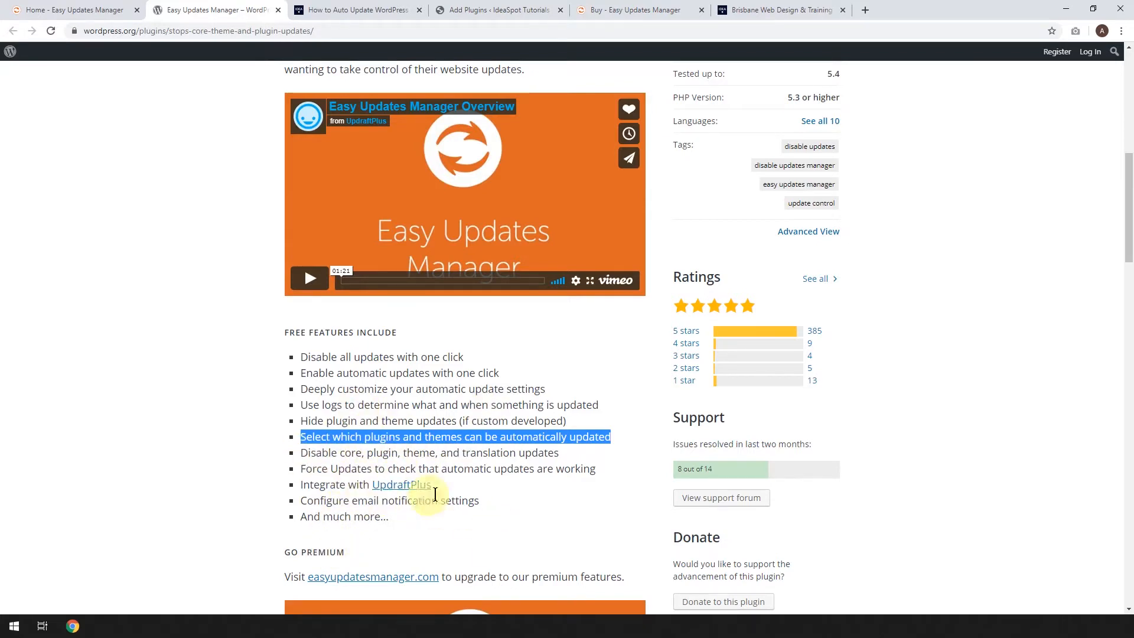
{"action": "mouse_move", "coordinate": [402, 491]}
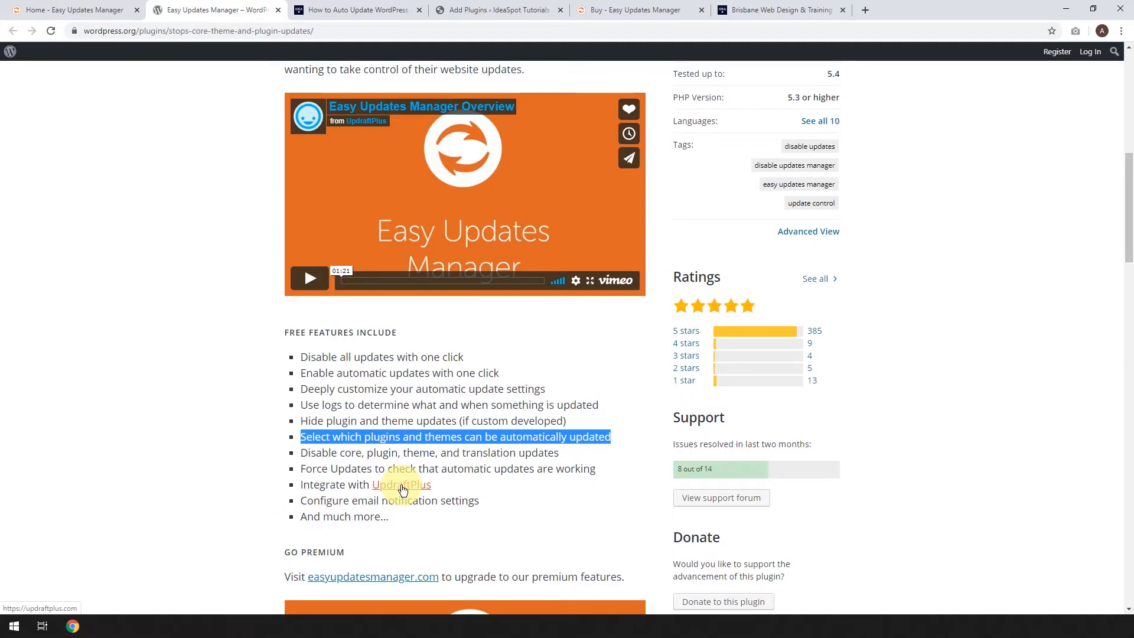
{"action": "mouse_move", "coordinate": [405, 487]}
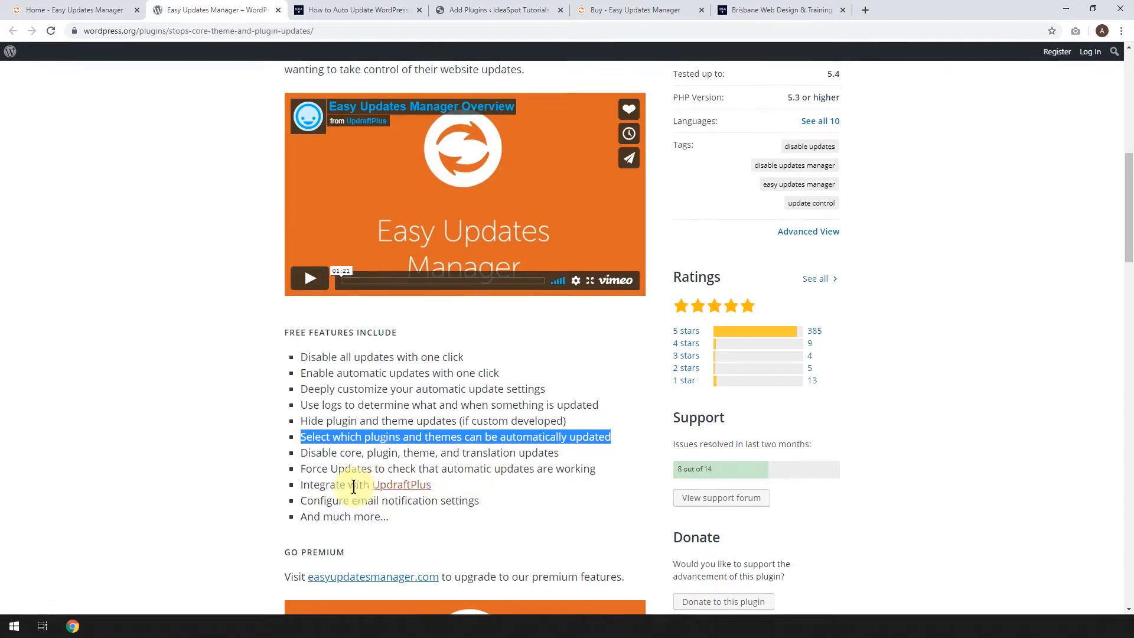
Step: Install and activate Easy Updates Manager from the site's plugin search results
{"action": "left_click", "coordinate": [497, 10]}
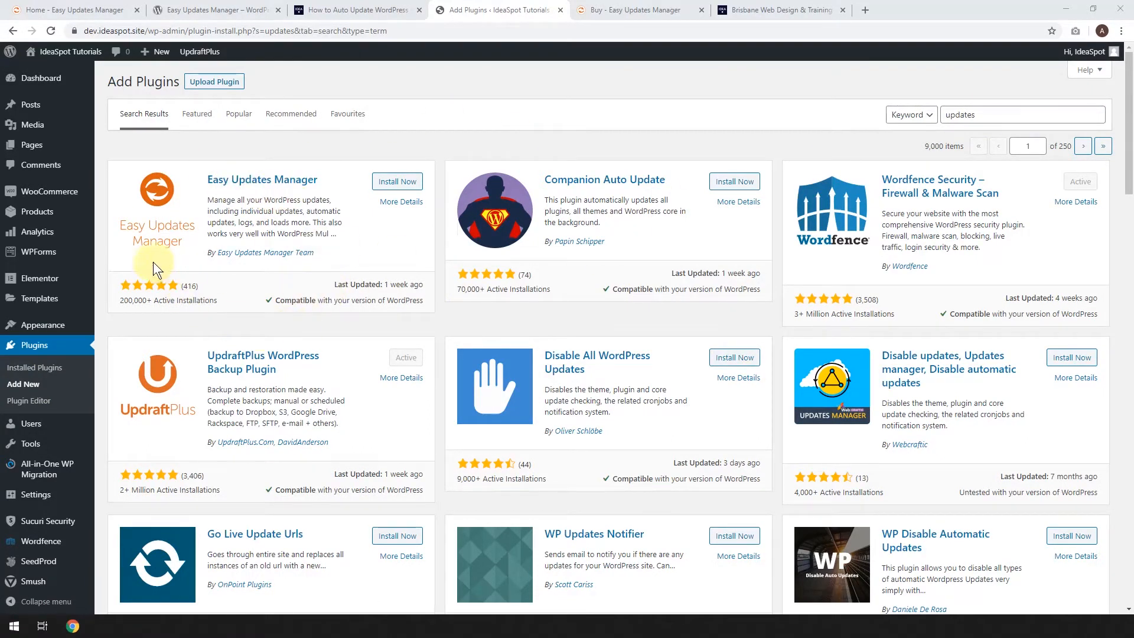
{"action": "mouse_move", "coordinate": [320, 125]}
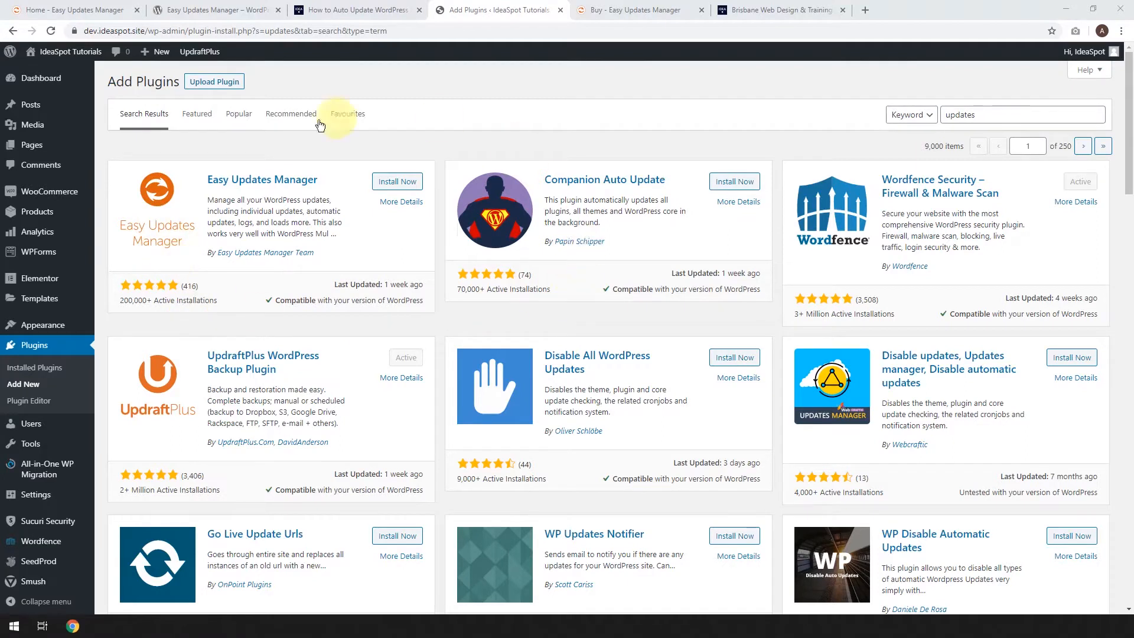
{"action": "left_click", "coordinate": [396, 180]}
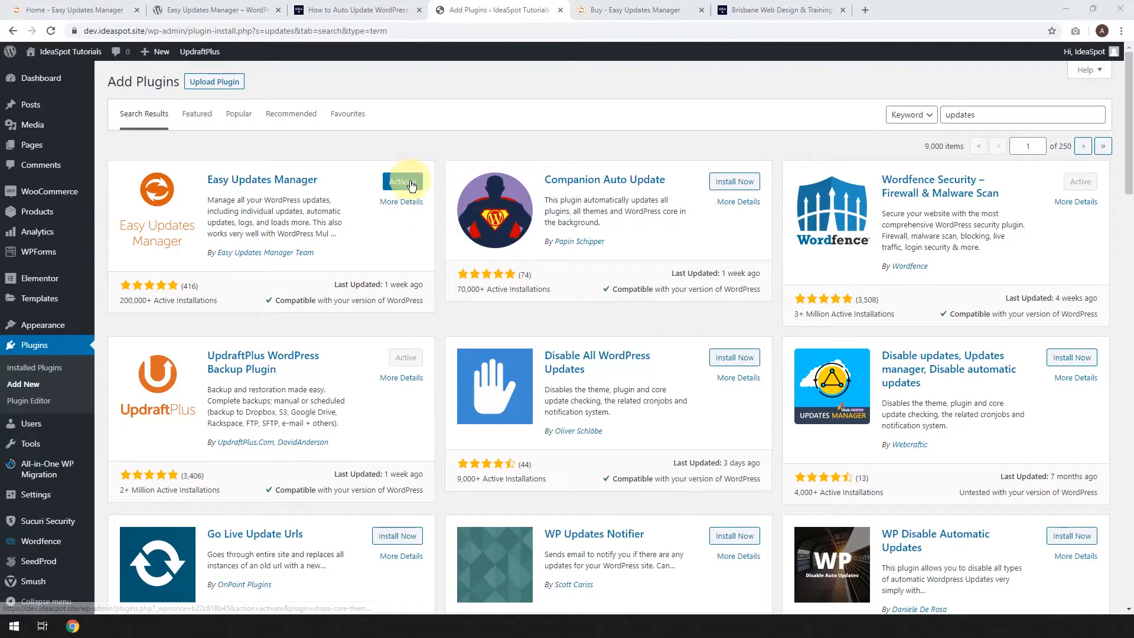
{"action": "left_click", "coordinate": [403, 180]}
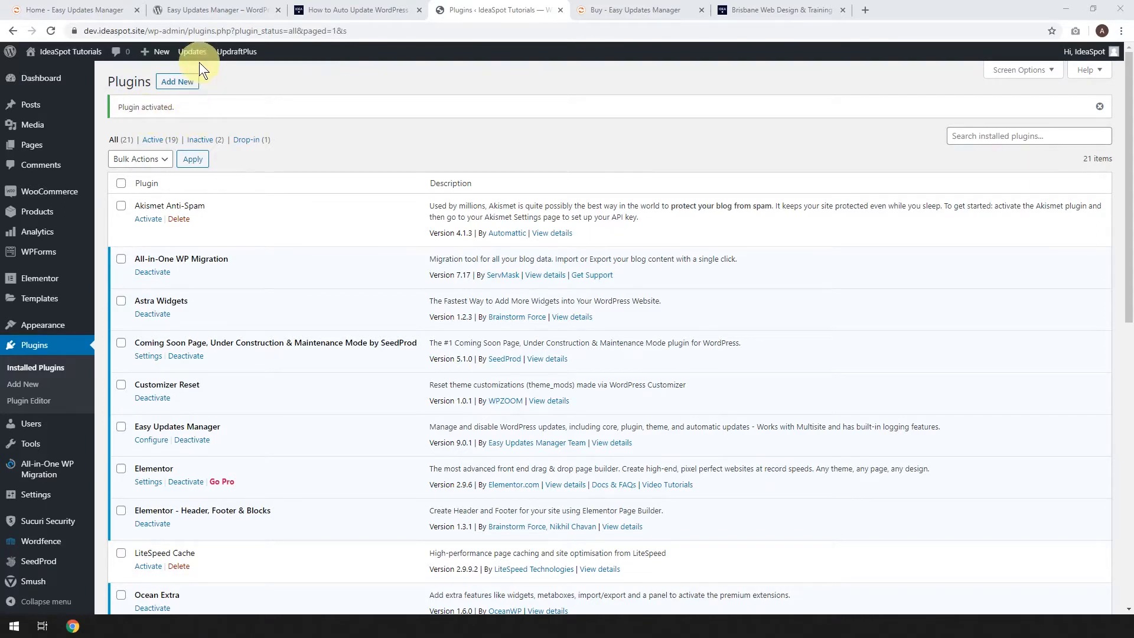
Step: Follow Easy Updates Manager's Configure link in the Installed Plugins list
{"action": "left_click", "coordinate": [192, 51]}
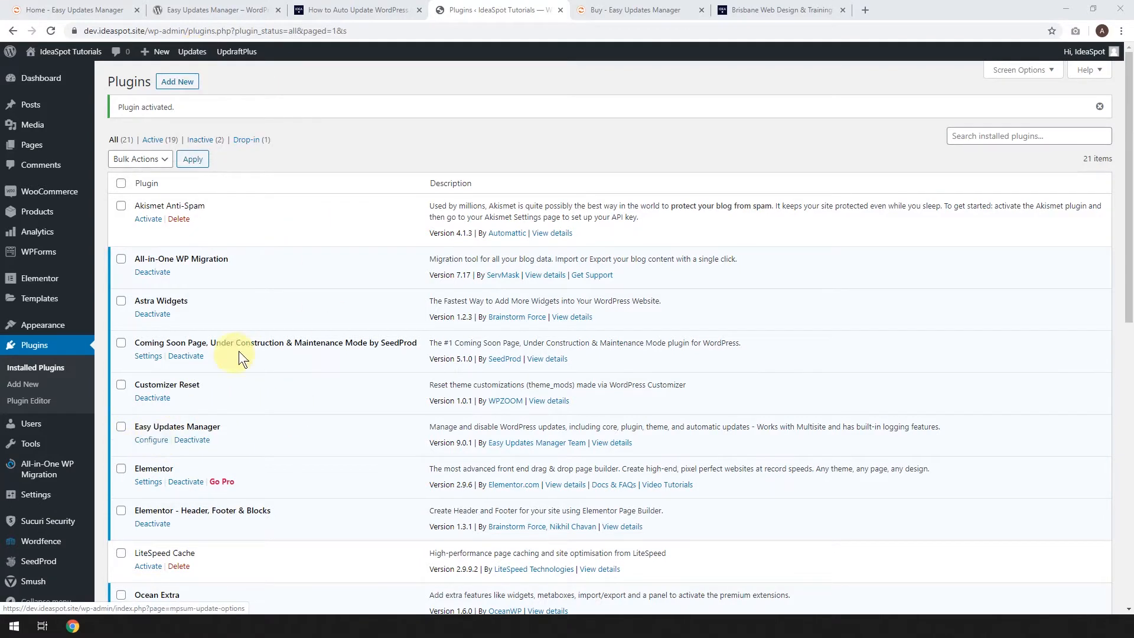
{"action": "left_click", "coordinate": [151, 440]}
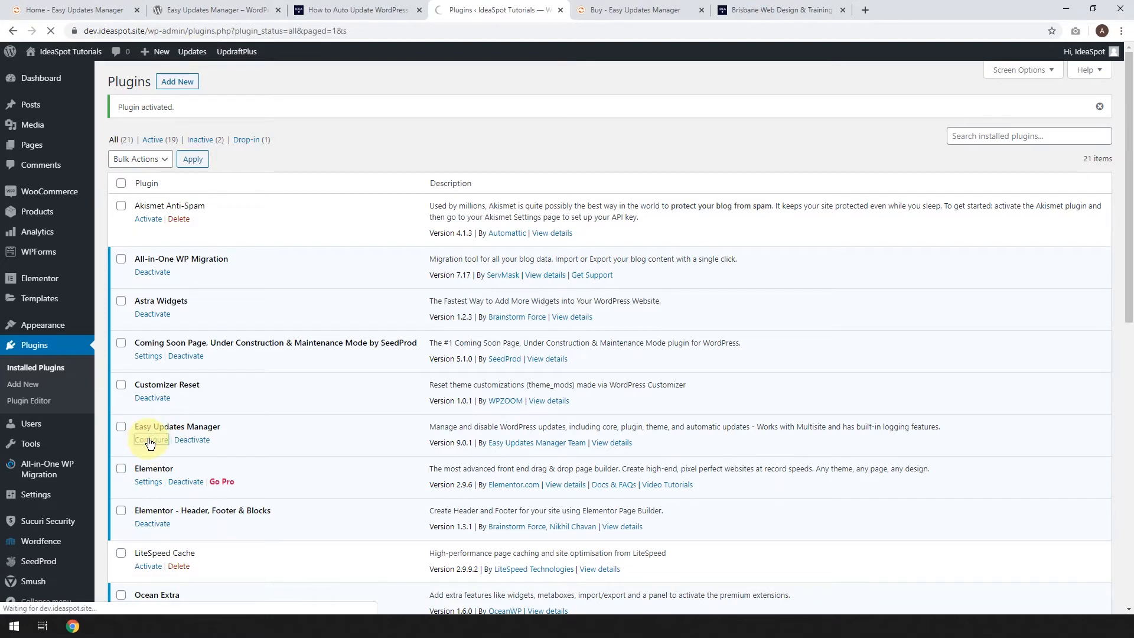
Step: Scroll the General tab, confirming core, plugin, theme and translation auto-updates and notification e-mails are on
{"action": "left_click", "coordinate": [149, 443]}
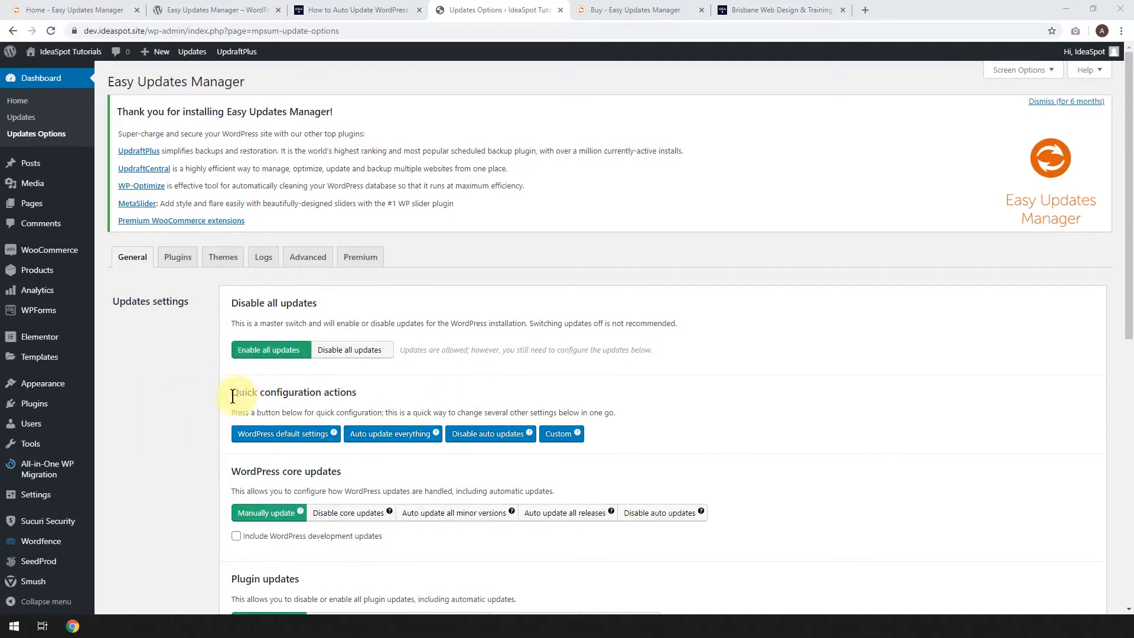
{"action": "scroll", "scroll_direction": "down", "scroll_amount": 3}
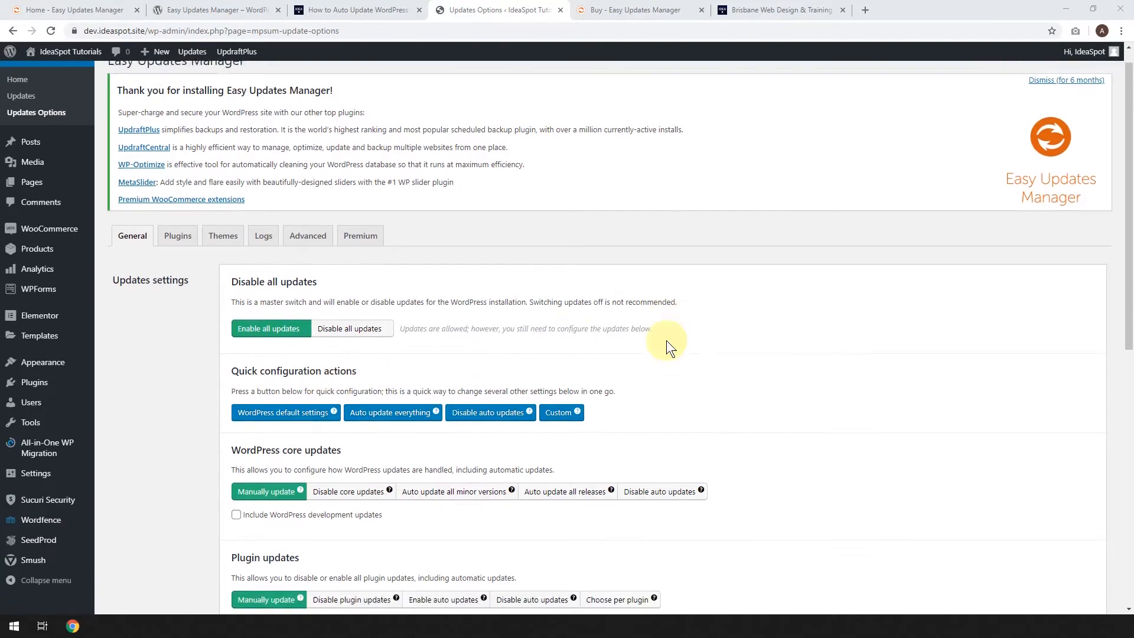
{"action": "scroll", "scroll_direction": "down", "scroll_amount": 3}
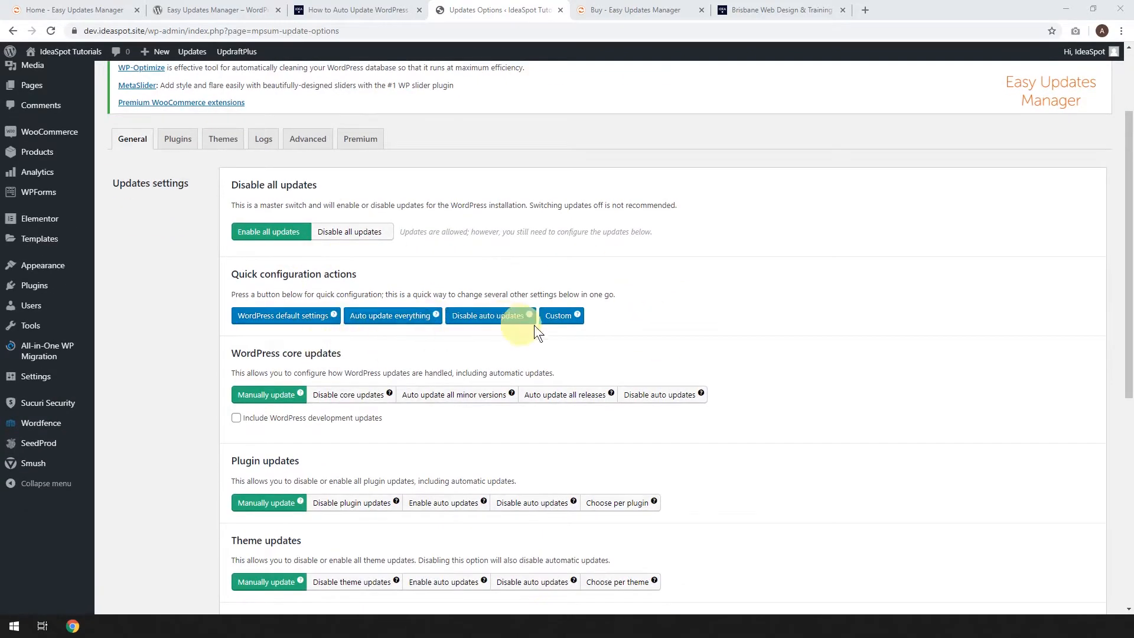
{"action": "mouse_move", "coordinate": [477, 366]}
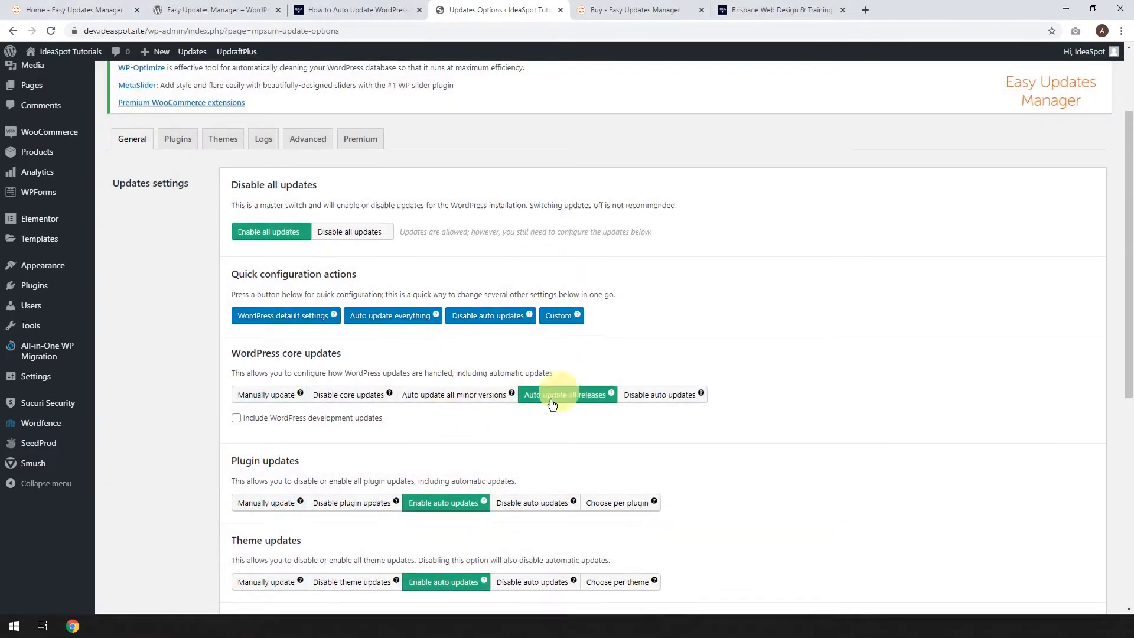
{"action": "scroll", "scroll_direction": "down", "scroll_amount": 3}
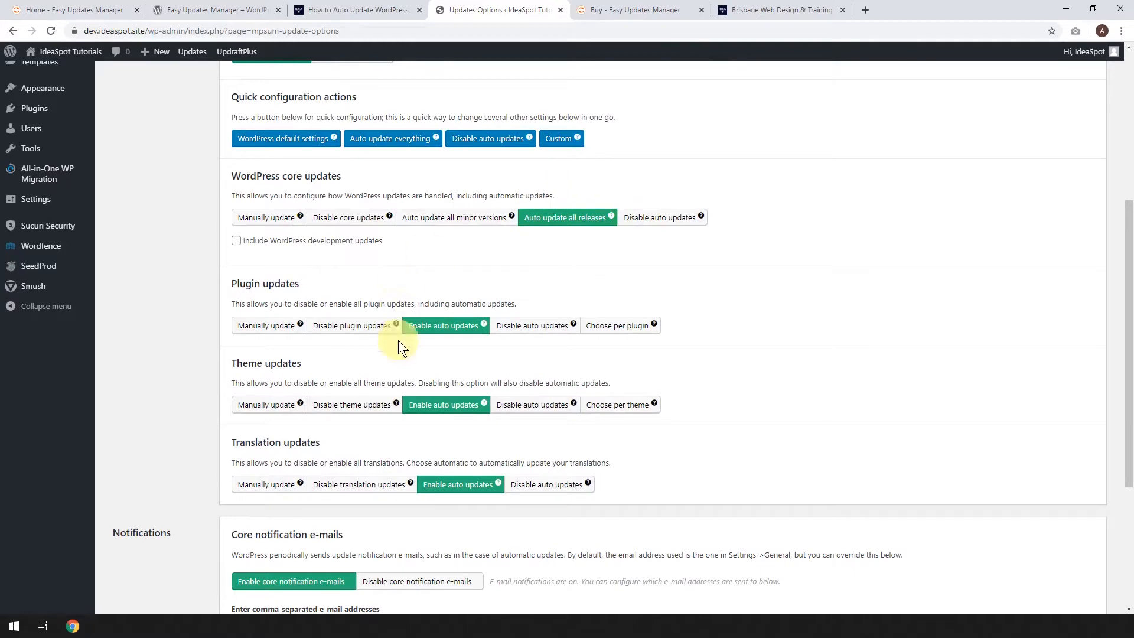
{"action": "mouse_move", "coordinate": [459, 429]}
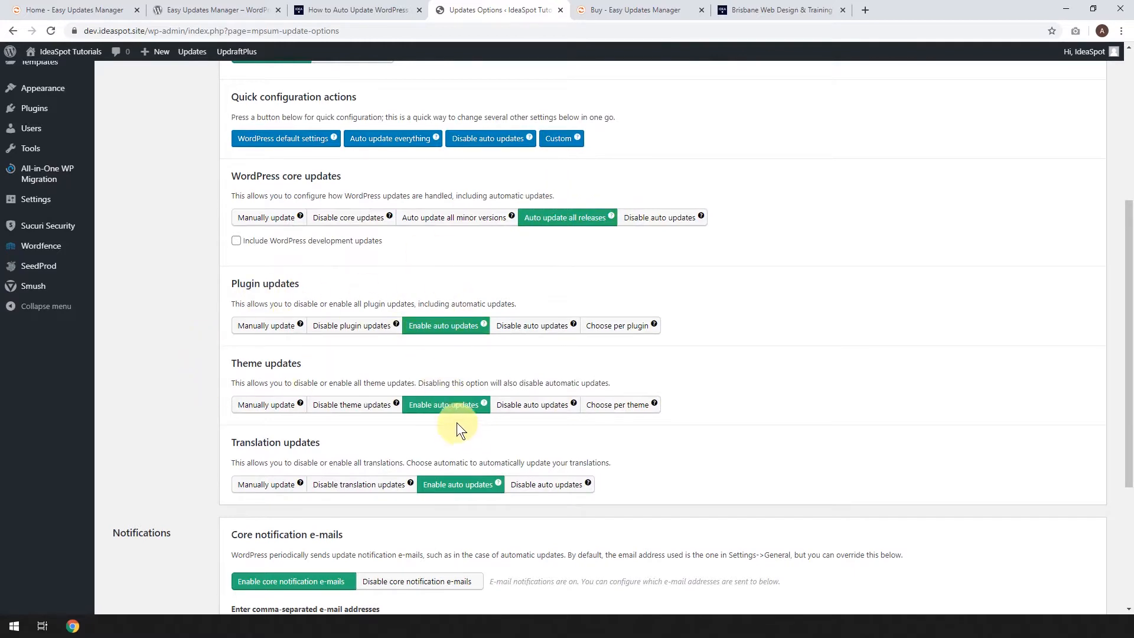
{"action": "scroll", "scroll_direction": "down", "scroll_amount": 3}
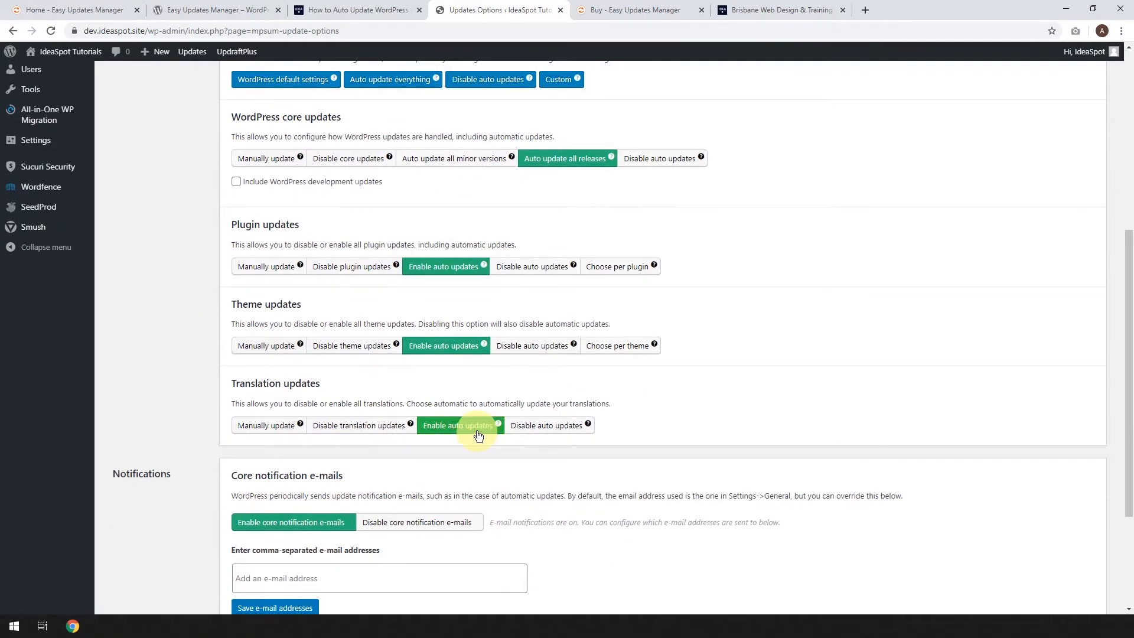
{"action": "scroll", "scroll_direction": "down", "scroll_amount": 3}
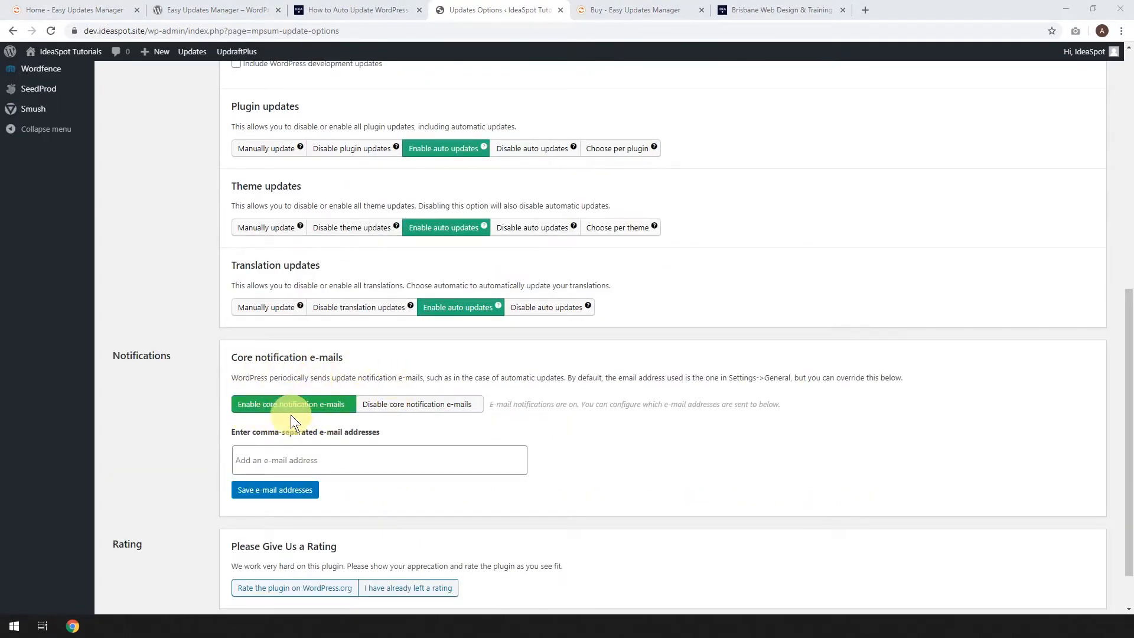
Step: Toggle the core update notification e-mails setting between disabled and enabled
{"action": "left_click", "coordinate": [292, 403]}
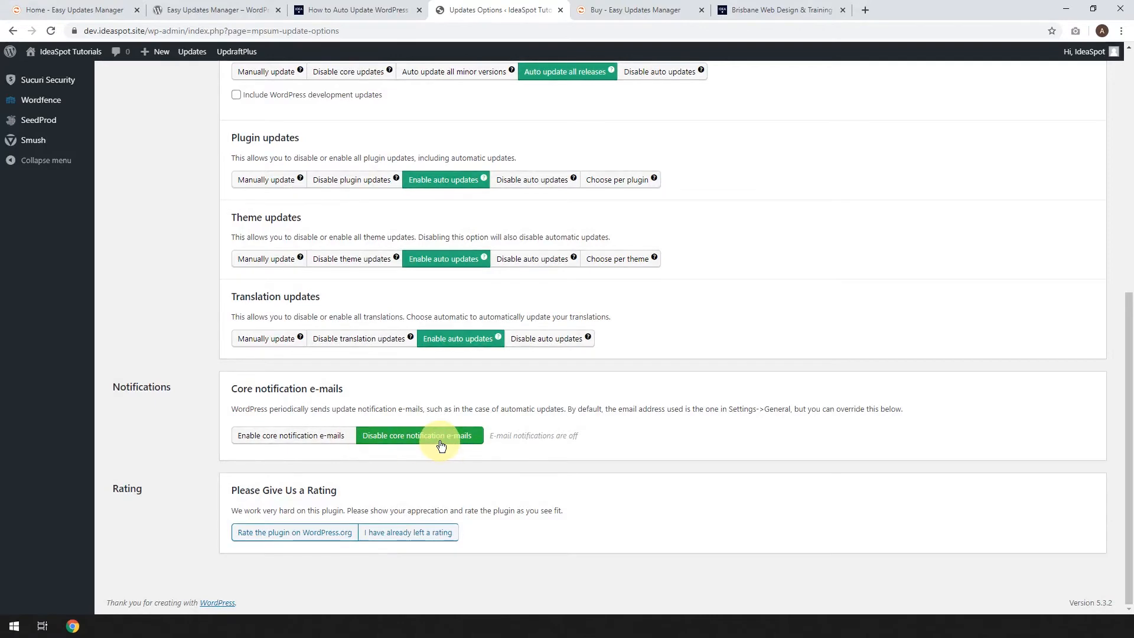
{"action": "left_click", "coordinate": [418, 435]}
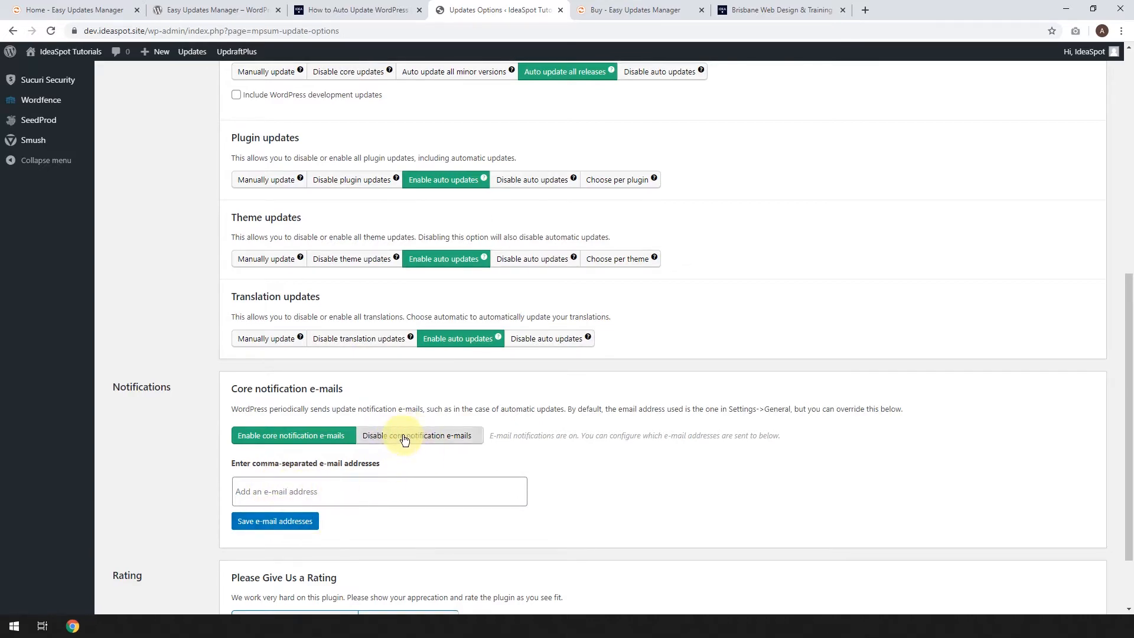
{"action": "left_click", "coordinate": [418, 435]}
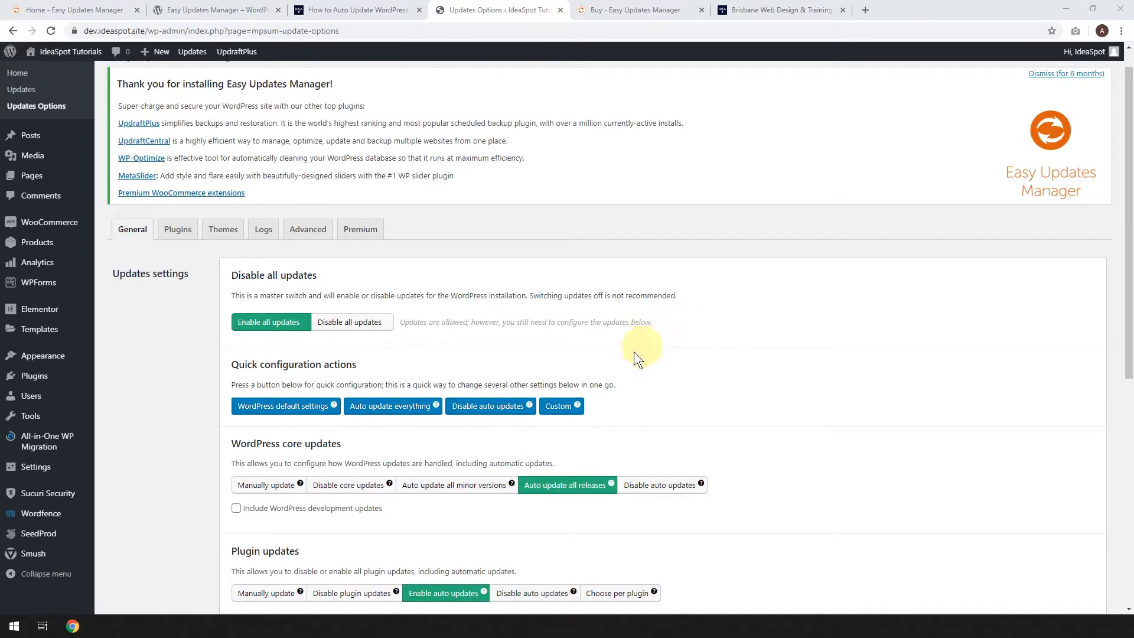
{"action": "mouse_move", "coordinate": [503, 311]}
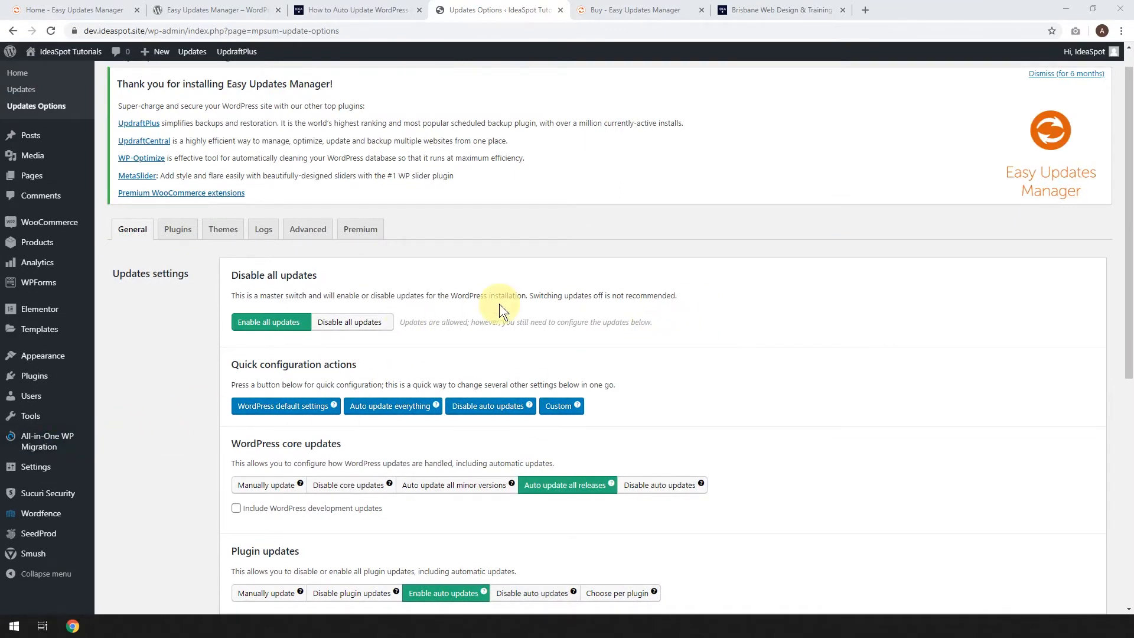
{"action": "mouse_move", "coordinate": [177, 229]}
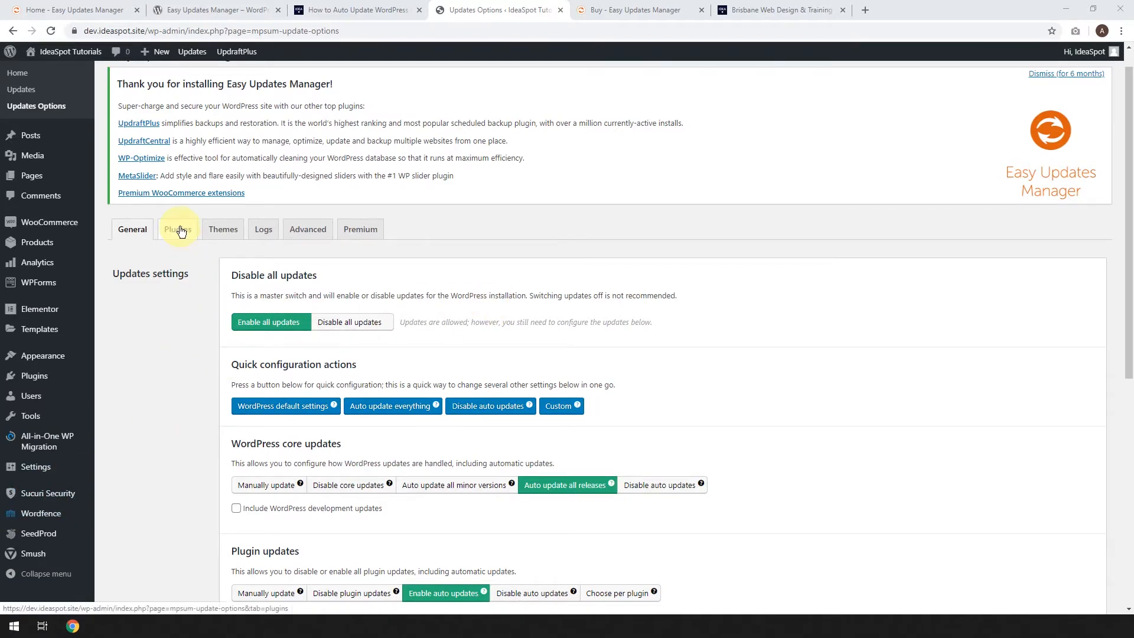
Step: Open the Plugins tab and check that all 21 plugins have updates set to Allowed
{"action": "left_click", "coordinate": [177, 229]}
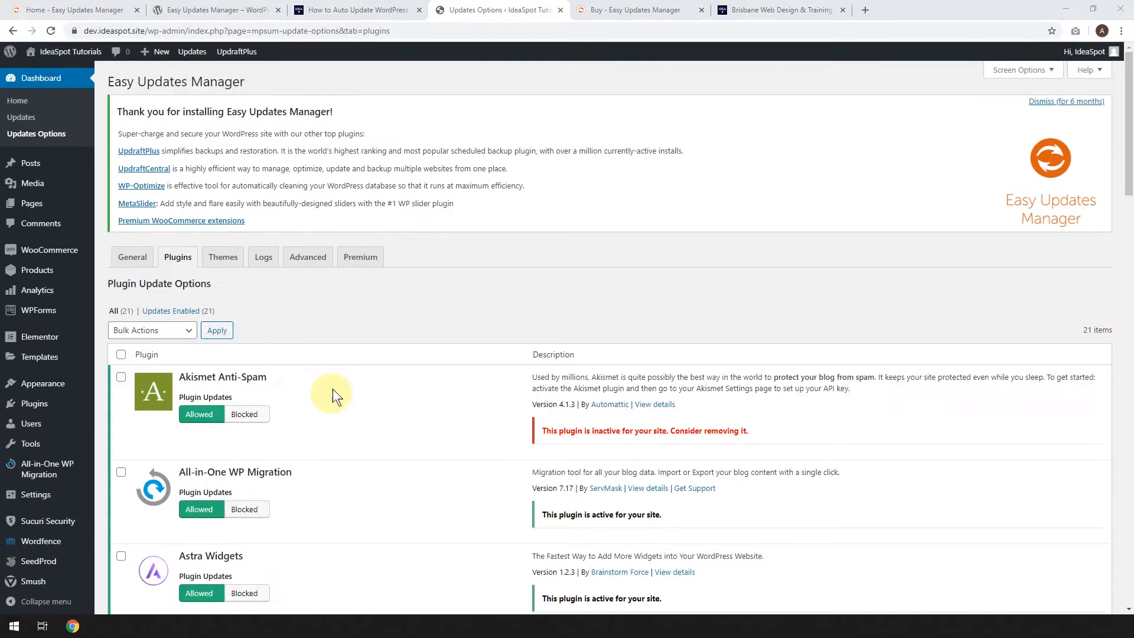
{"action": "scroll", "scroll_direction": "down", "scroll_amount": 3}
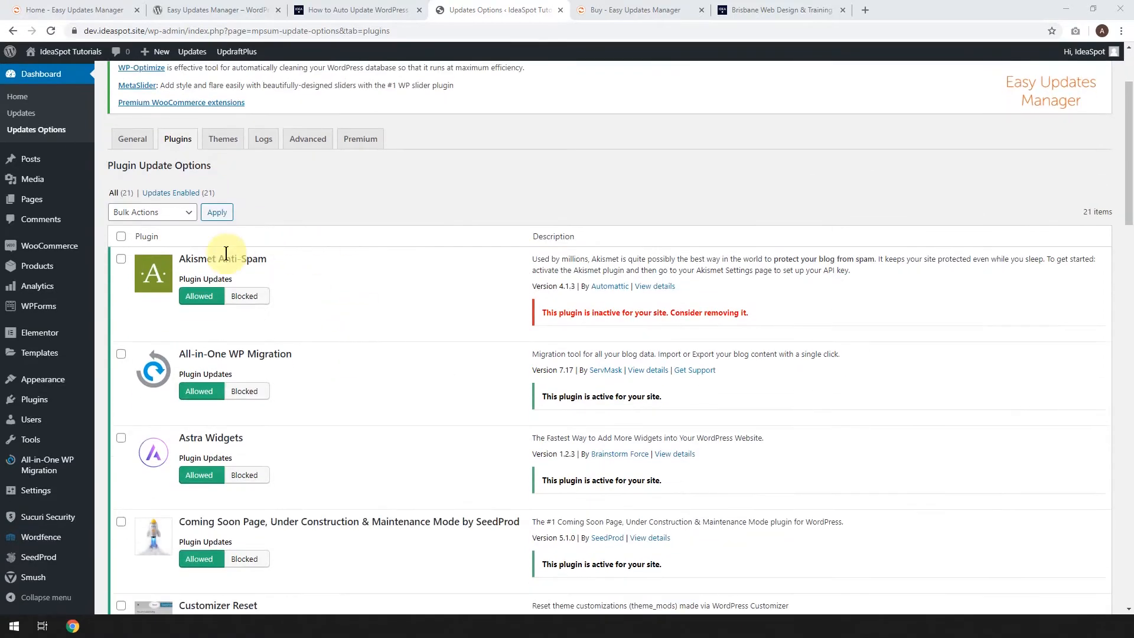
{"action": "scroll", "scroll_direction": "down", "scroll_amount": 3}
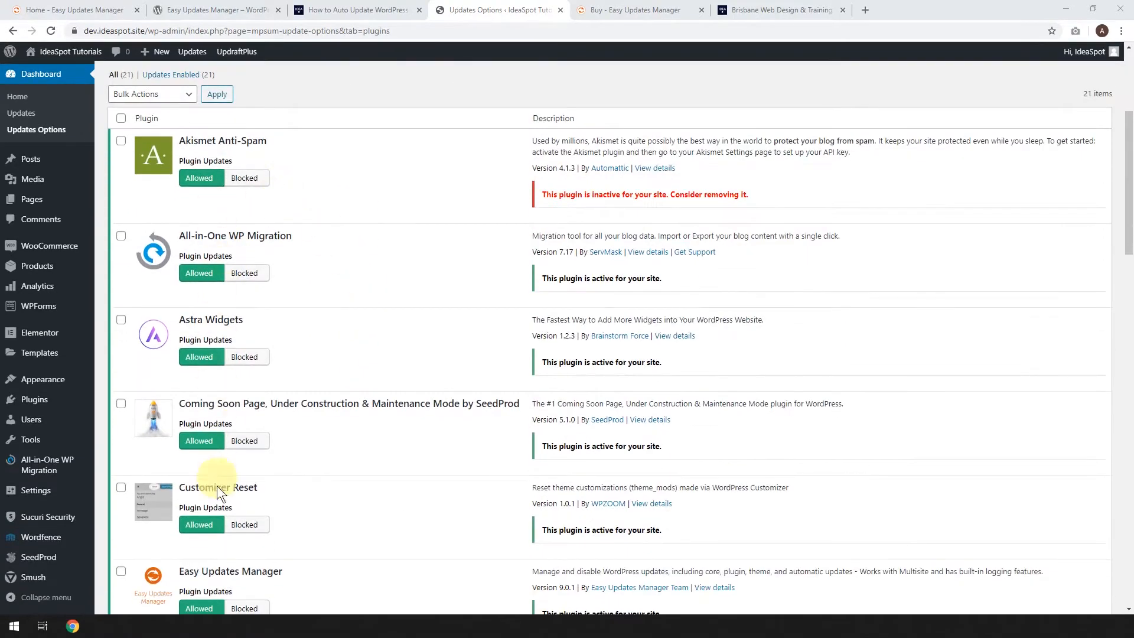
{"action": "scroll", "scroll_direction": "down", "scroll_amount": 3}
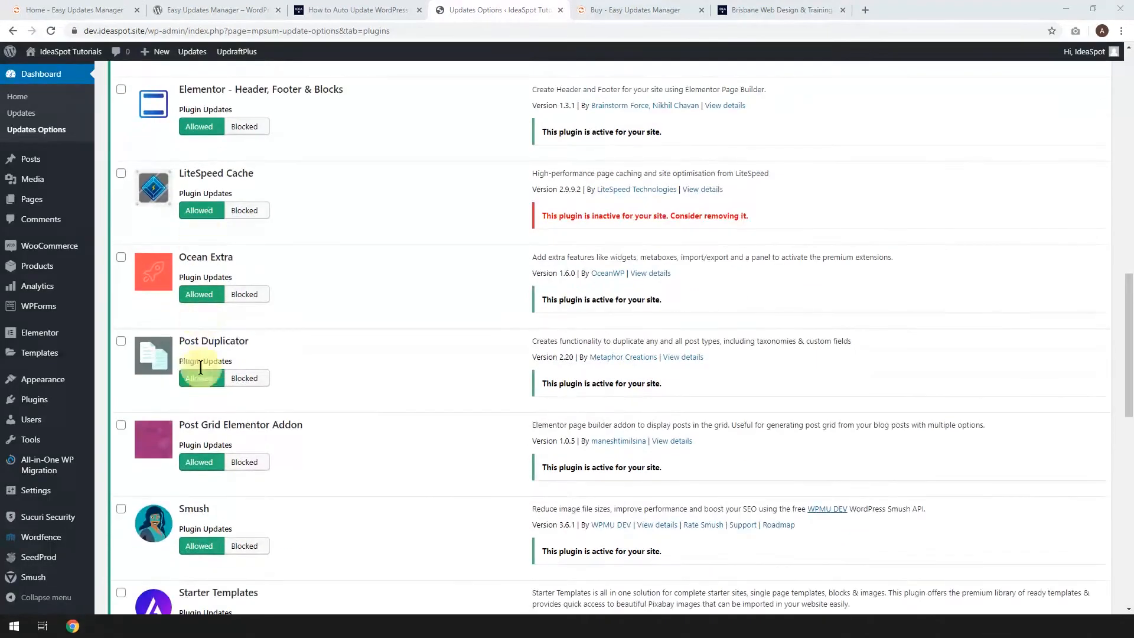
{"action": "scroll", "scroll_direction": "down", "scroll_amount": 3}
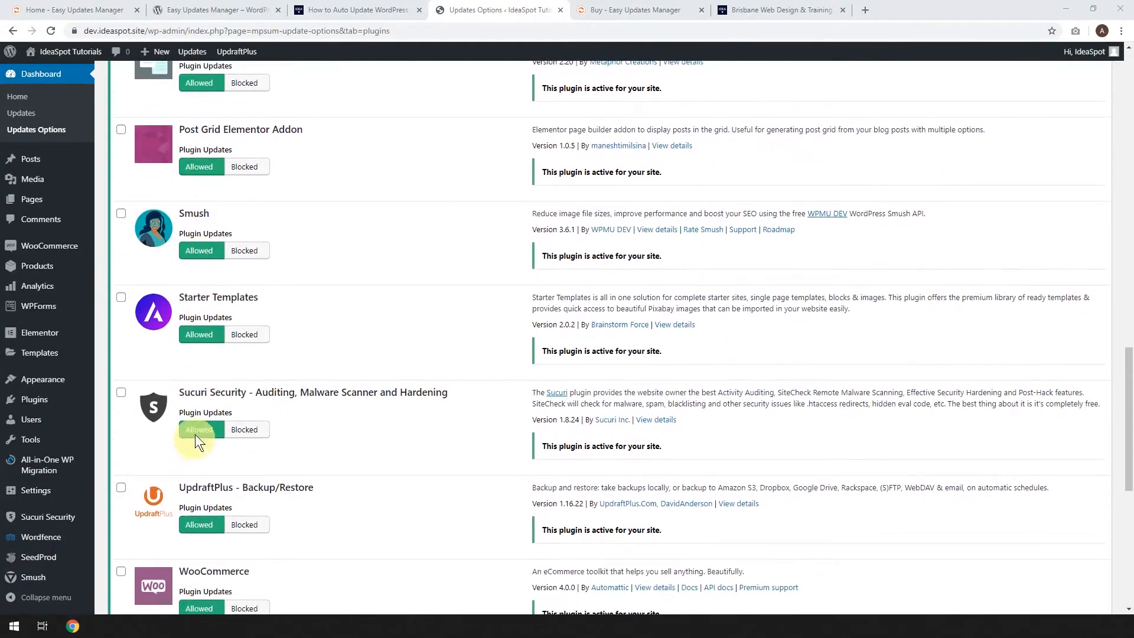
{"action": "scroll", "scroll_direction": "down", "scroll_amount": 3}
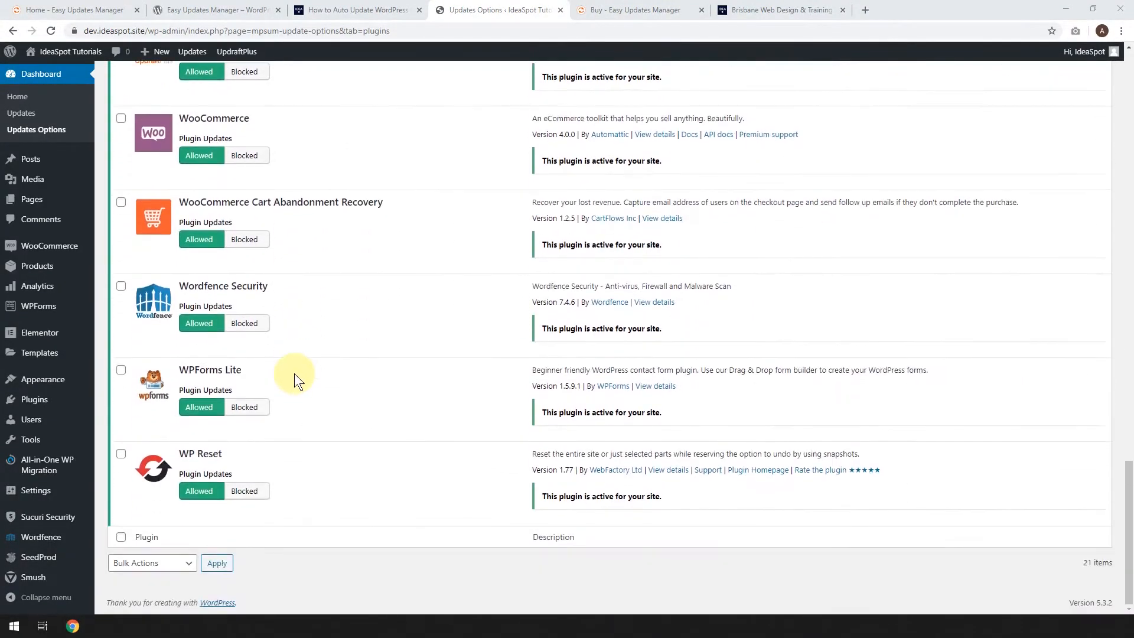
{"action": "scroll", "scroll_direction": "up", "scroll_amount": 3}
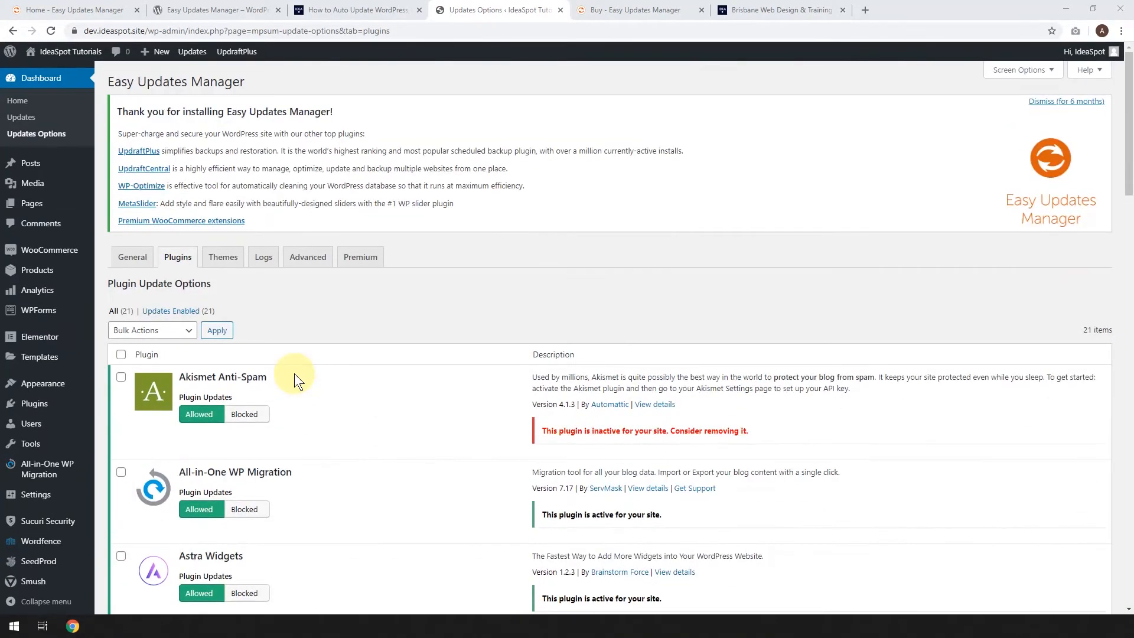
{"action": "scroll", "scroll_direction": "down", "scroll_amount": 3}
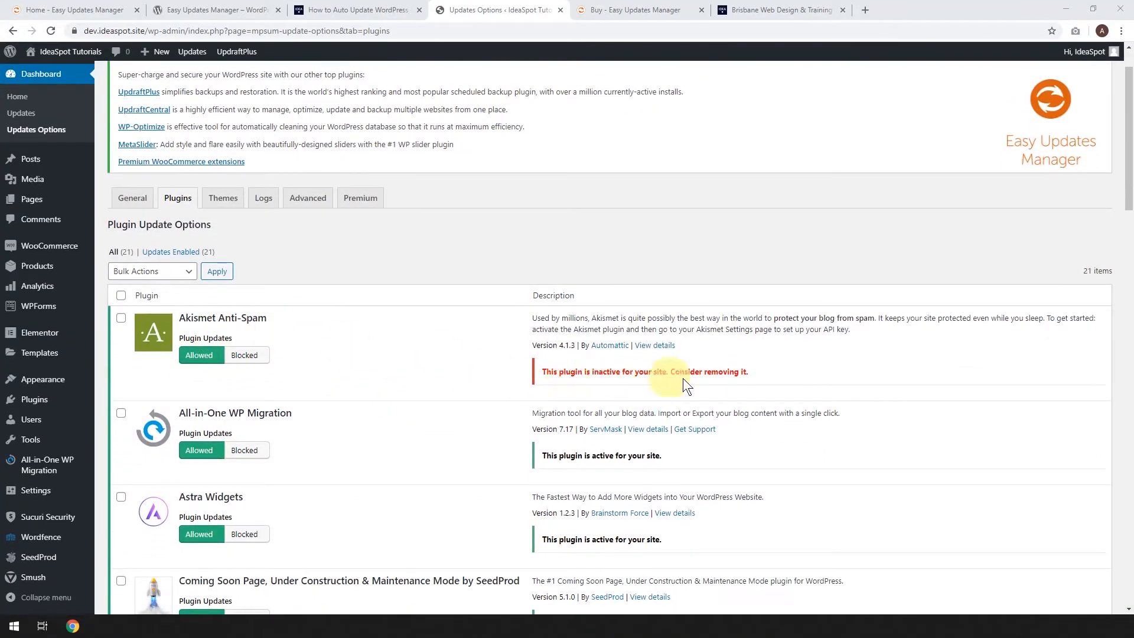
{"action": "mouse_move", "coordinate": [760, 386]}
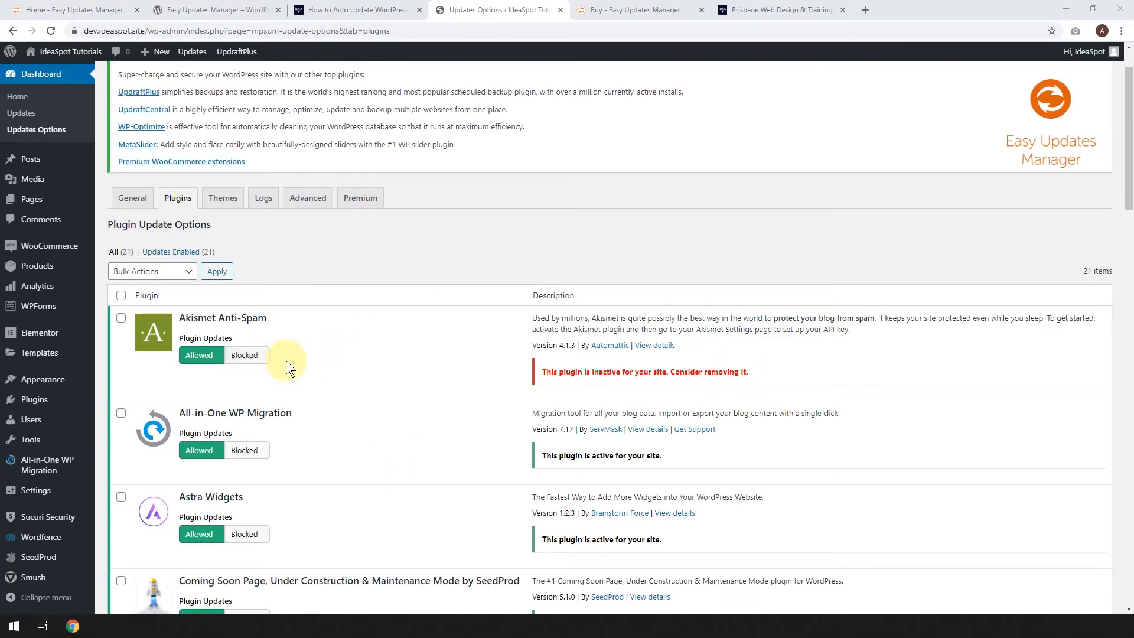
{"action": "scroll", "scroll_direction": "down", "scroll_amount": 3}
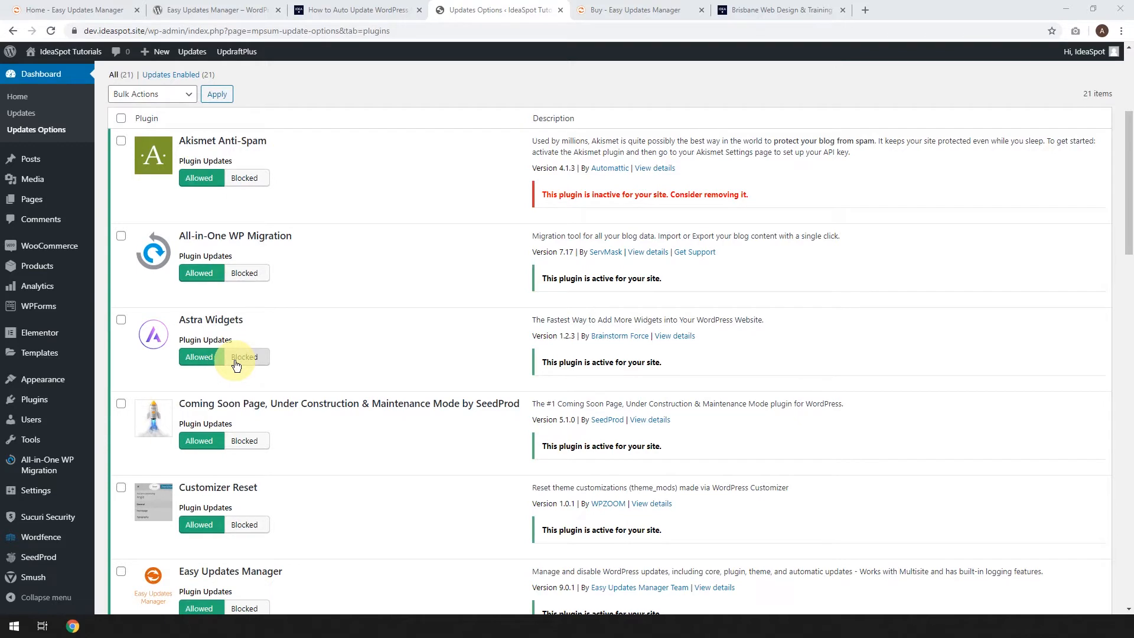
{"action": "mouse_move", "coordinate": [278, 345]}
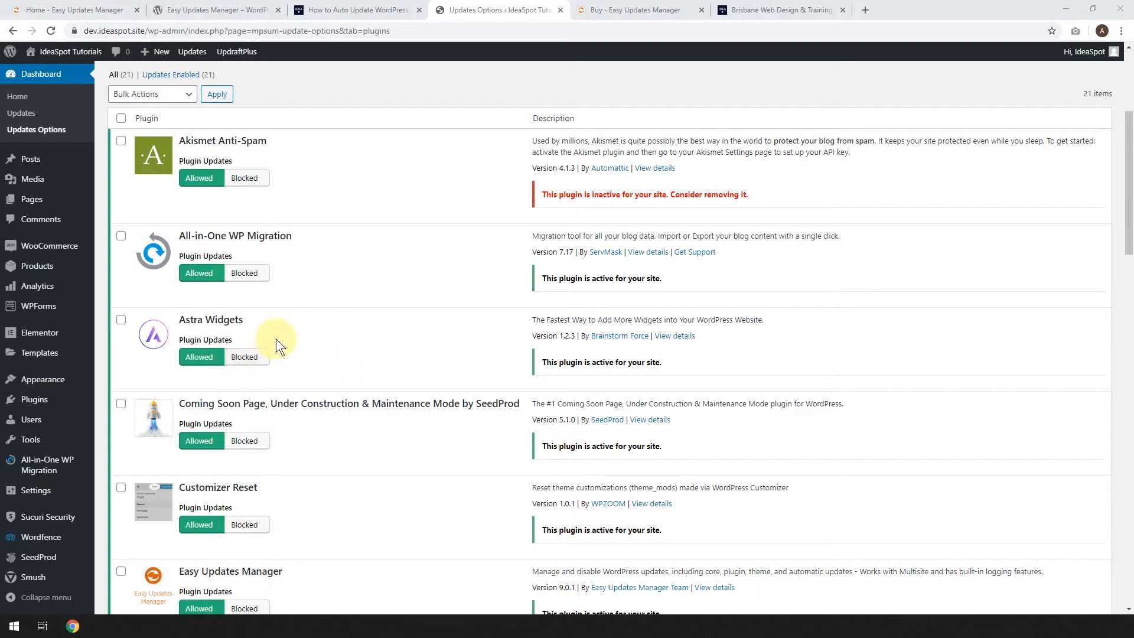
{"action": "mouse_move", "coordinate": [329, 345]}
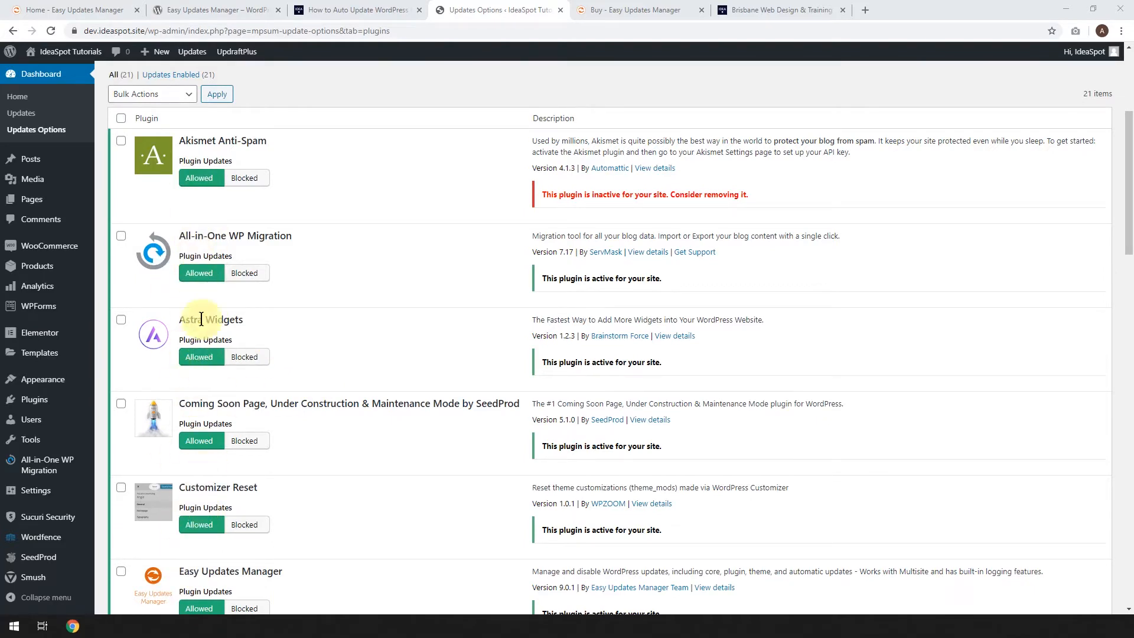
{"action": "mouse_move", "coordinate": [274, 510]}
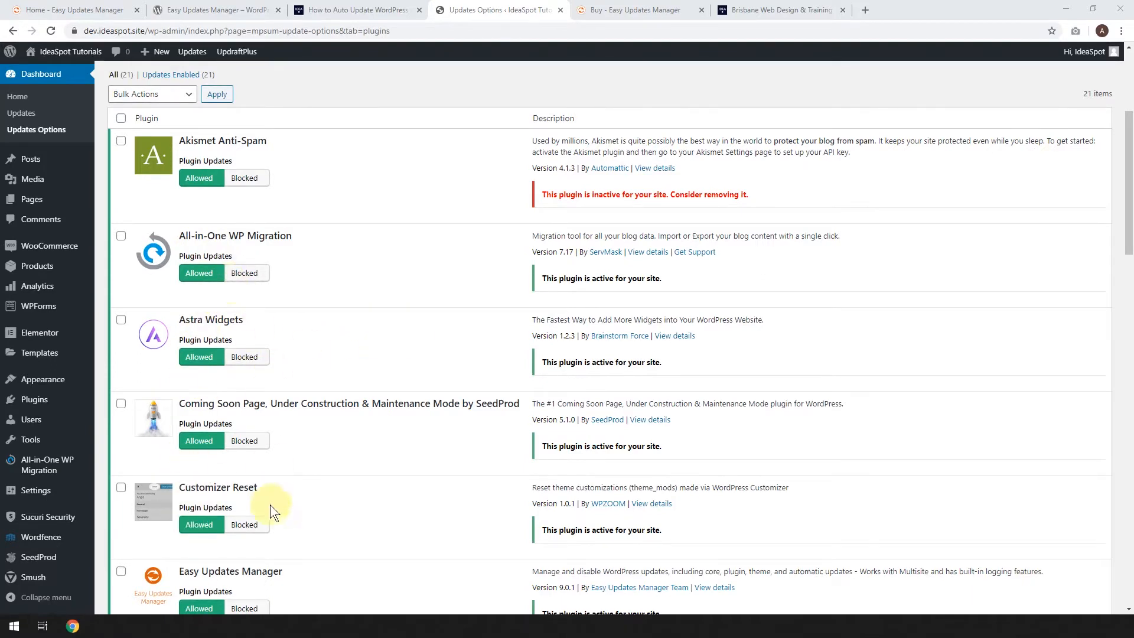
{"action": "mouse_move", "coordinate": [246, 394]}
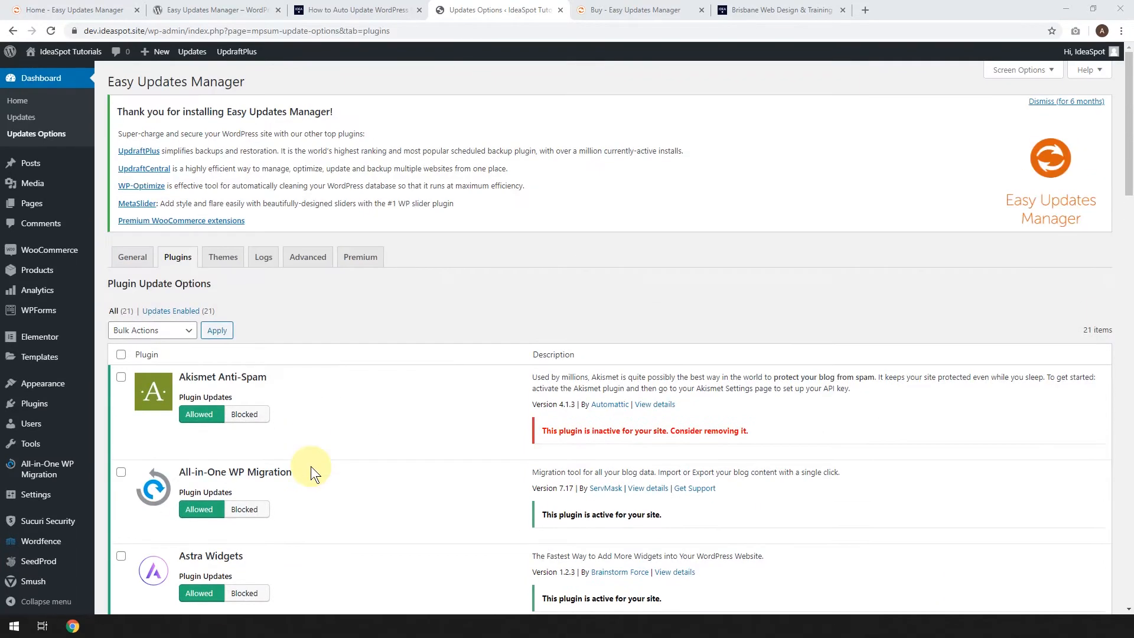
Step: Open the Themes tab, review all five themes, and keep Astra's updates Allowed
{"action": "left_click", "coordinate": [222, 257]}
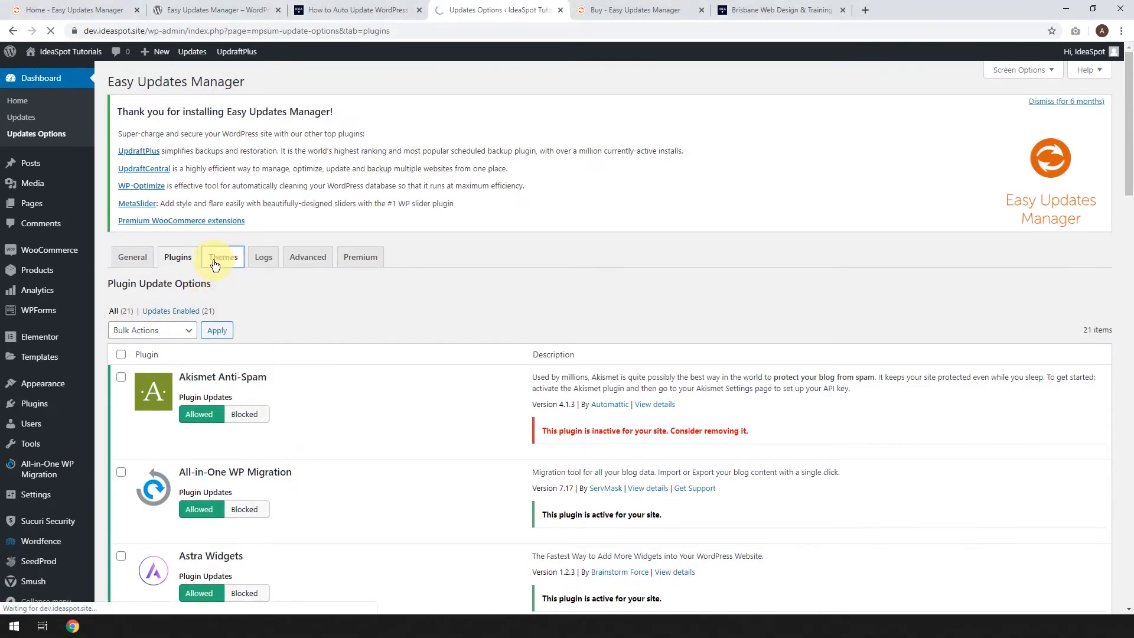
{"action": "left_click", "coordinate": [222, 257]}
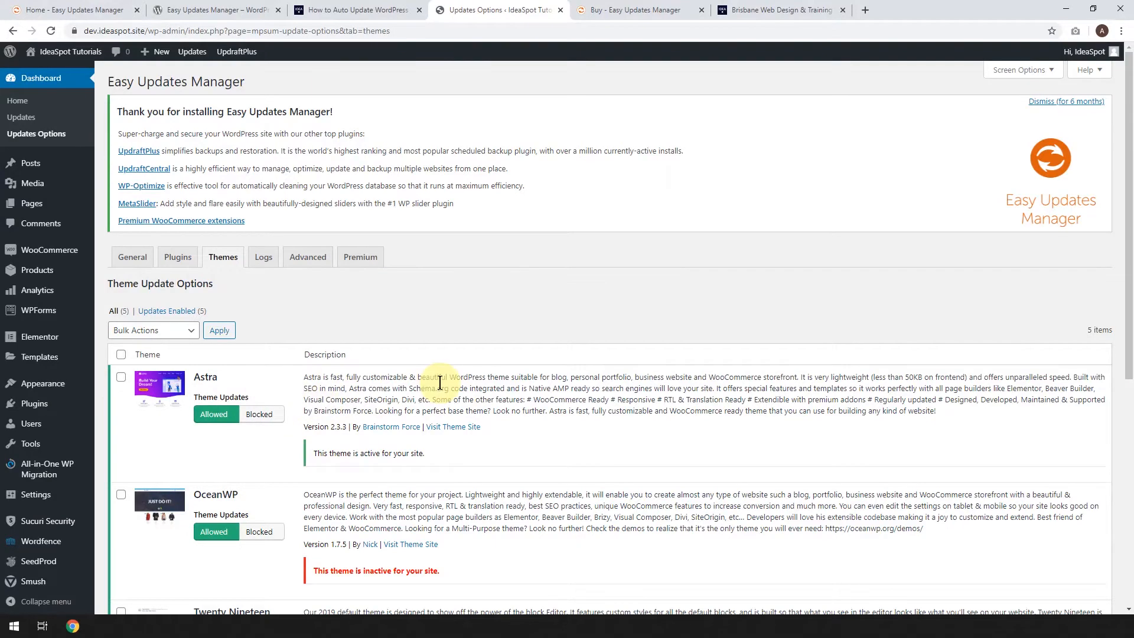
{"action": "scroll", "scroll_direction": "down", "scroll_amount": 3}
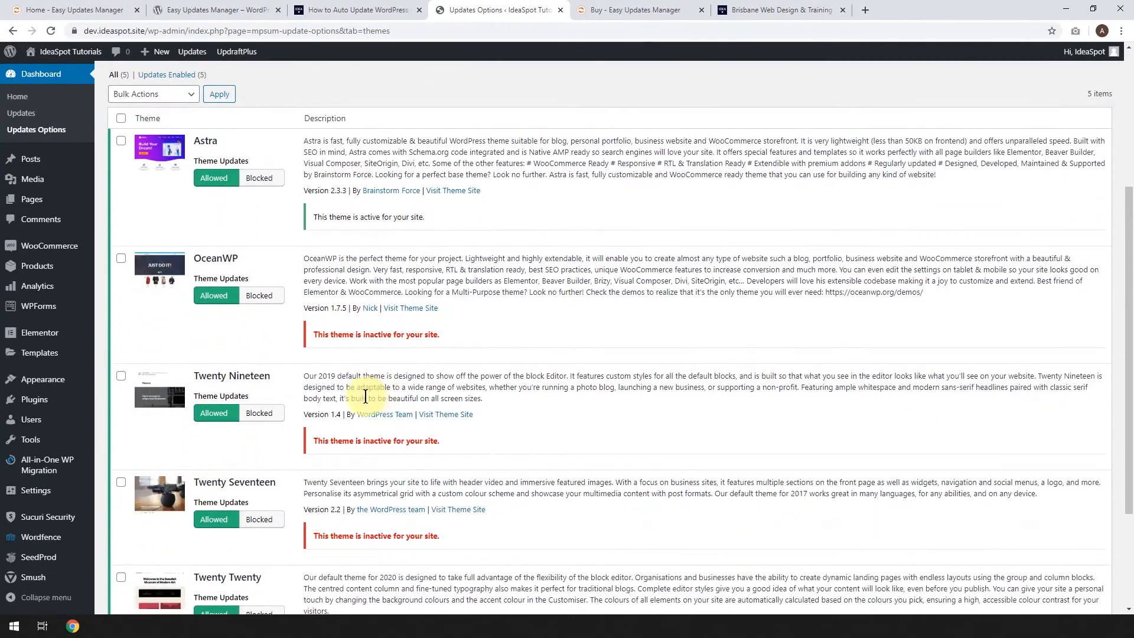
{"action": "scroll", "scroll_direction": "down", "scroll_amount": 3}
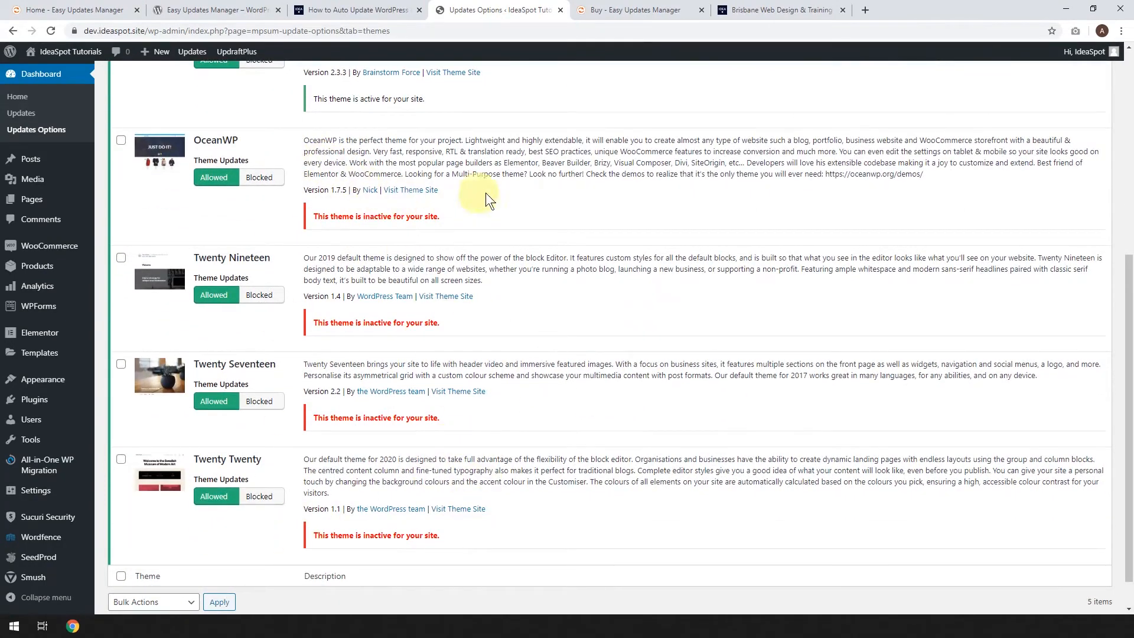
{"action": "scroll", "scroll_direction": "down", "scroll_amount": 3}
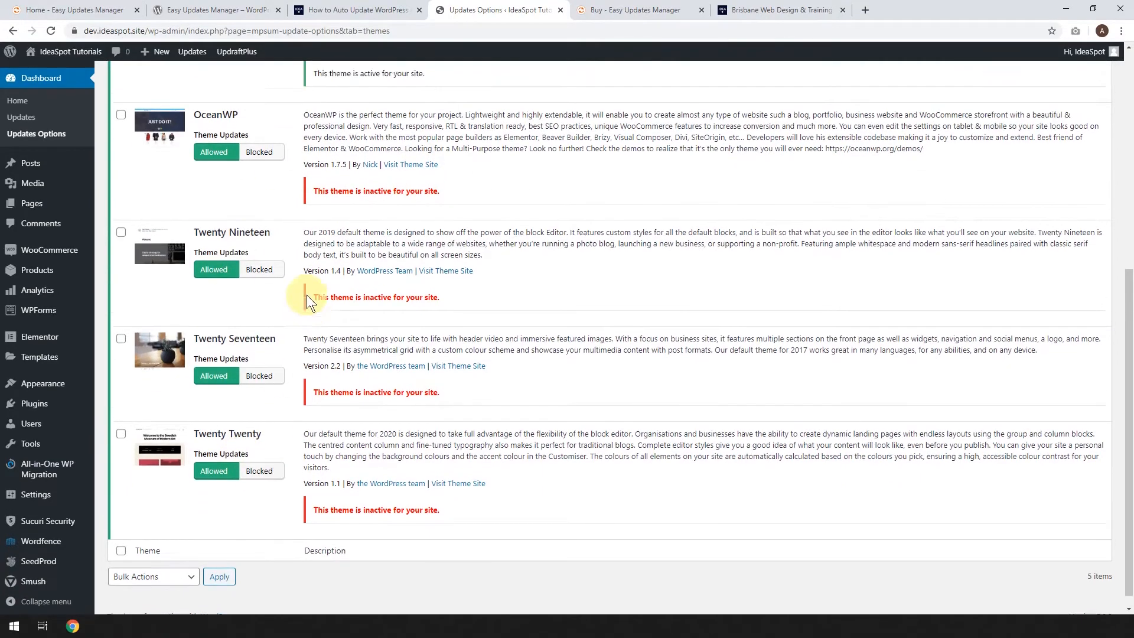
{"action": "scroll", "scroll_direction": "up", "scroll_amount": 3}
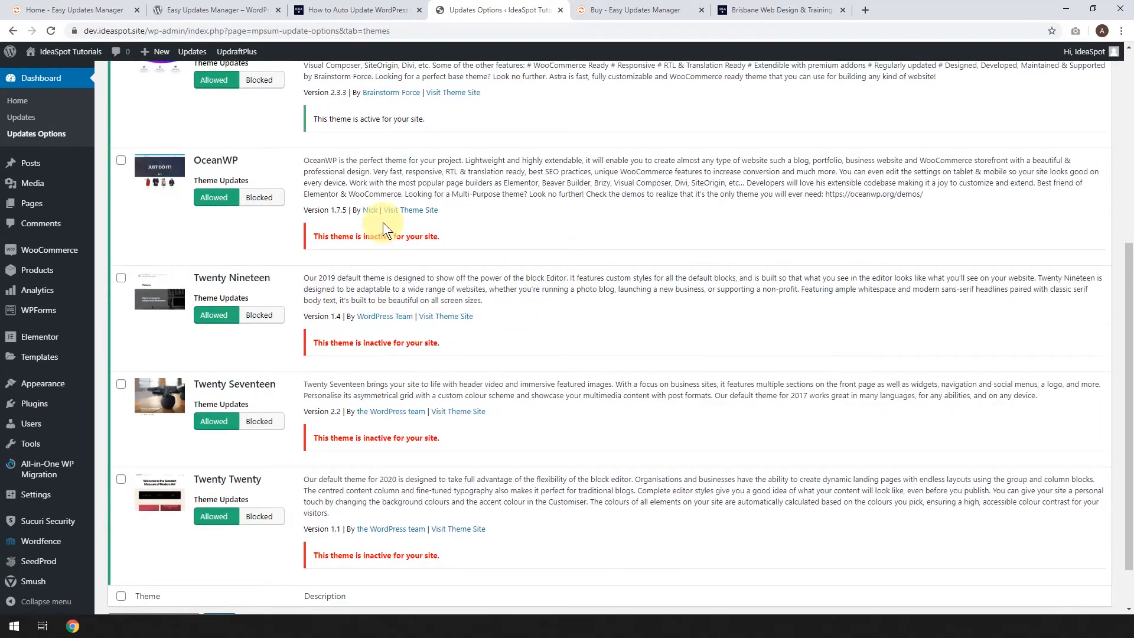
{"action": "mouse_move", "coordinate": [107, 48]}
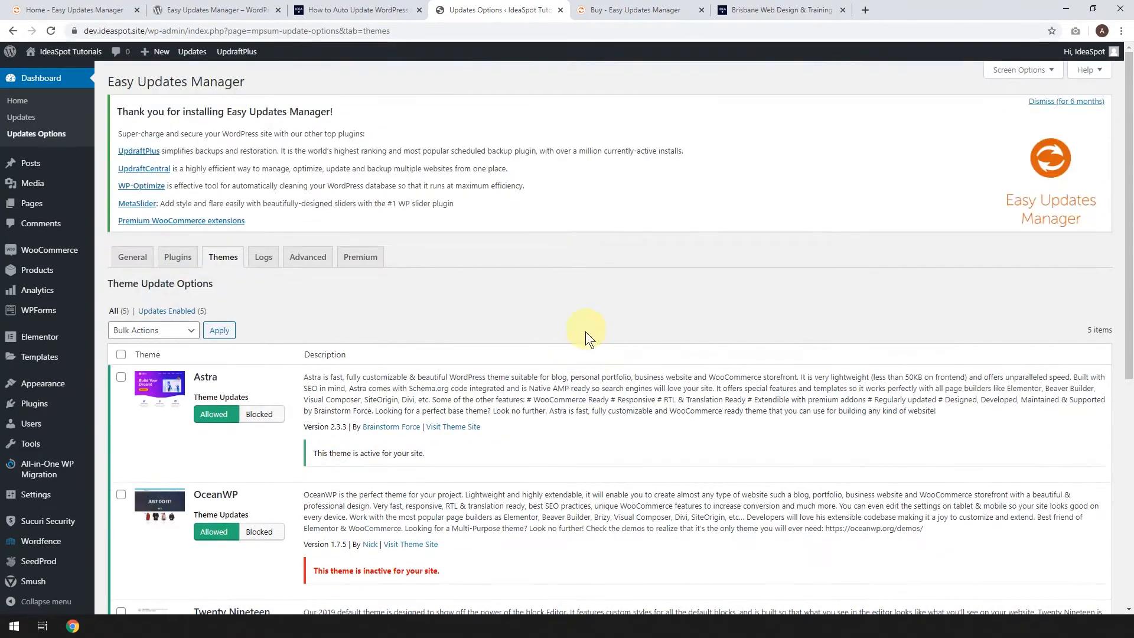
{"action": "scroll", "scroll_direction": "down", "scroll_amount": 3}
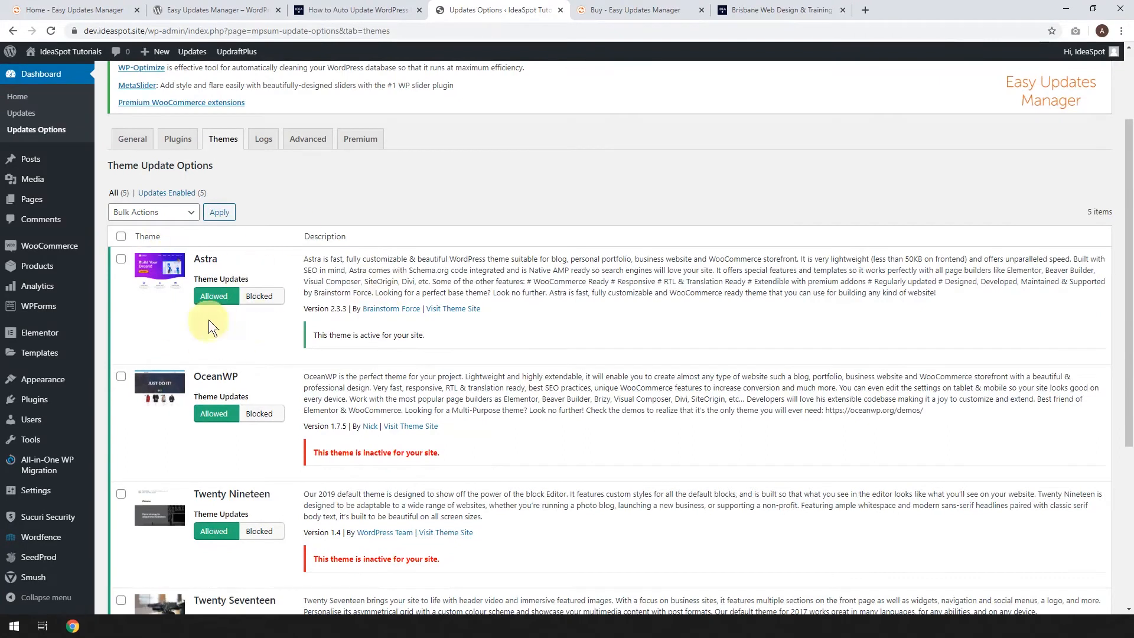
{"action": "left_click", "coordinate": [215, 296]}
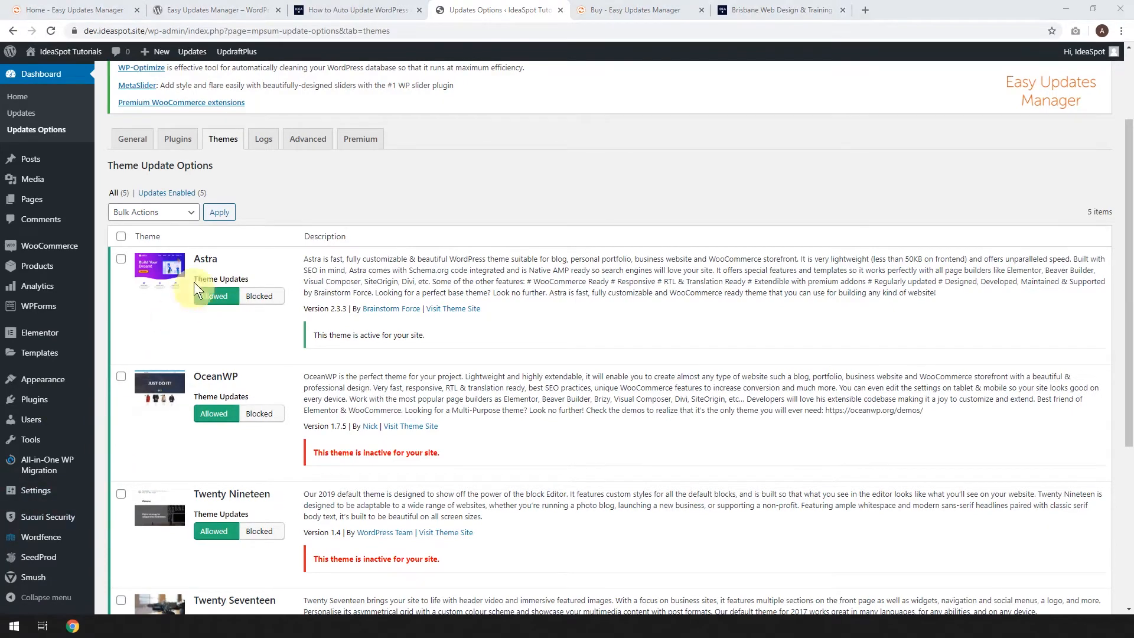
Step: Open the Logs tab to view the empty Update Logs table
{"action": "left_click", "coordinate": [262, 138]}
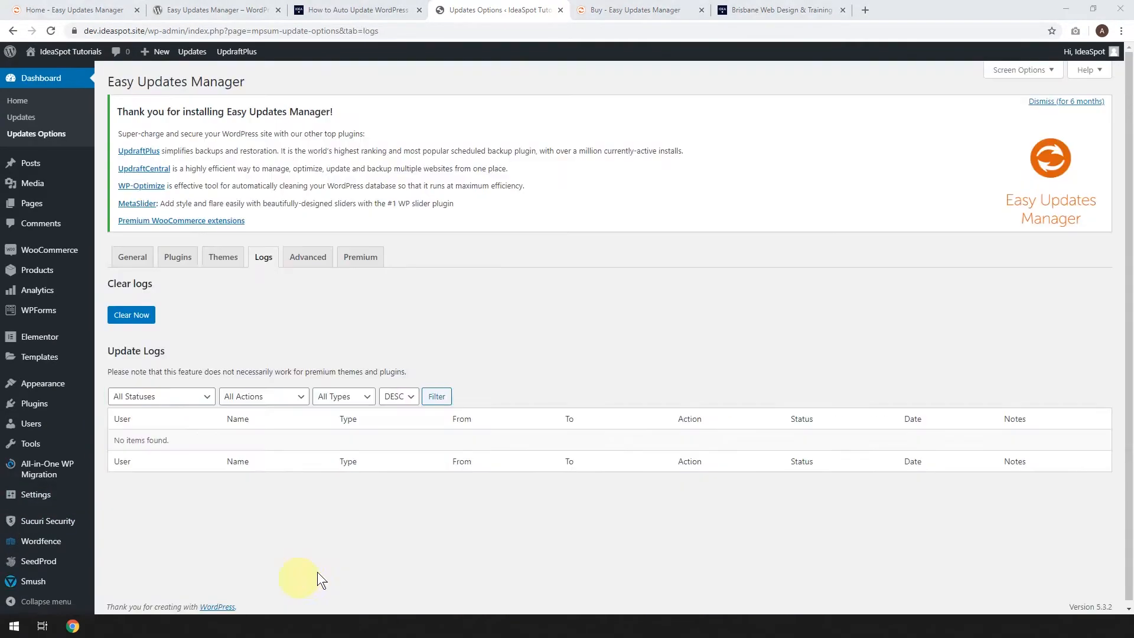
{"action": "mouse_move", "coordinate": [180, 441]}
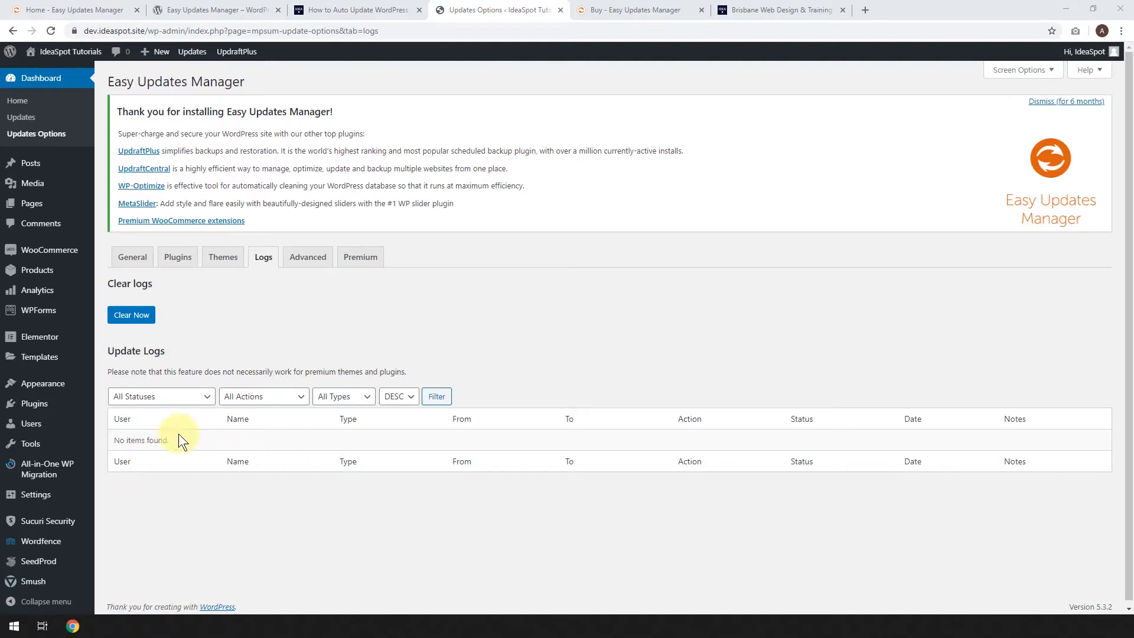
{"action": "mouse_move", "coordinate": [228, 467]}
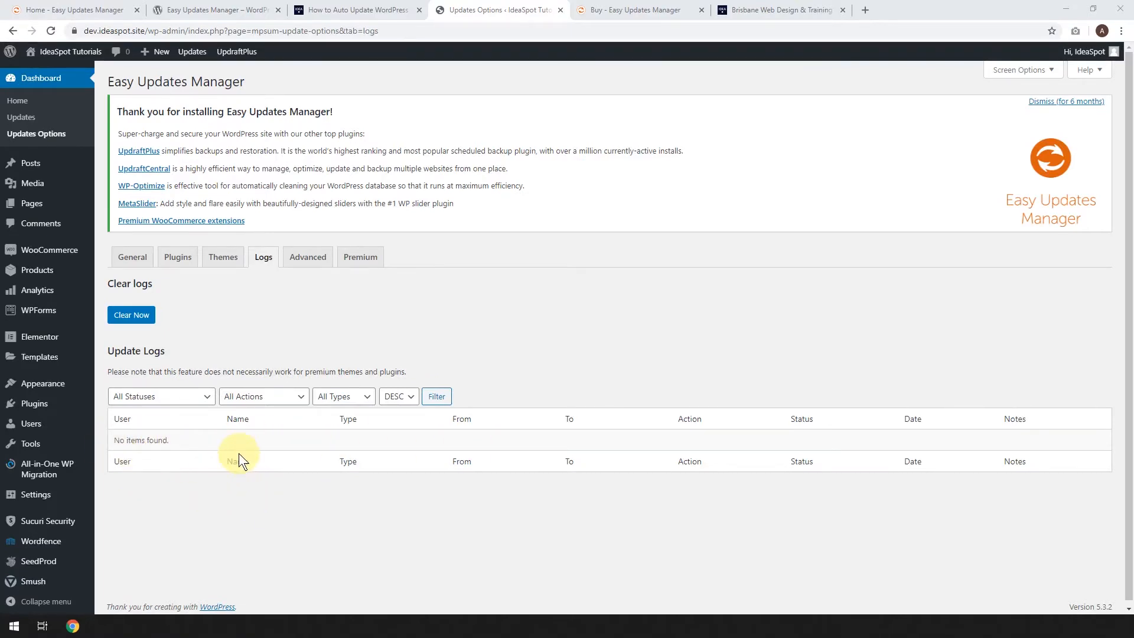
{"action": "mouse_move", "coordinate": [441, 447]}
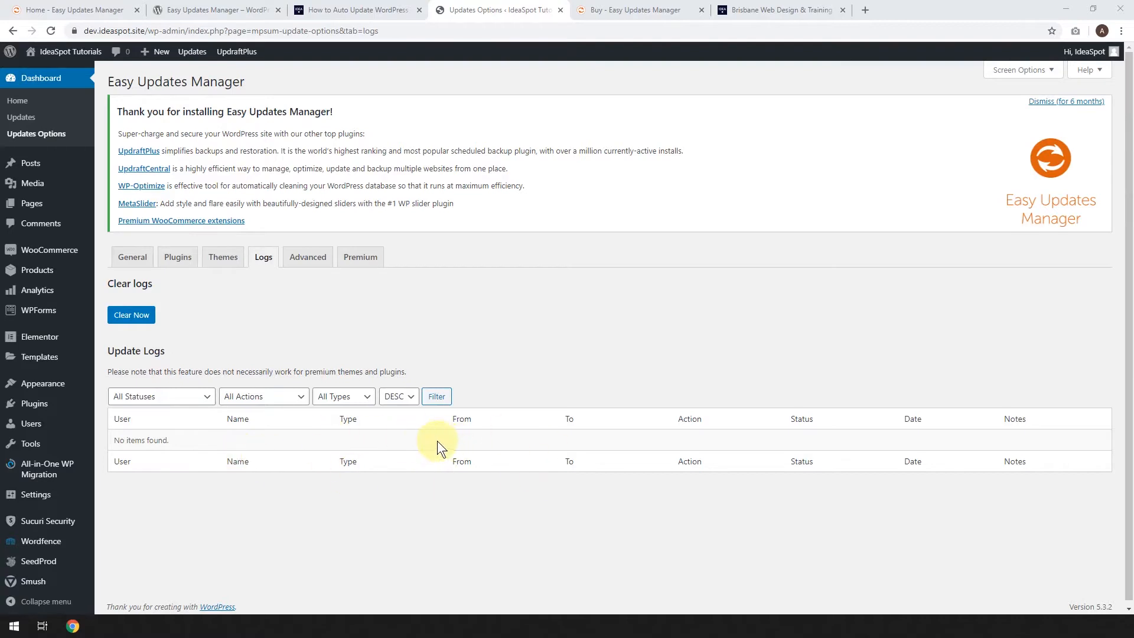
{"action": "mouse_move", "coordinate": [390, 461]}
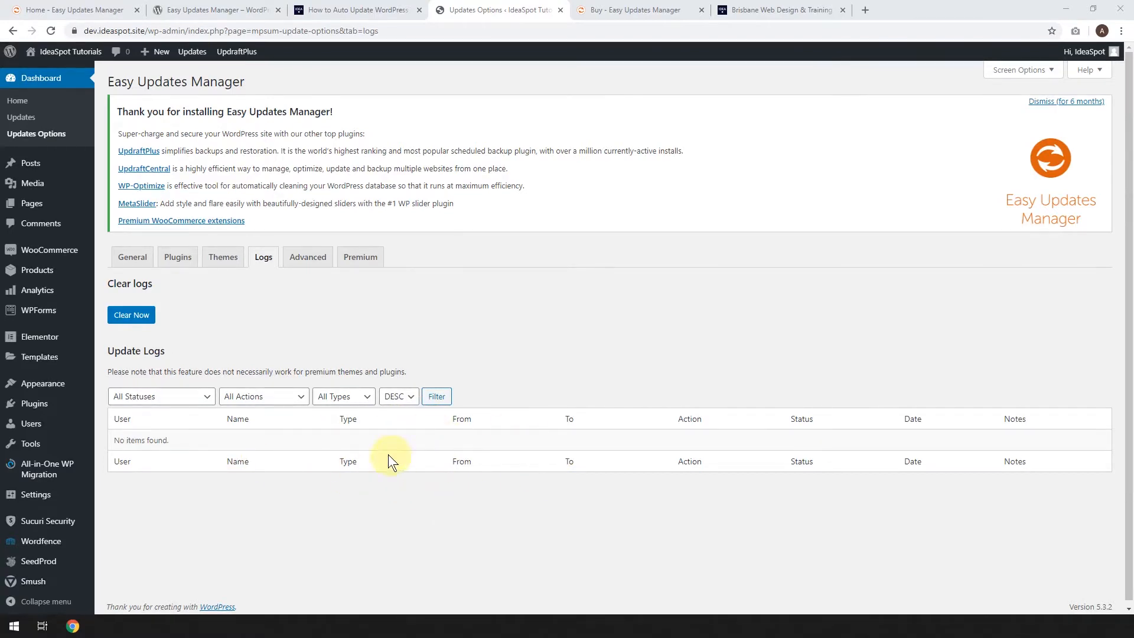
{"action": "mouse_move", "coordinate": [267, 481]}
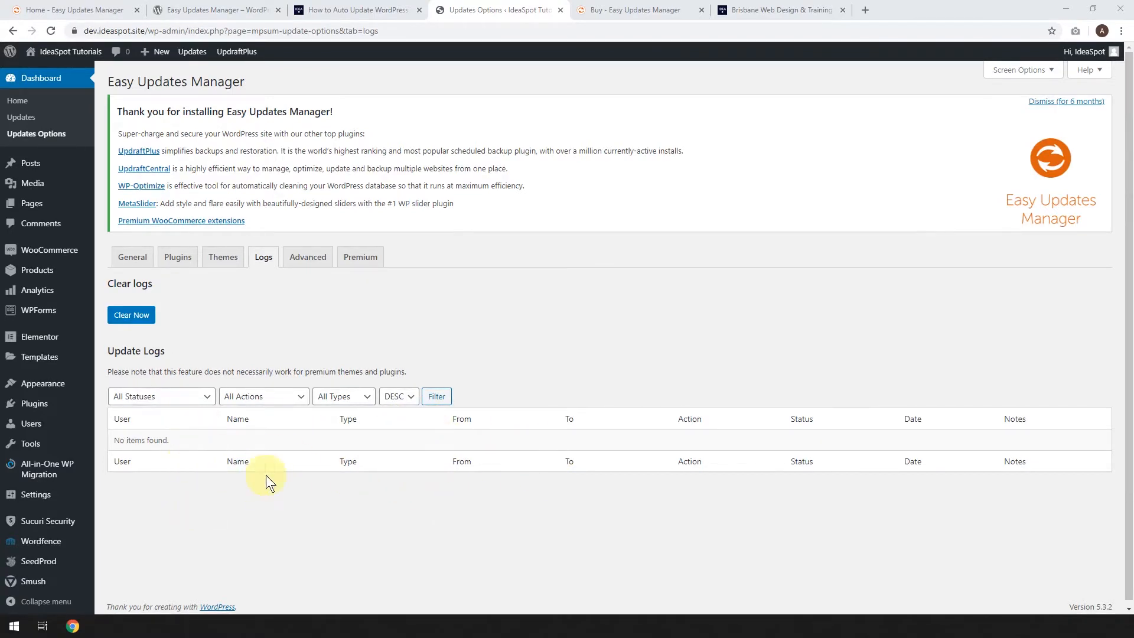
{"action": "mouse_move", "coordinate": [301, 315]}
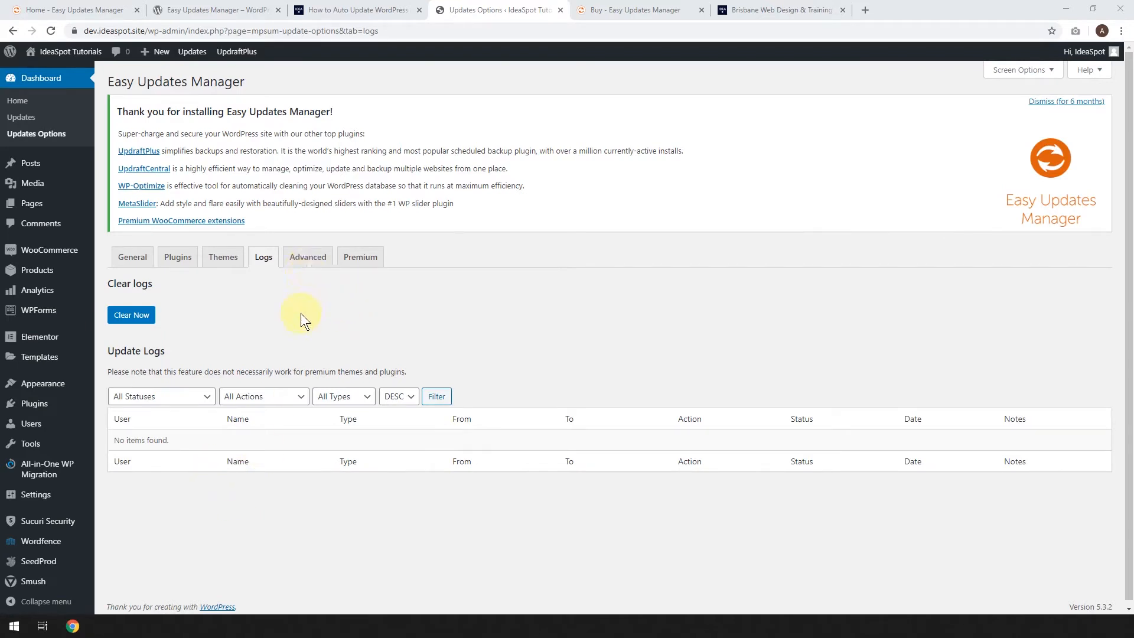
Step: Switch Easy Updates Manager to its Advanced tab, showing Exclude Users with IdeaSpot unexcluded
{"action": "left_click", "coordinate": [306, 257]}
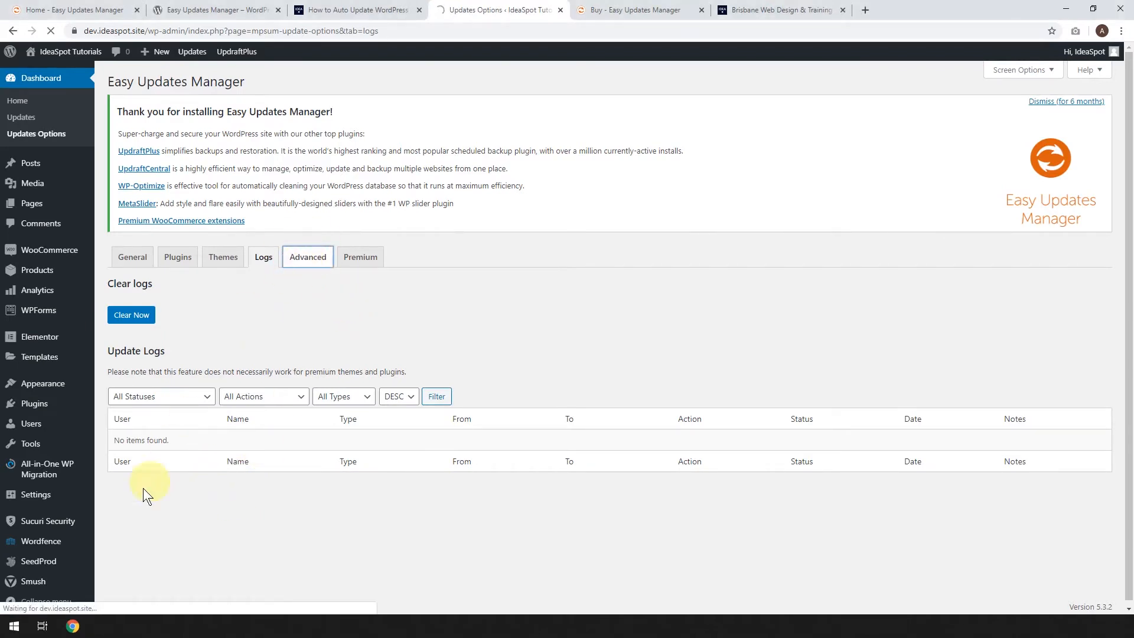
{"action": "left_click", "coordinate": [306, 253]}
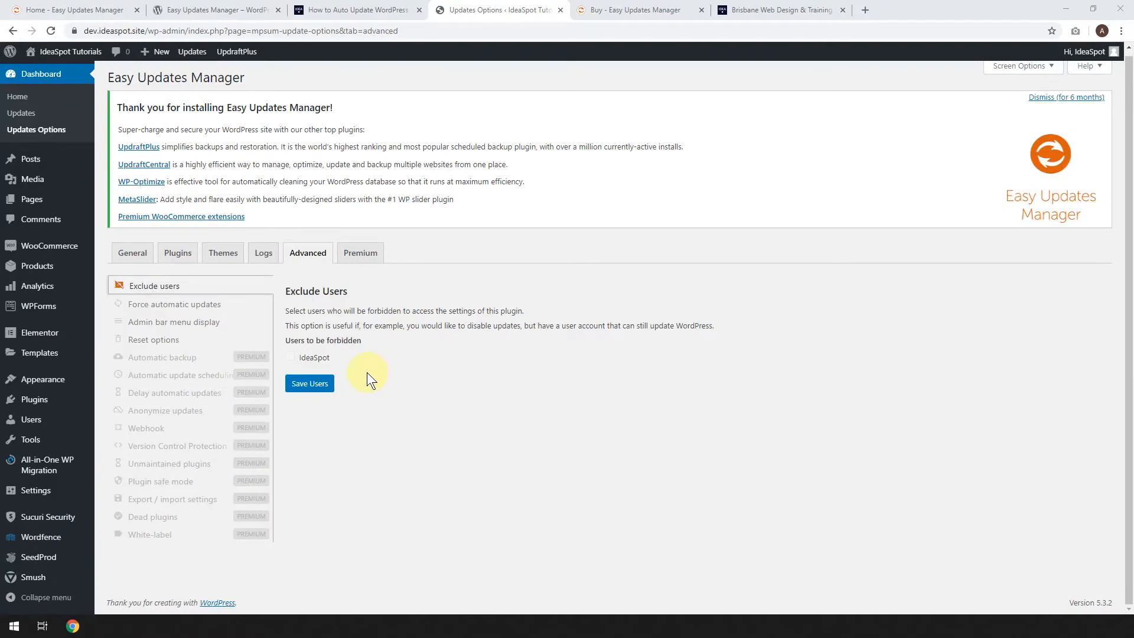
{"action": "mouse_move", "coordinate": [213, 392]}
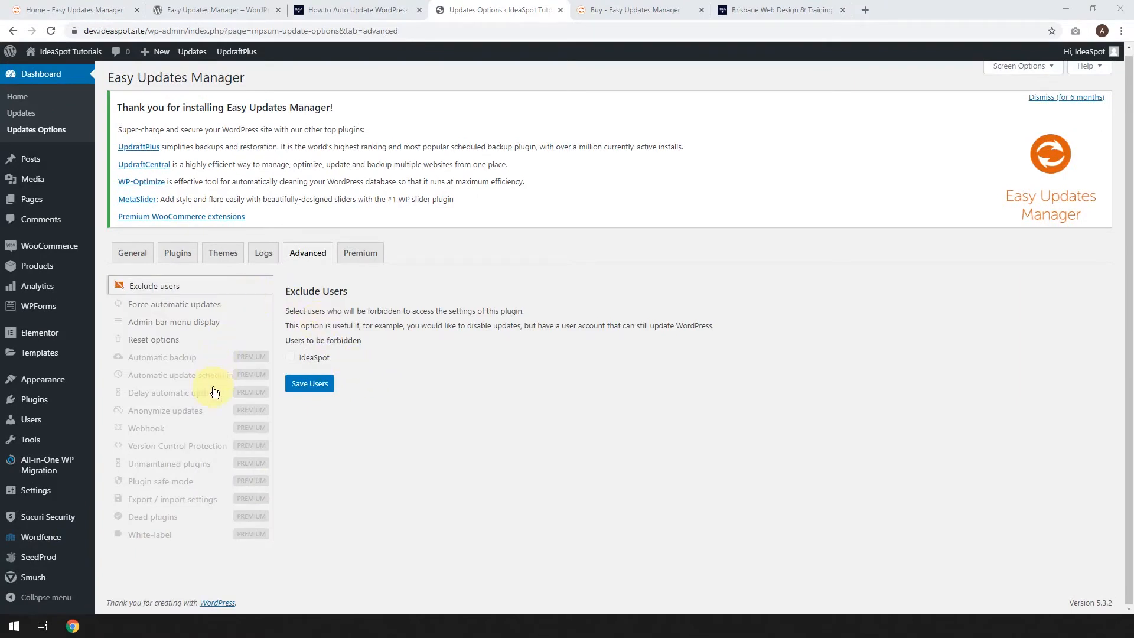
{"action": "mouse_move", "coordinate": [310, 292]}
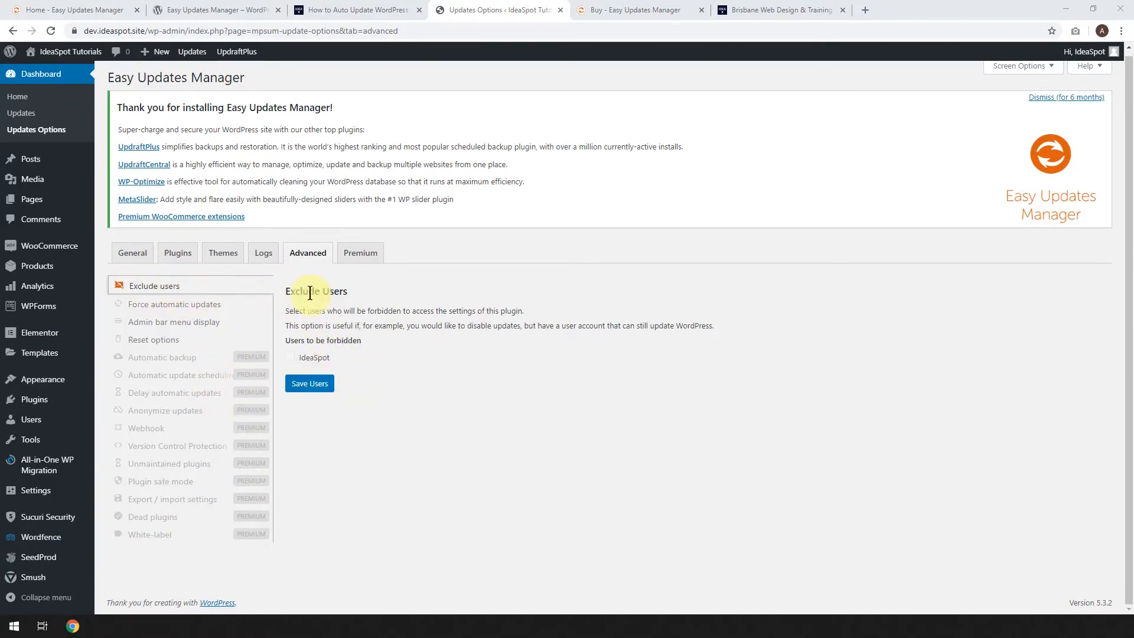
{"action": "mouse_move", "coordinate": [335, 477]}
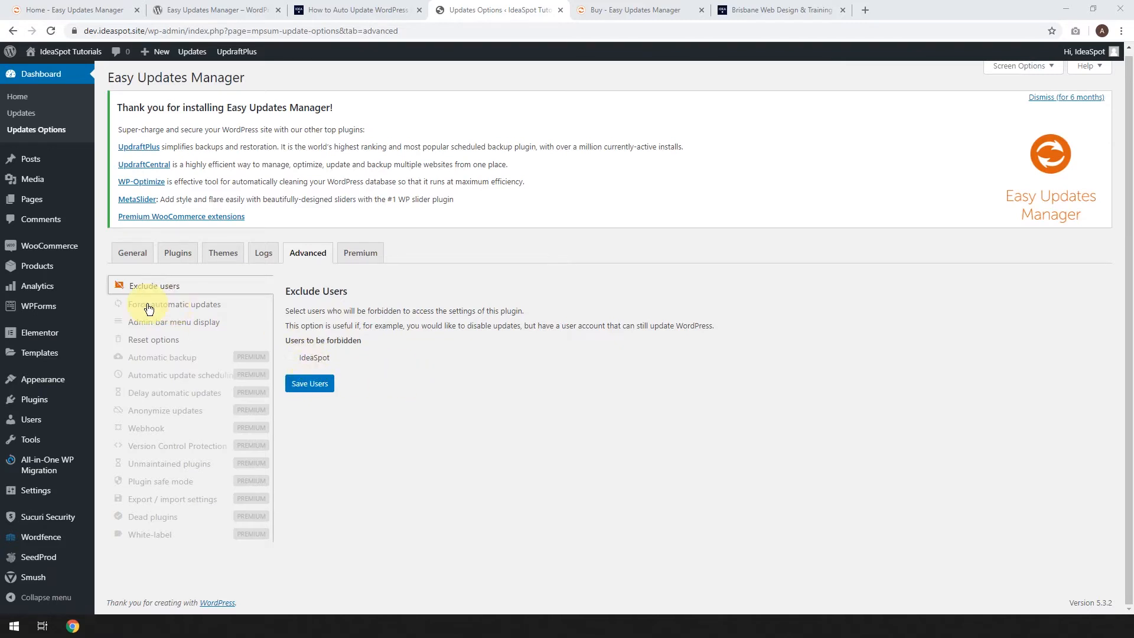
Step: Open Force automatic updates and tick 'Take a backup first (with UpdraftPlus)'
{"action": "left_click", "coordinate": [175, 303]}
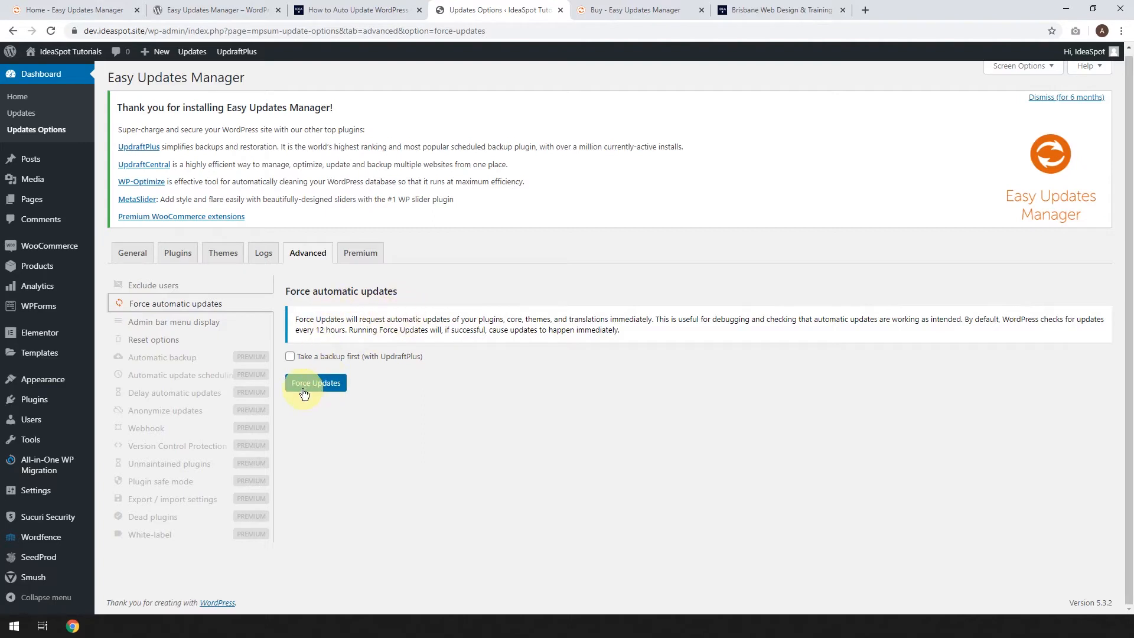
{"action": "mouse_move", "coordinate": [432, 385]}
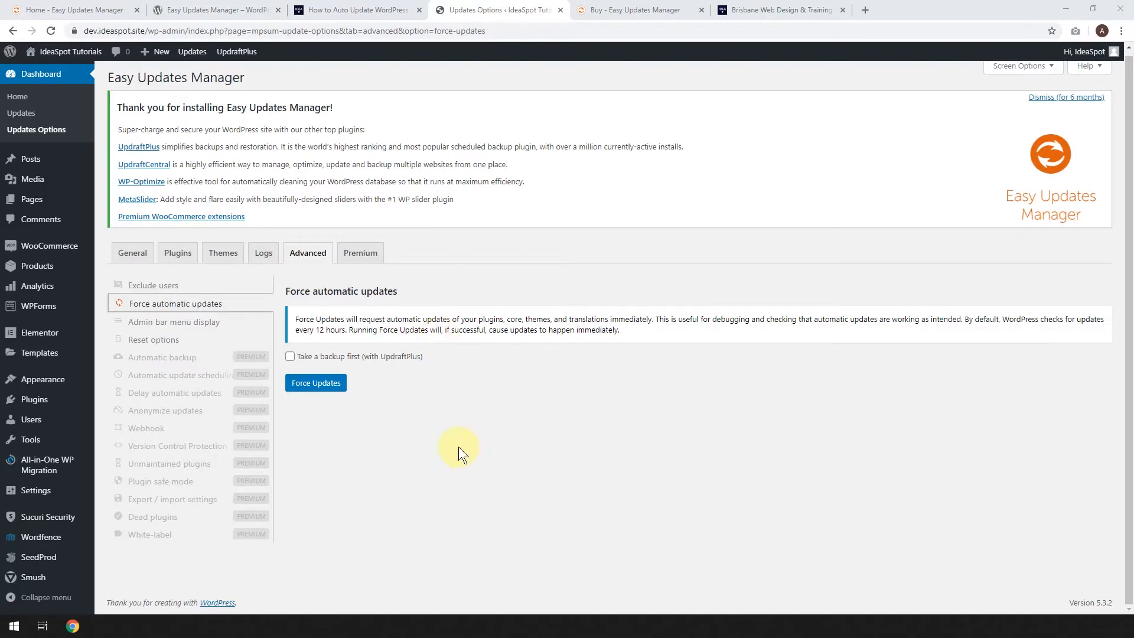
{"action": "mouse_move", "coordinate": [484, 449]}
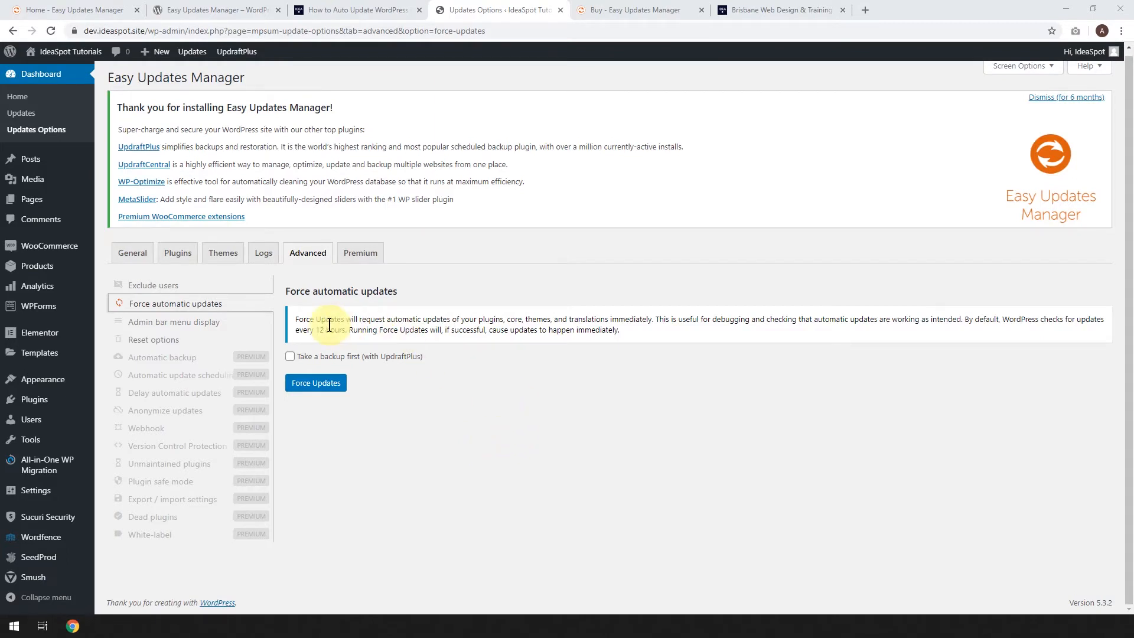
{"action": "double_click", "coordinate": [334, 330]}
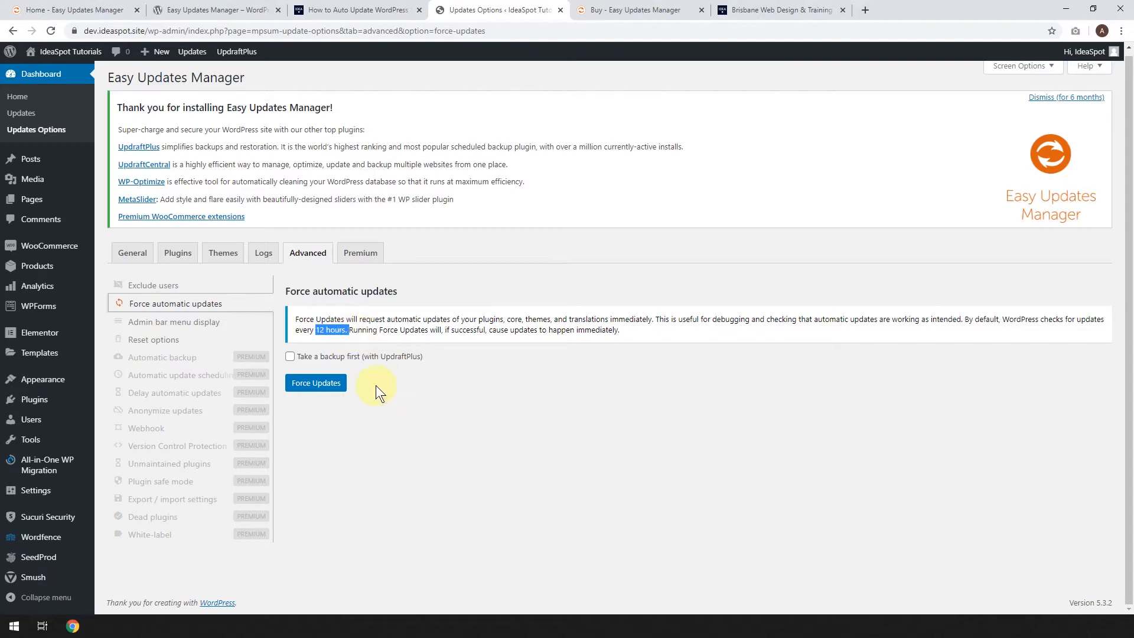
{"action": "mouse_move", "coordinate": [494, 344]}
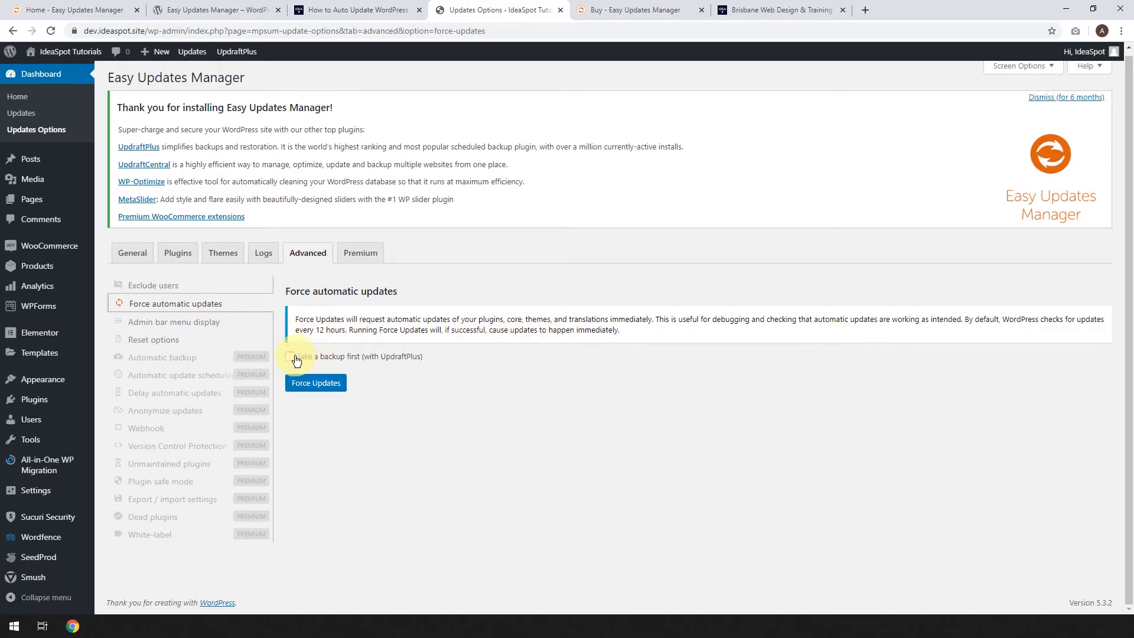
{"action": "left_click", "coordinate": [289, 356]}
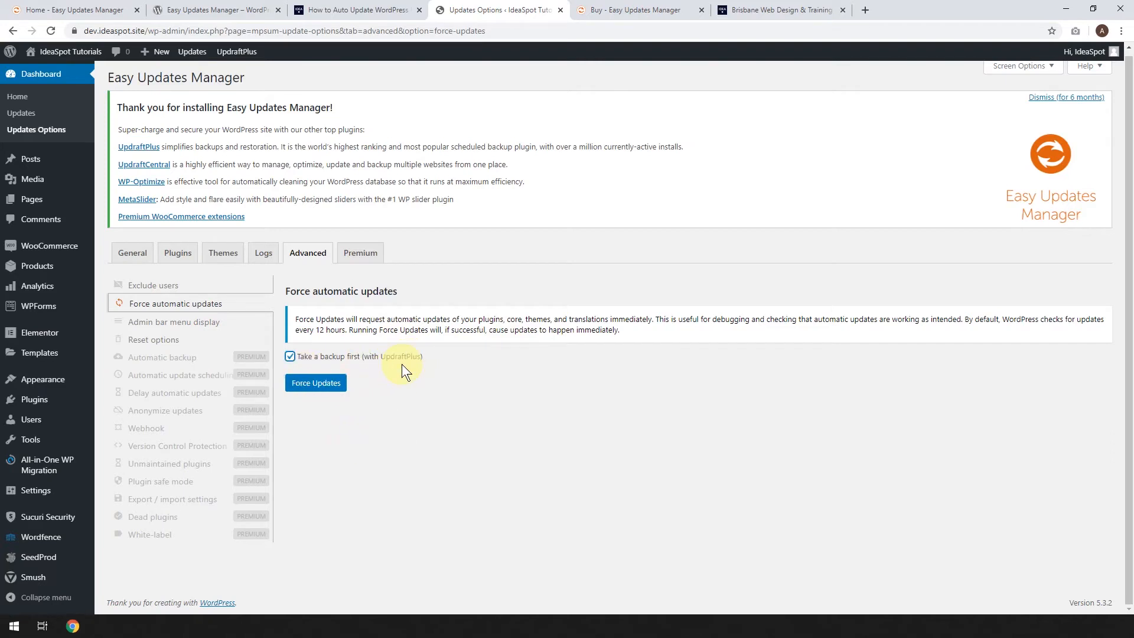
{"action": "mouse_move", "coordinate": [427, 385]}
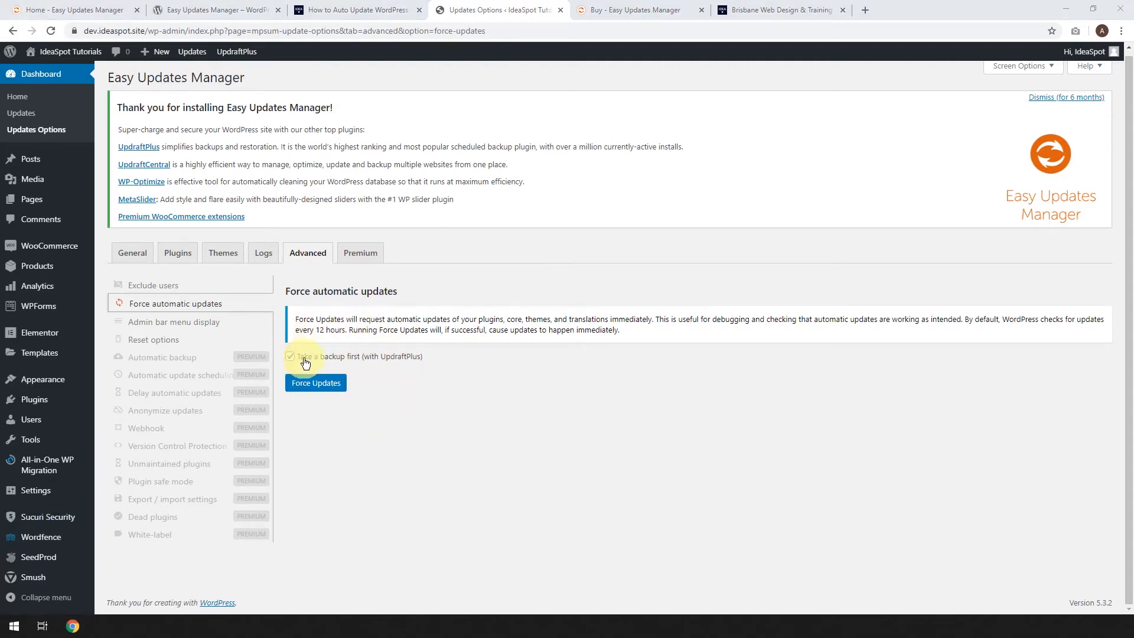
{"action": "left_click", "coordinate": [290, 355]}
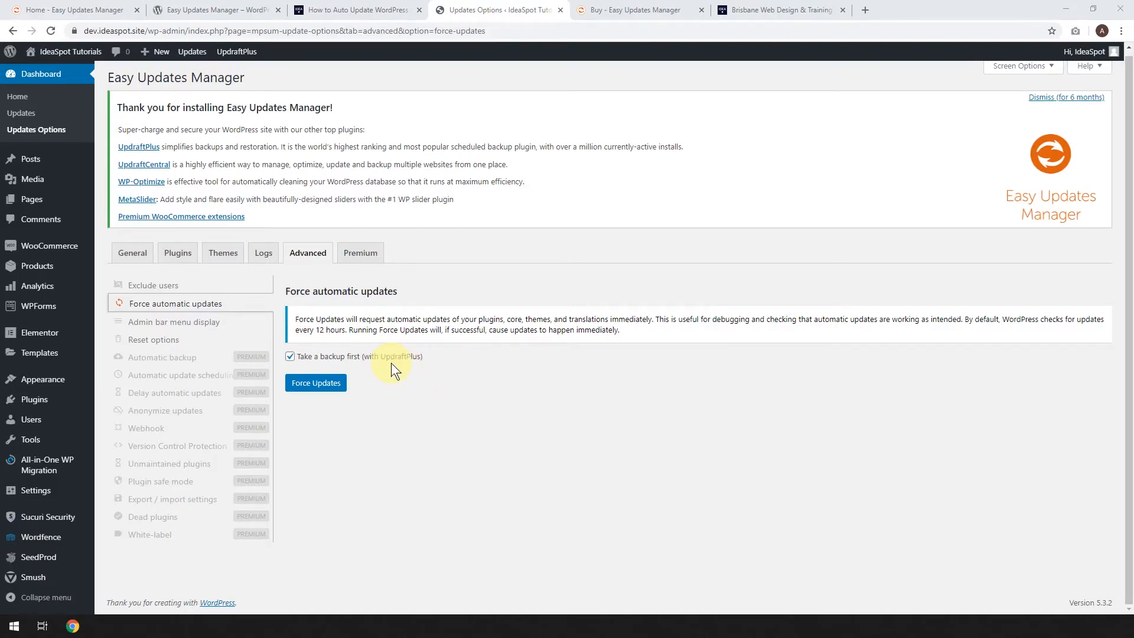
{"action": "mouse_move", "coordinate": [470, 380]}
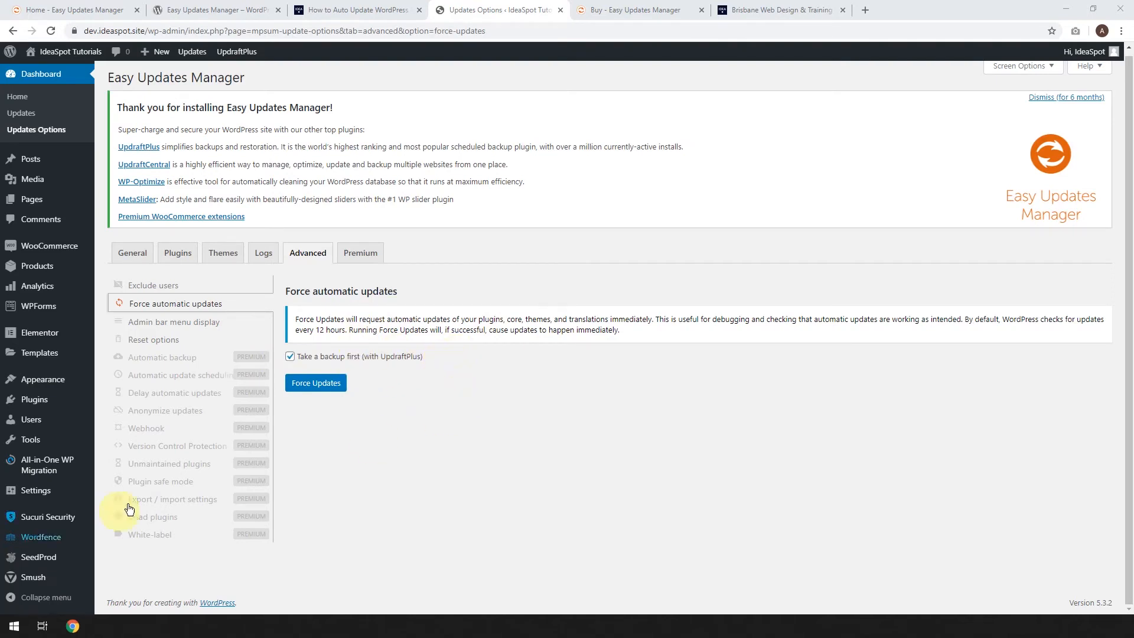
Step: Disable Easy Updates Manager's admin bar menu under Admin bar menu display
{"action": "left_click", "coordinate": [174, 322]}
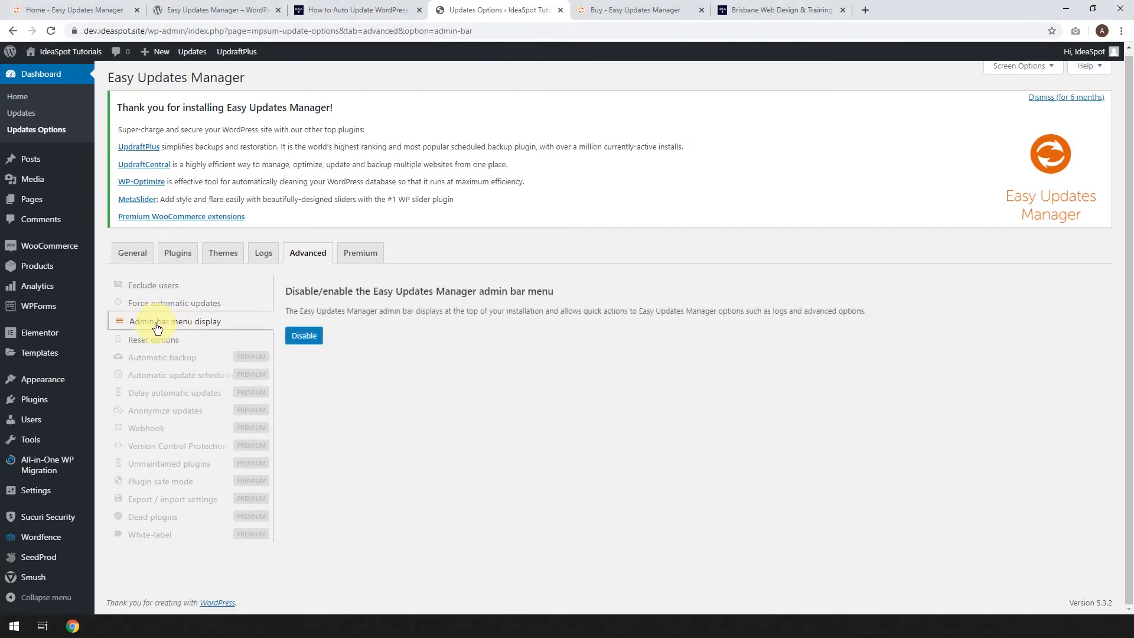
{"action": "left_click", "coordinate": [191, 51]}
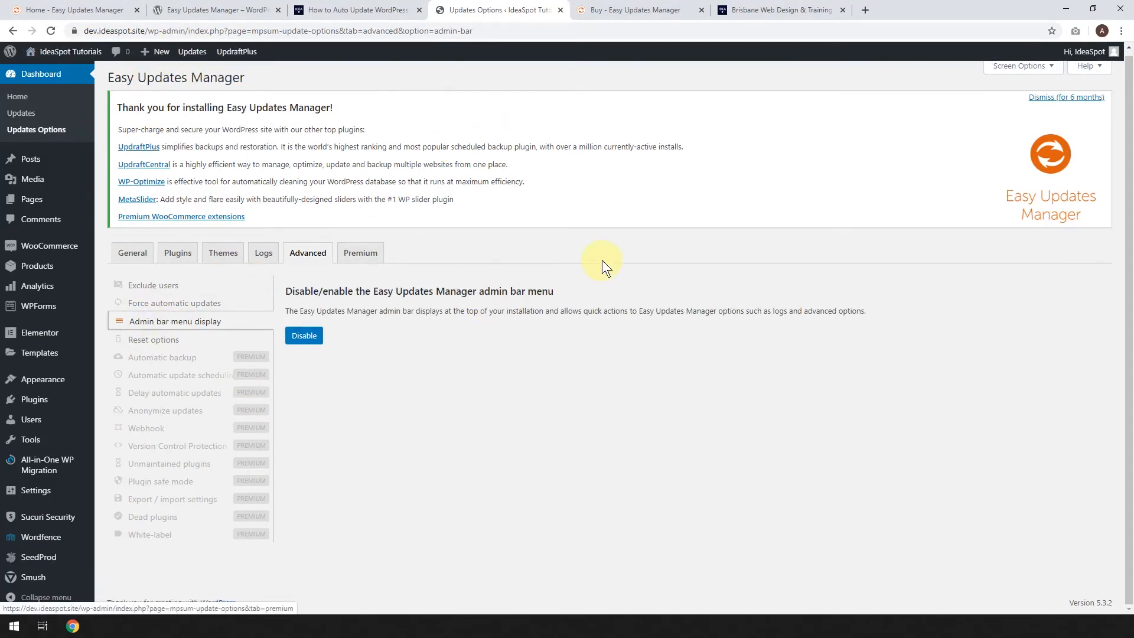
{"action": "left_click", "coordinate": [303, 335]}
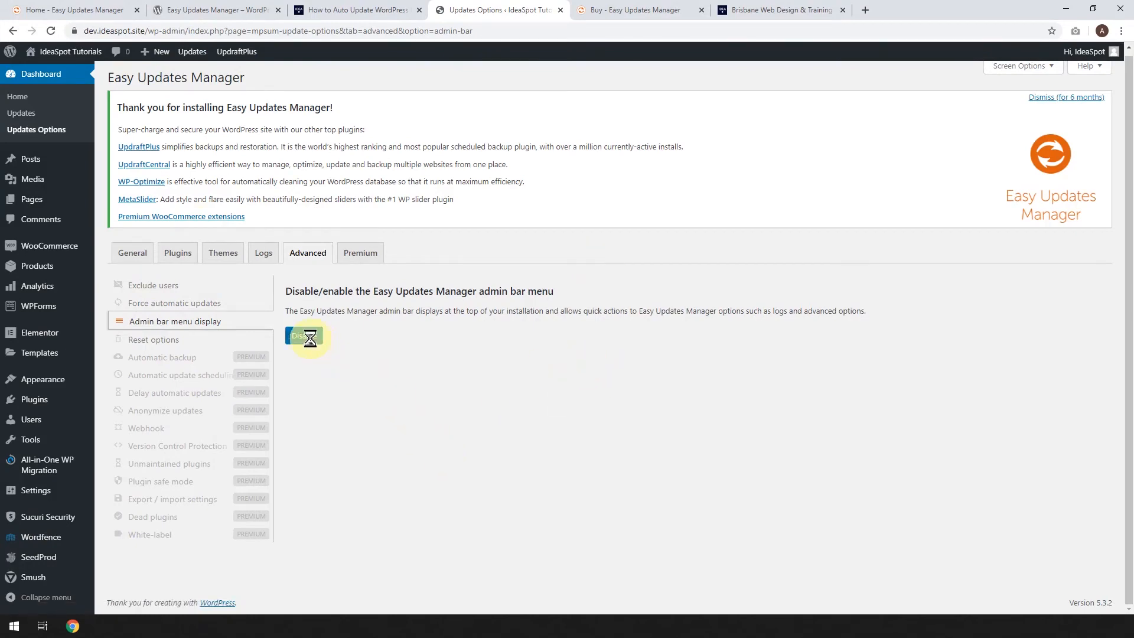
{"action": "left_click", "coordinate": [303, 336]}
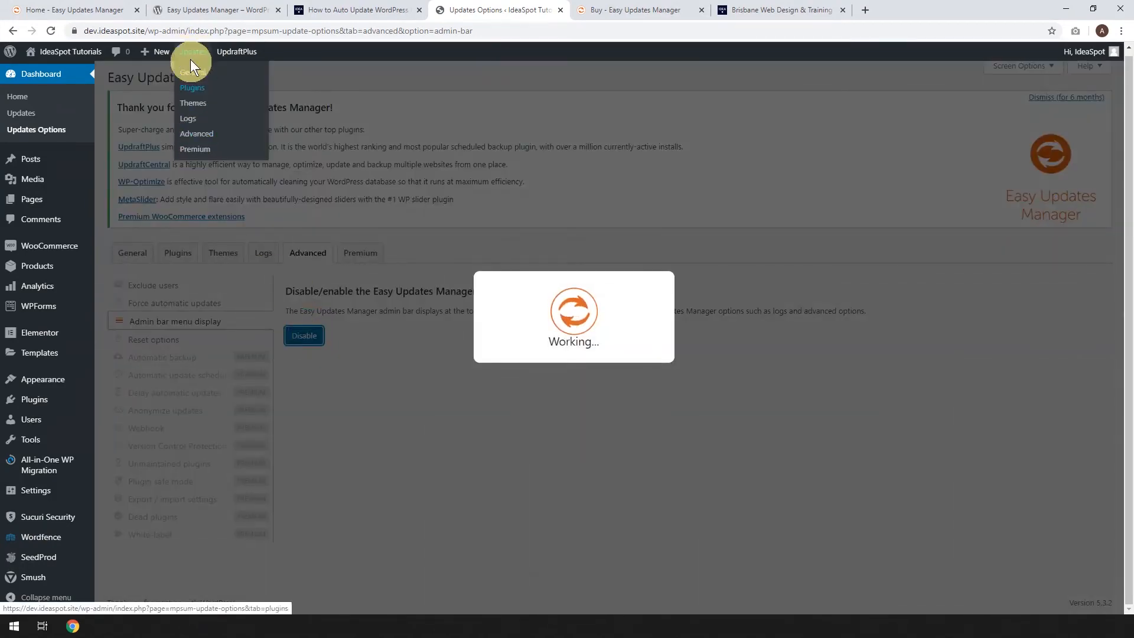
{"action": "left_click", "coordinate": [304, 335]}
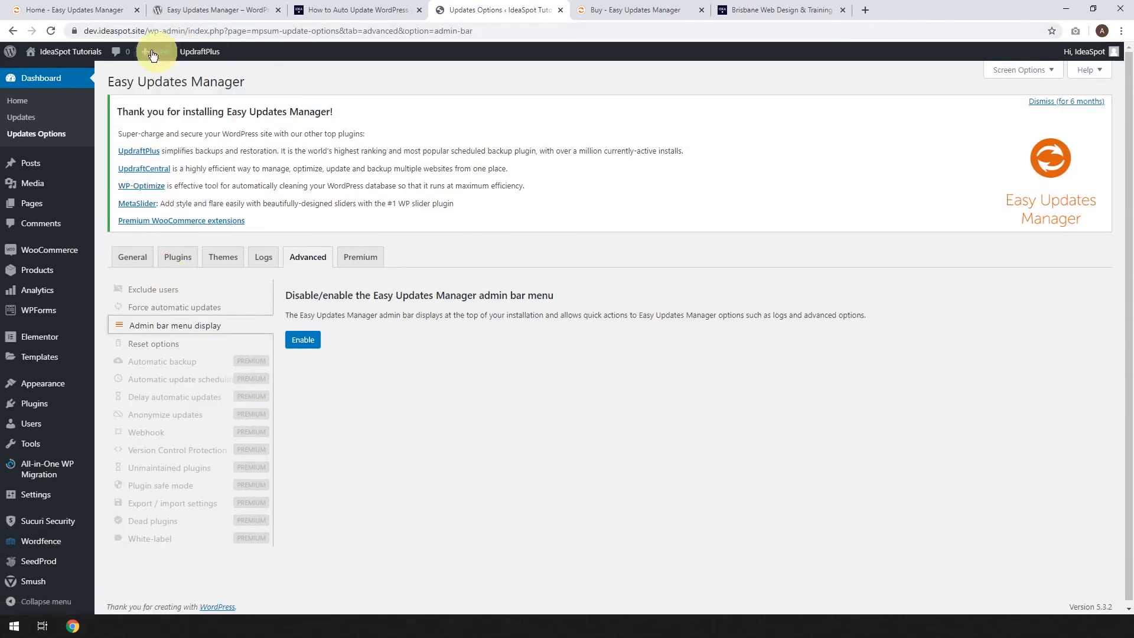
{"action": "mouse_move", "coordinate": [518, 381]}
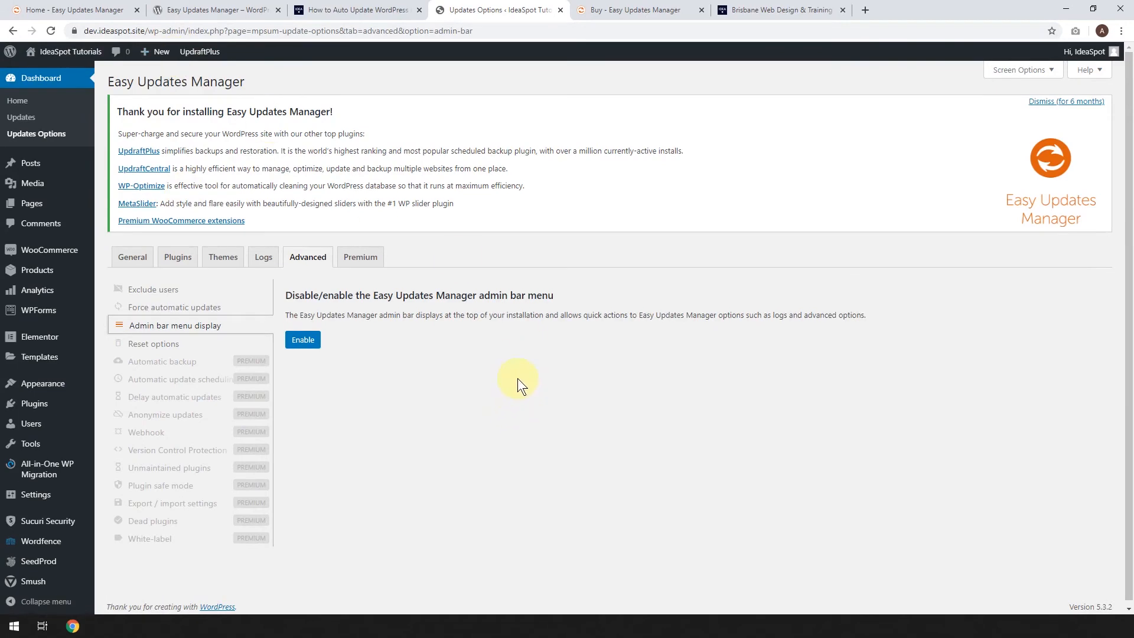
{"action": "mouse_move", "coordinate": [92, 101]}
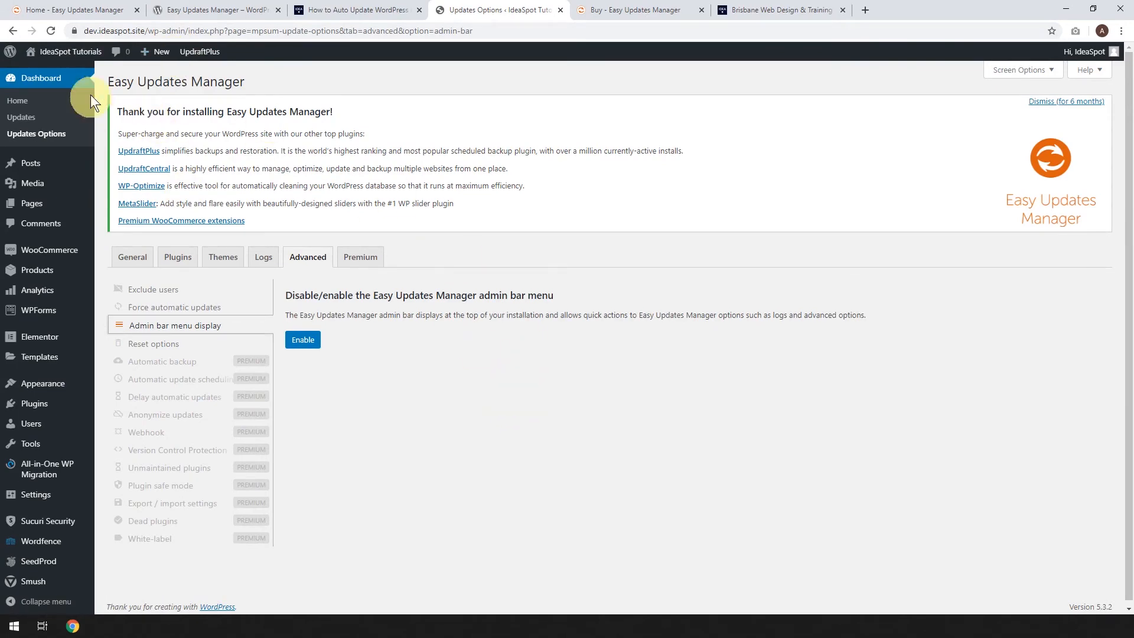
{"action": "mouse_move", "coordinate": [584, 475]}
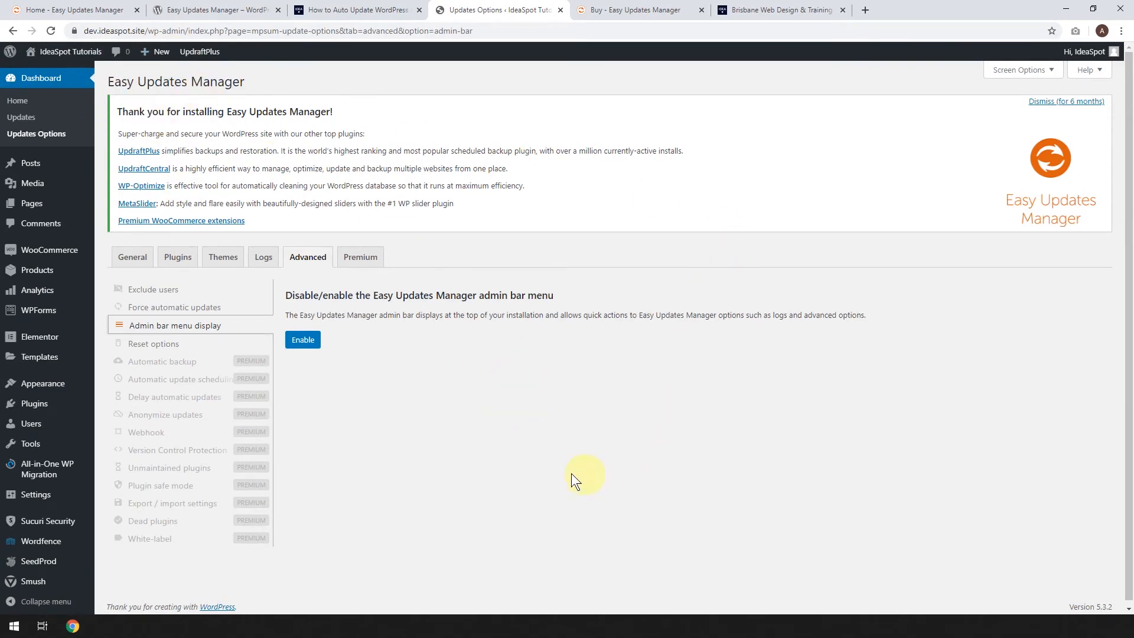
{"action": "mouse_move", "coordinate": [190, 448]}
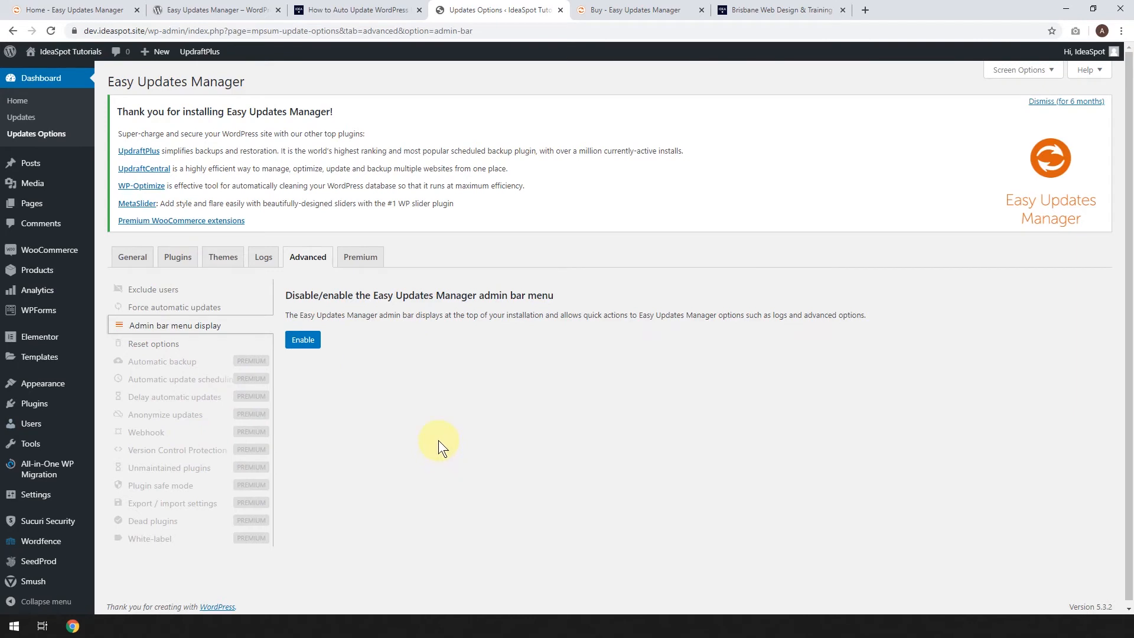
{"action": "left_click", "coordinate": [156, 51]}
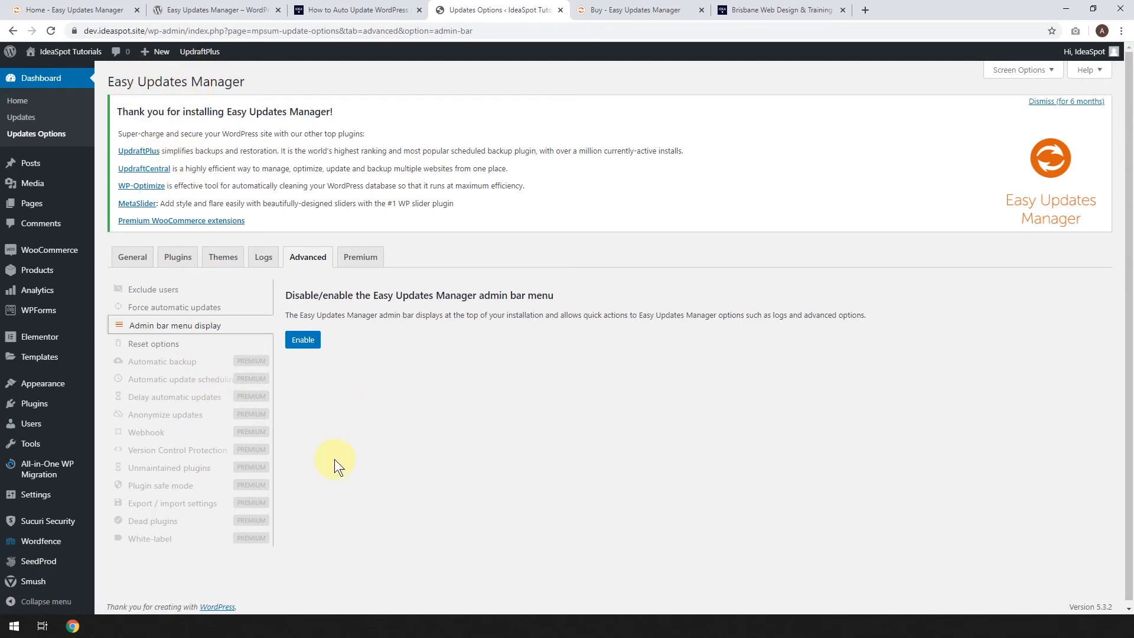
Step: Show the Reset options section, which warns that resetting also clears logs
{"action": "left_click", "coordinate": [152, 344]}
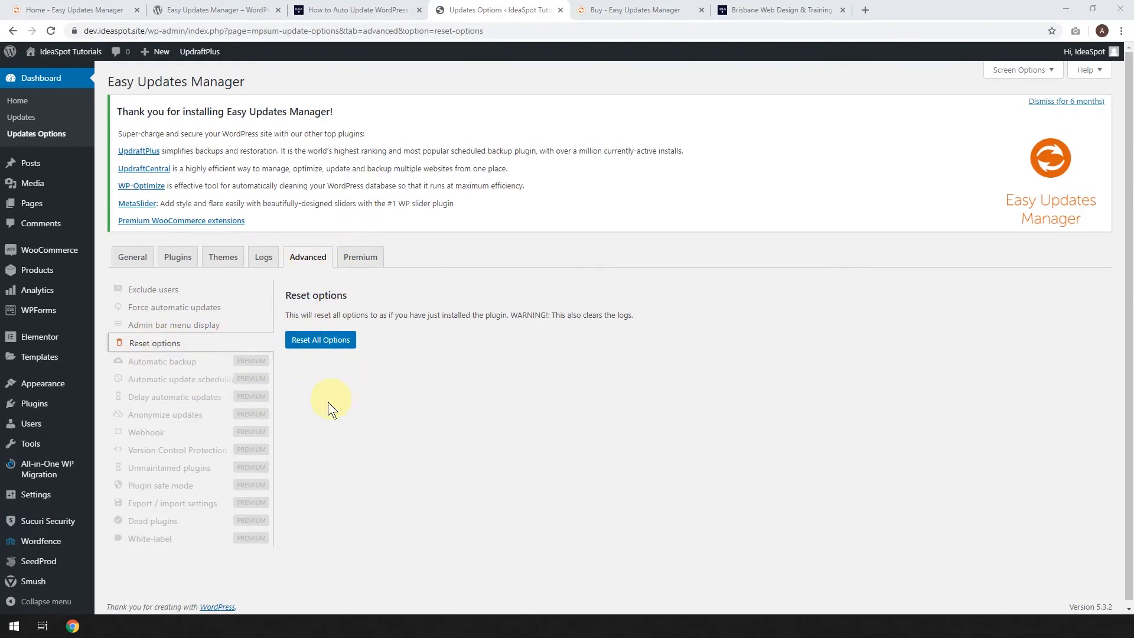
{"action": "mouse_move", "coordinate": [360, 257]}
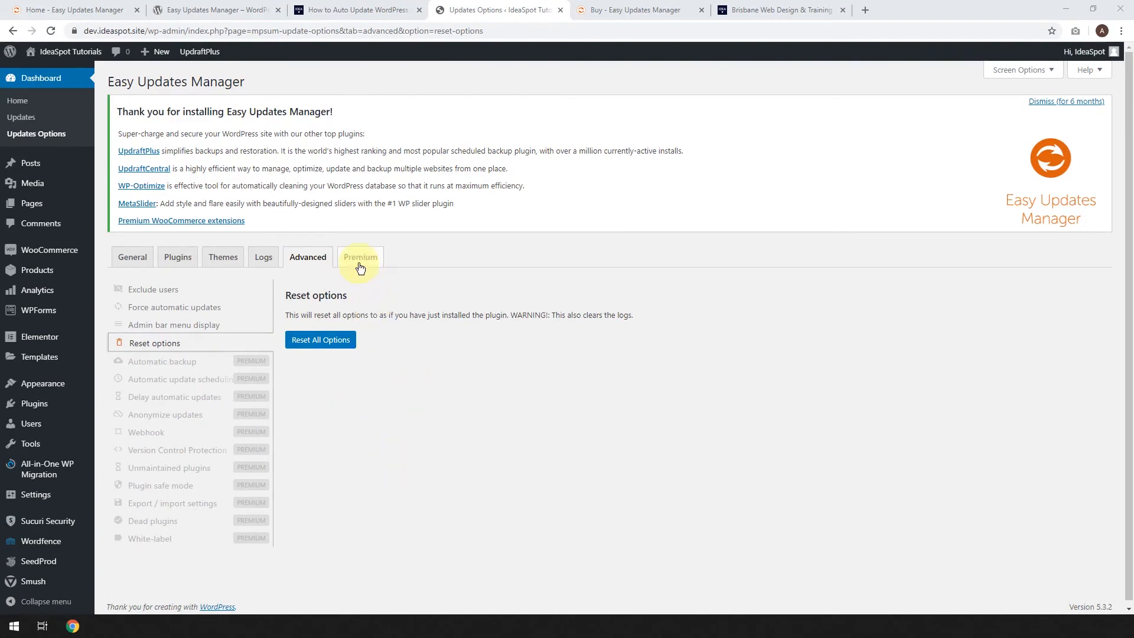
{"action": "left_click", "coordinate": [360, 257]}
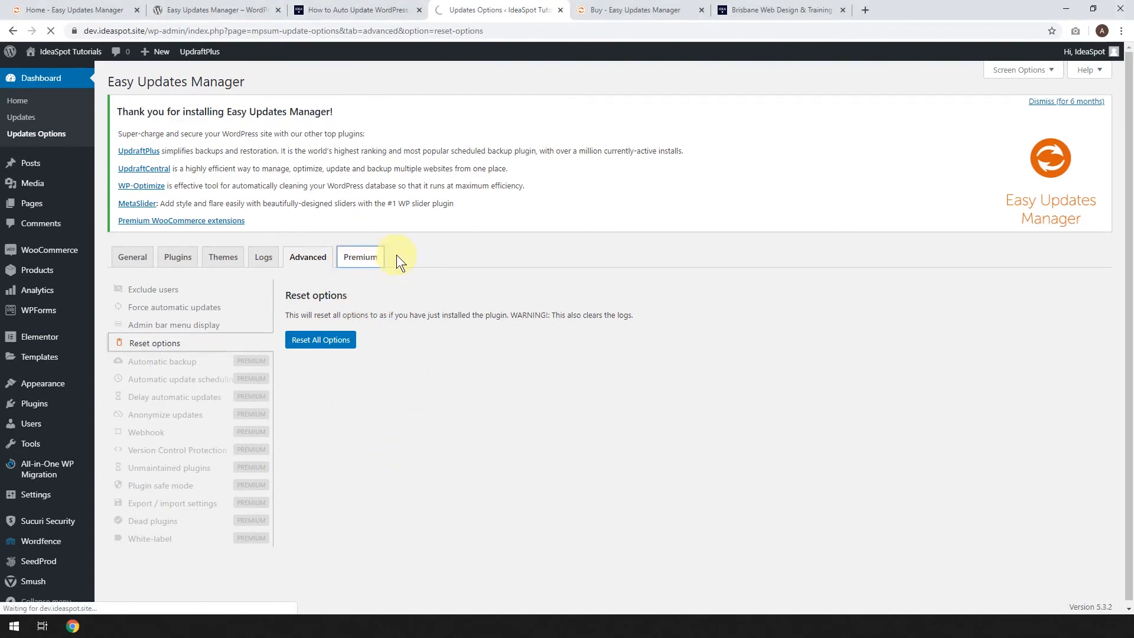
Step: Open the Premium tab and scroll through the features list to the Comparison of Versions table
{"action": "left_click", "coordinate": [360, 257]}
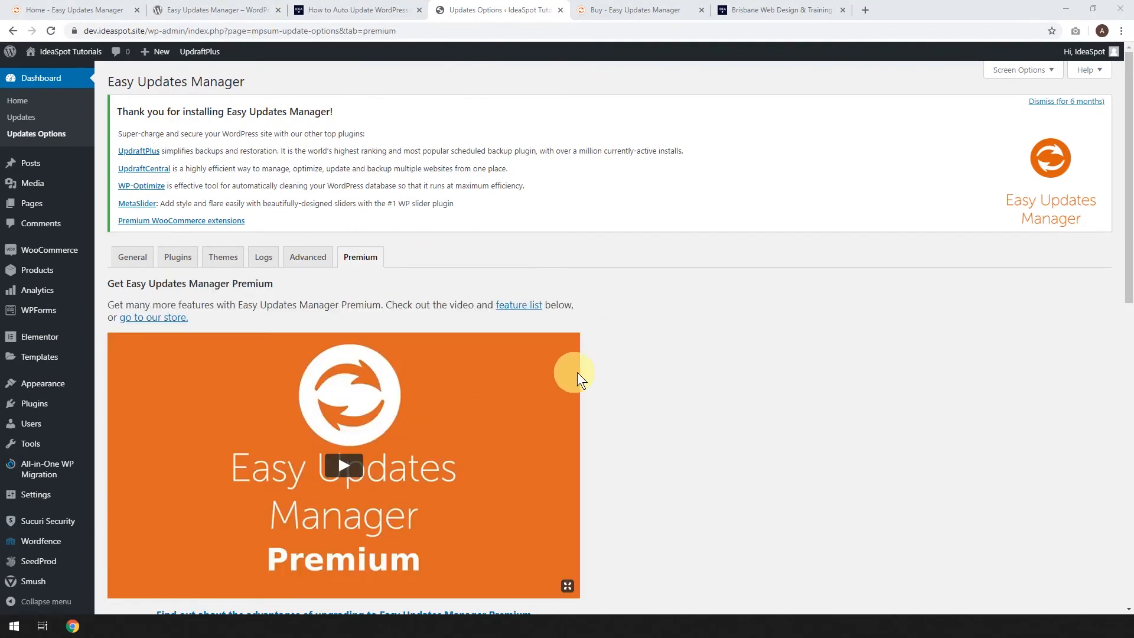
{"action": "scroll", "scroll_direction": "down", "scroll_amount": 3}
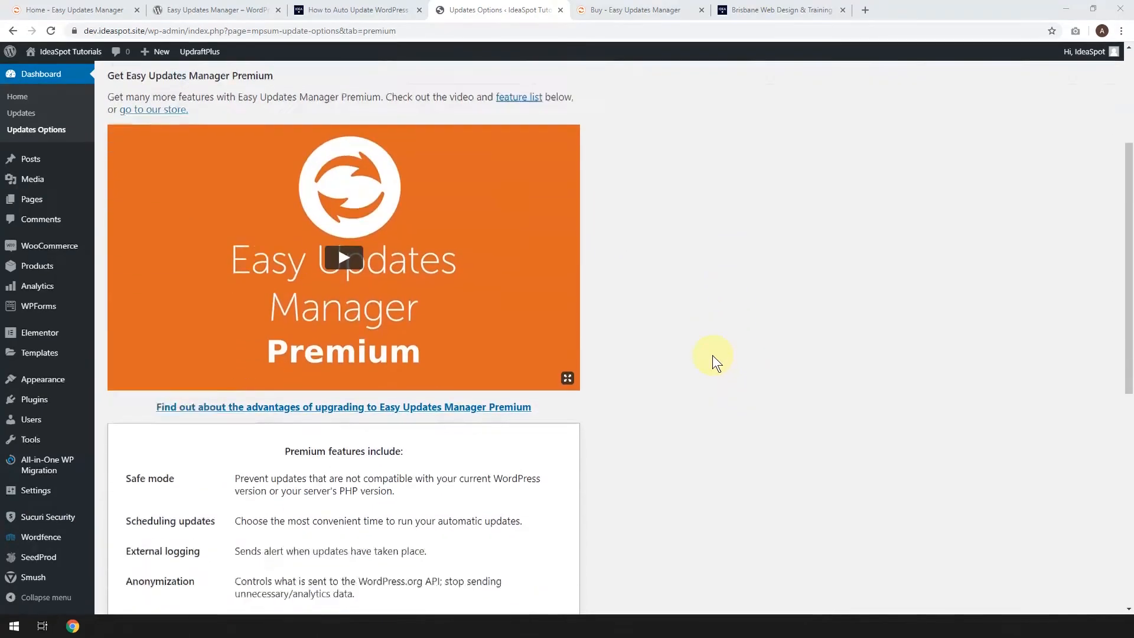
{"action": "scroll", "scroll_direction": "down", "scroll_amount": 3}
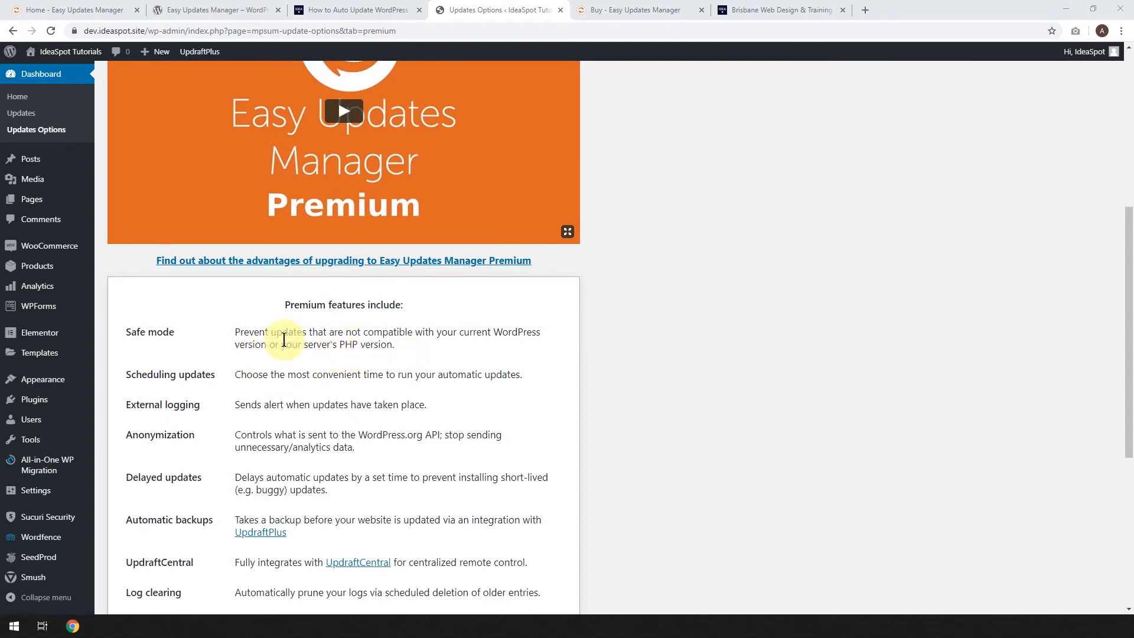
{"action": "mouse_move", "coordinate": [180, 325]}
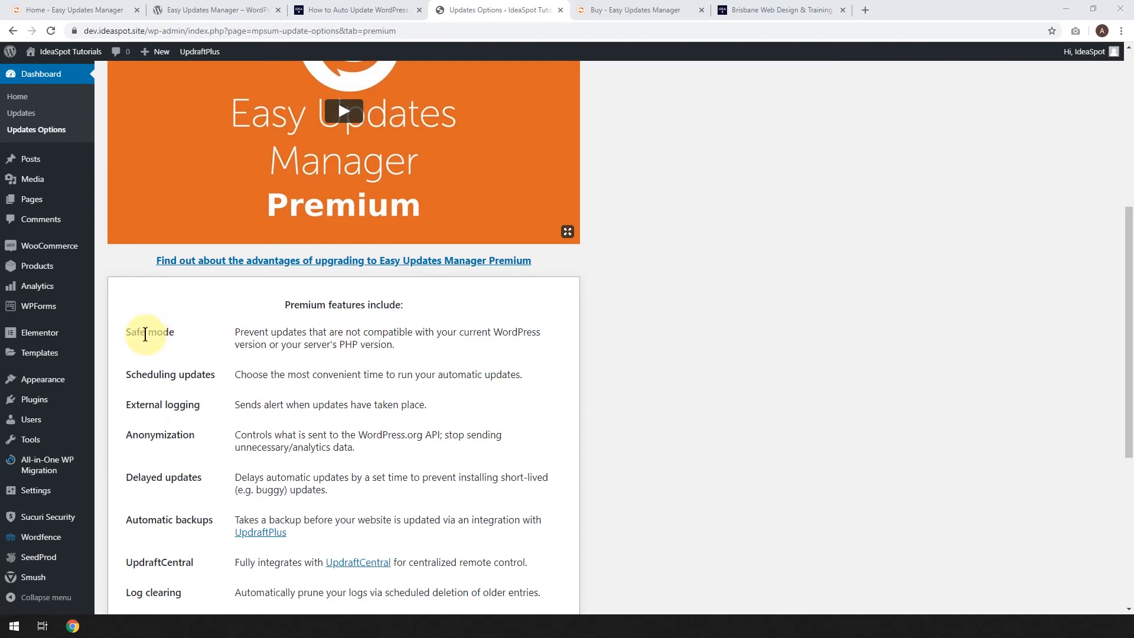
{"action": "mouse_move", "coordinate": [187, 377]}
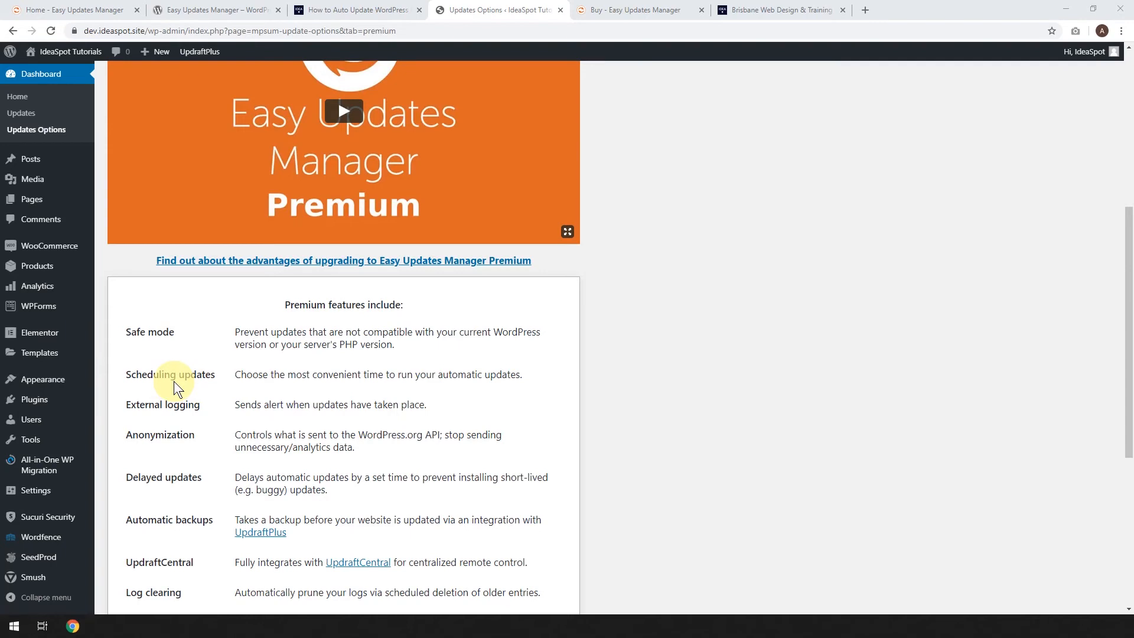
{"action": "mouse_move", "coordinate": [426, 373]}
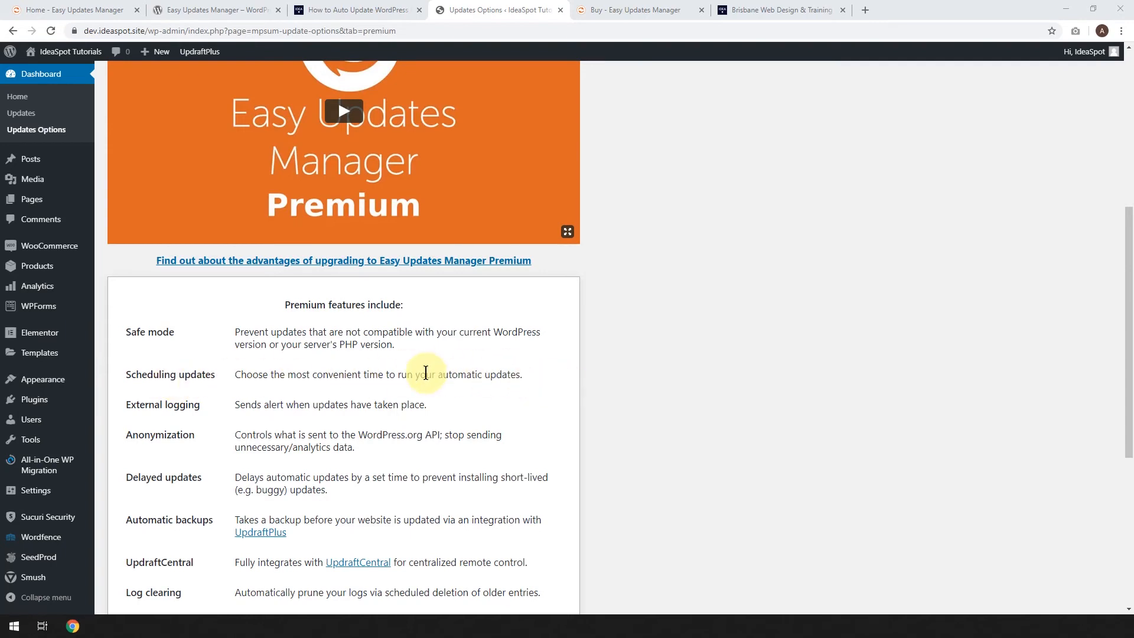
{"action": "mouse_move", "coordinate": [364, 370]}
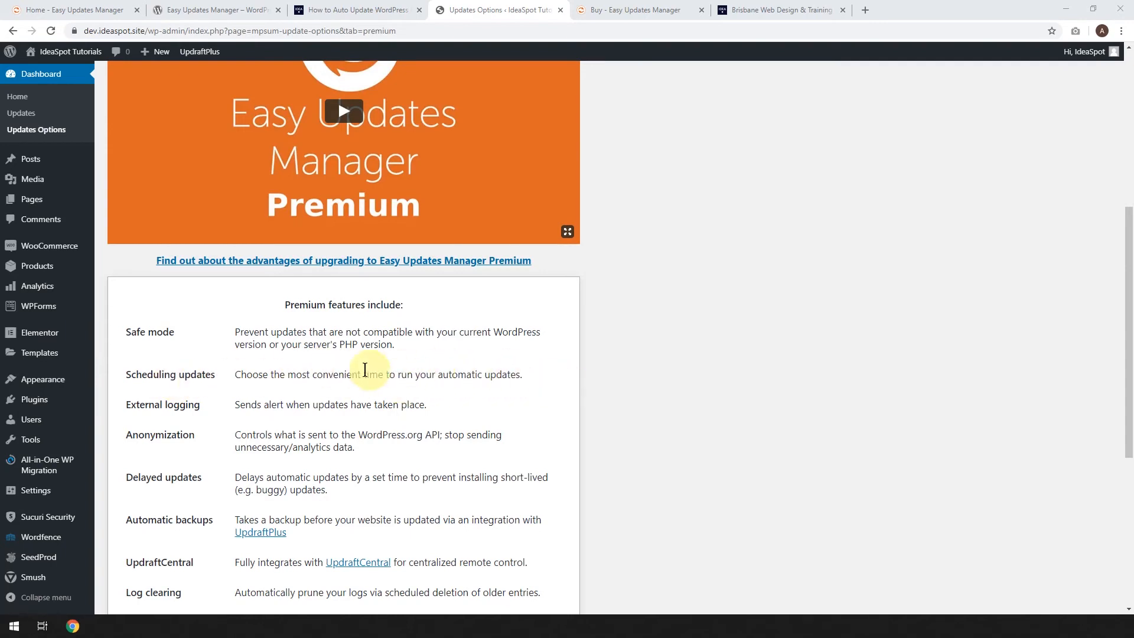
{"action": "mouse_move", "coordinate": [333, 374]}
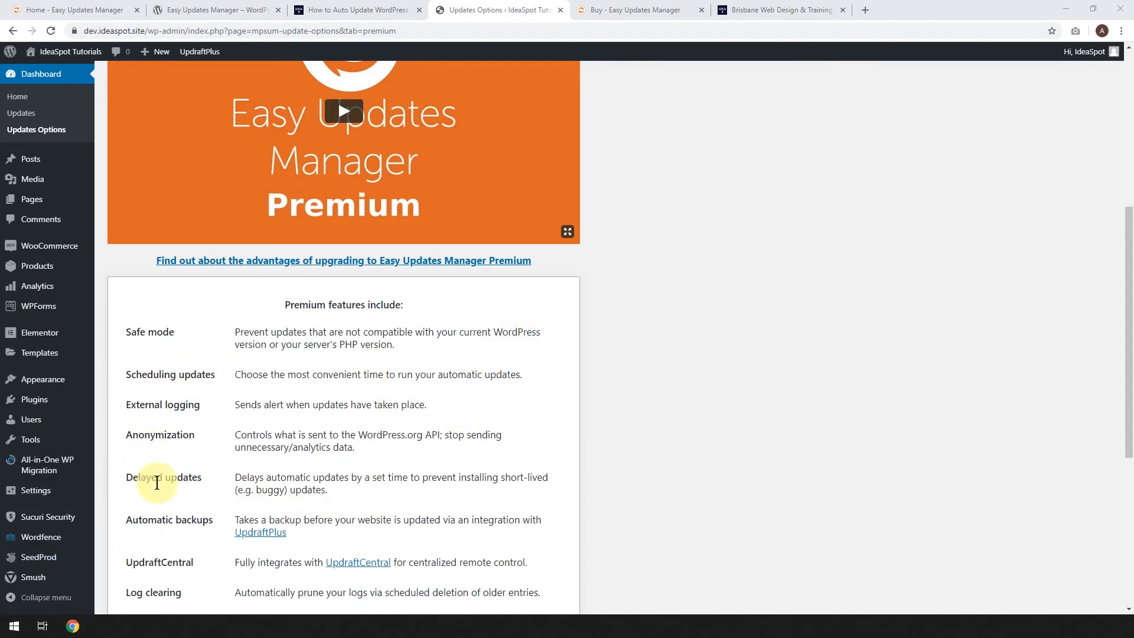
{"action": "mouse_move", "coordinate": [152, 492]}
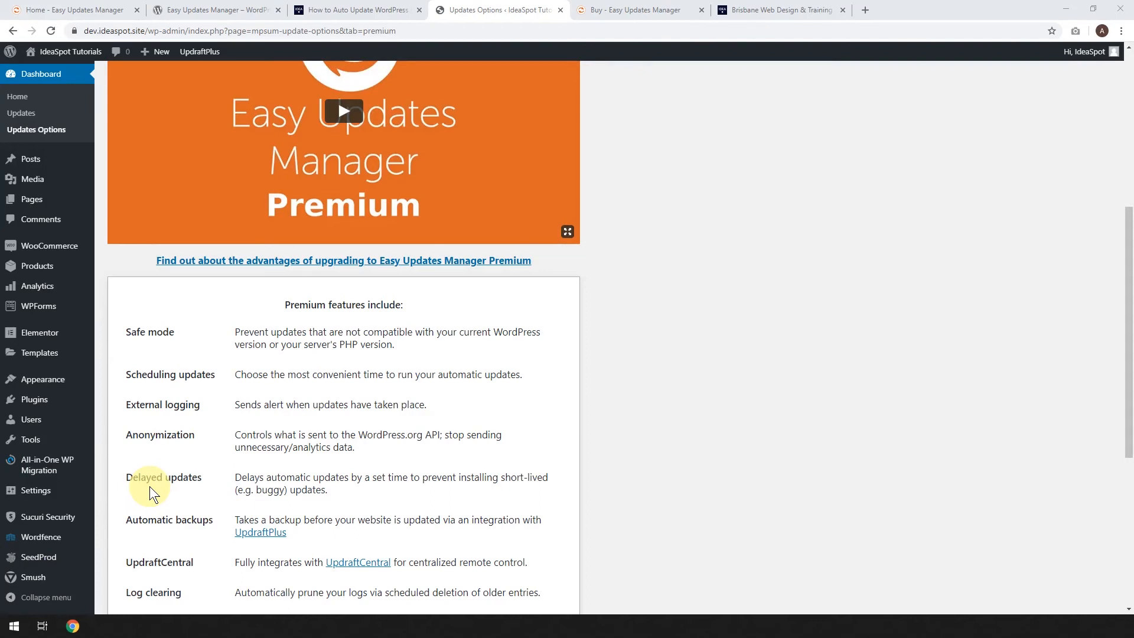
{"action": "mouse_move", "coordinate": [411, 500]}
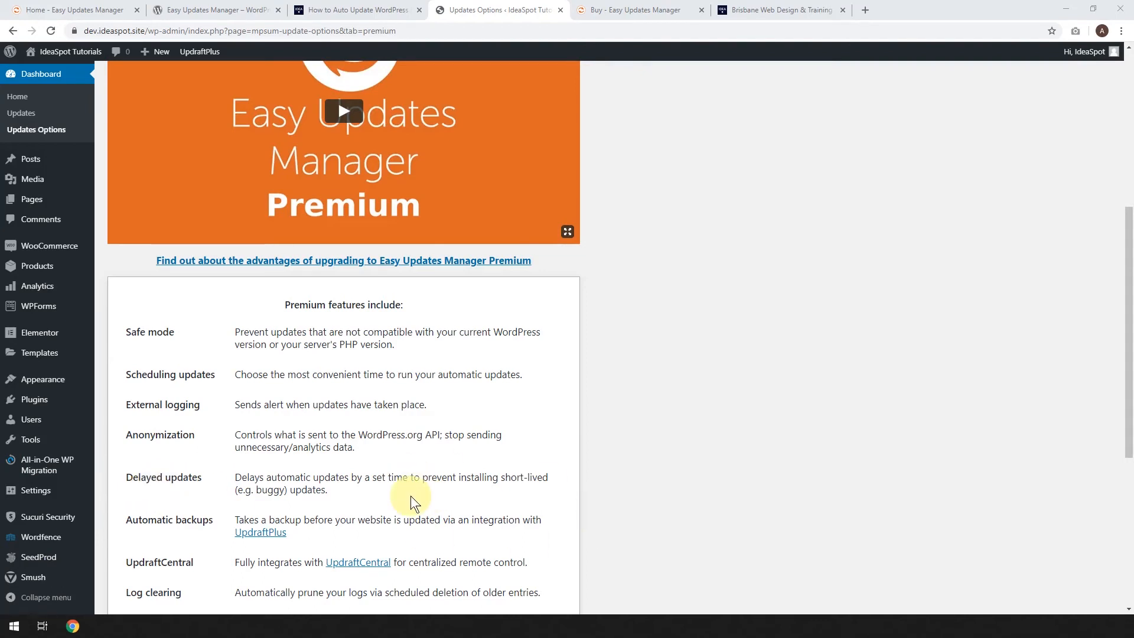
{"action": "mouse_move", "coordinate": [247, 482]}
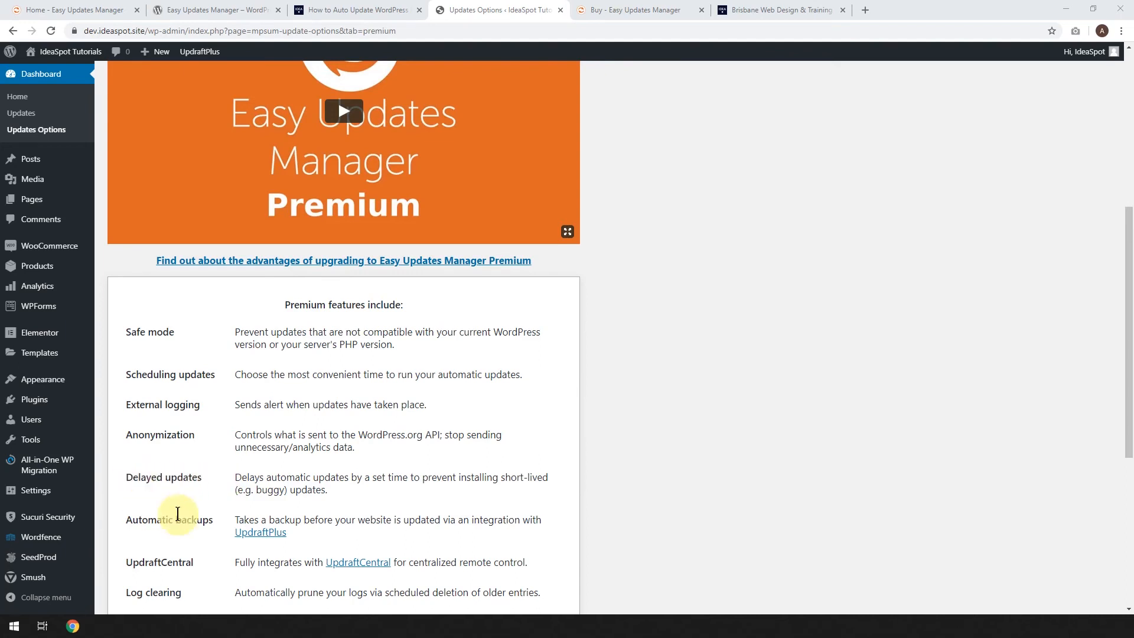
{"action": "mouse_move", "coordinate": [197, 502]}
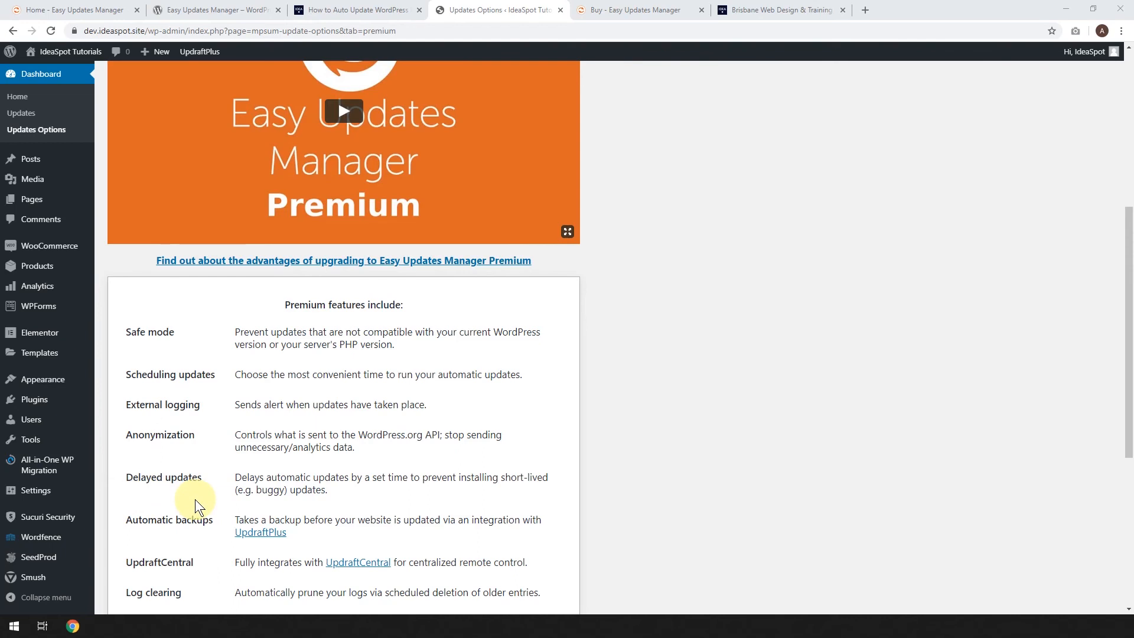
{"action": "mouse_move", "coordinate": [216, 454]}
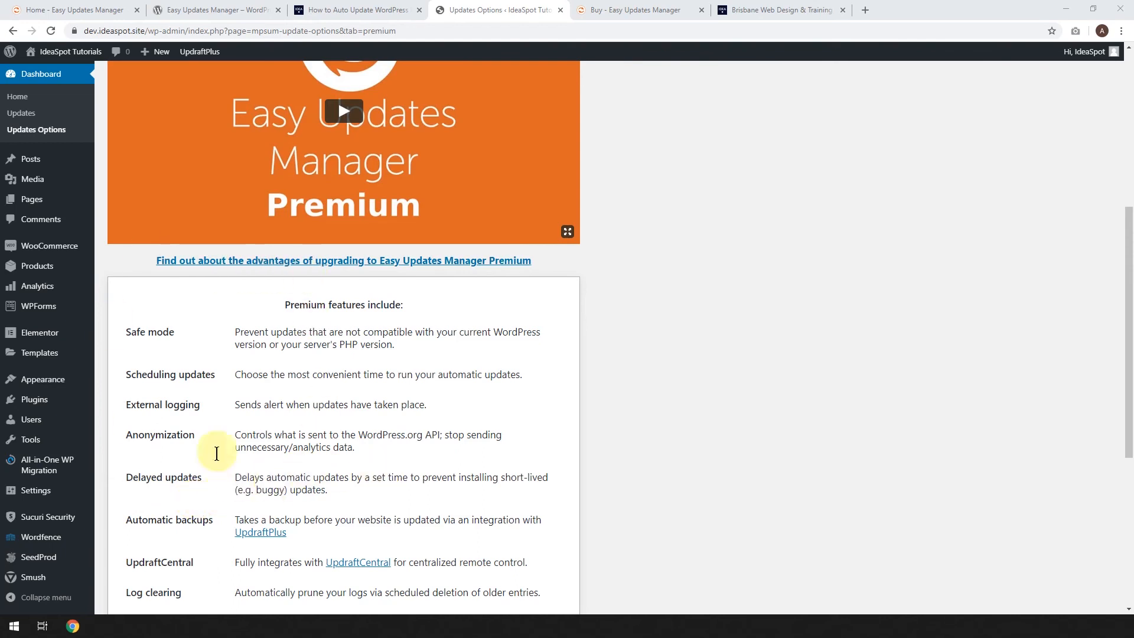
{"action": "scroll", "scroll_direction": "down", "scroll_amount": 3}
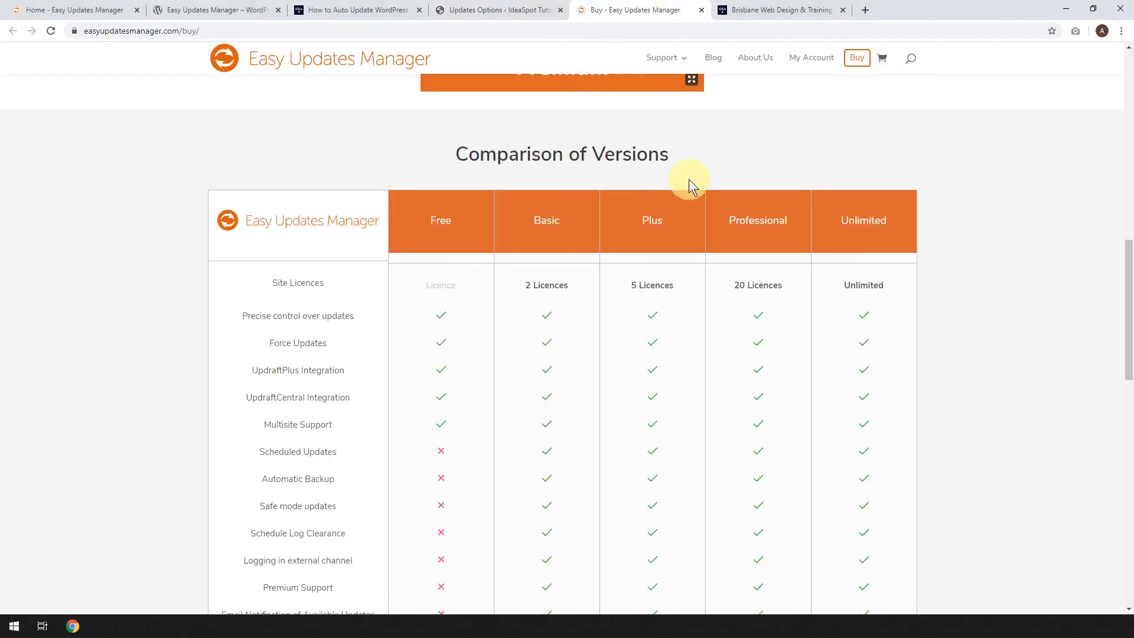
{"action": "mouse_move", "coordinate": [85, 439]}
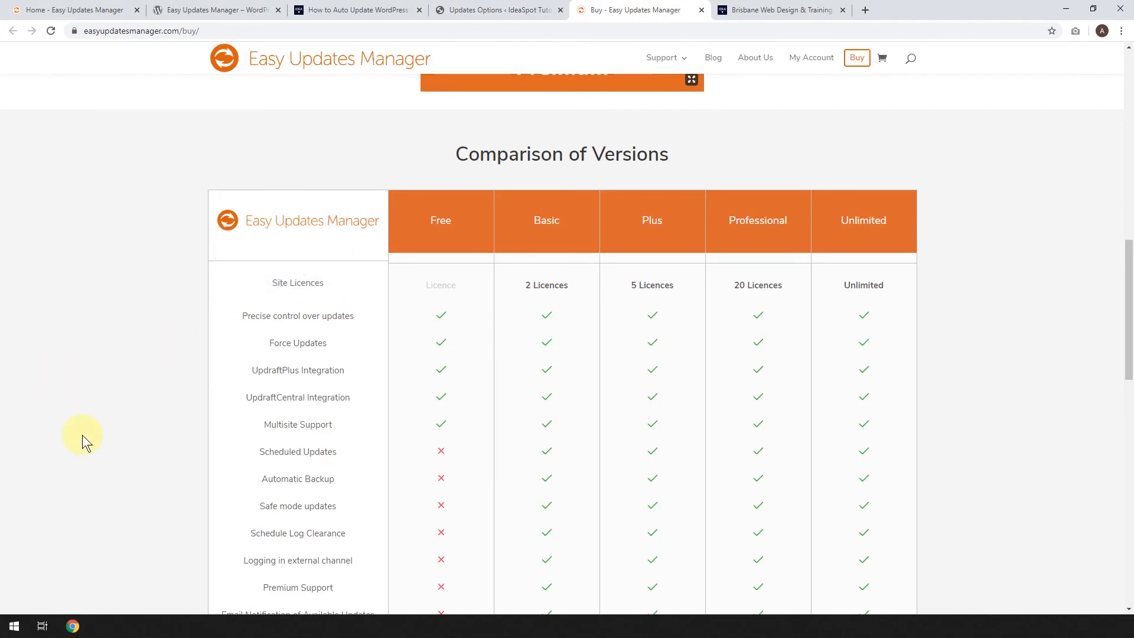
{"action": "mouse_move", "coordinate": [130, 364]}
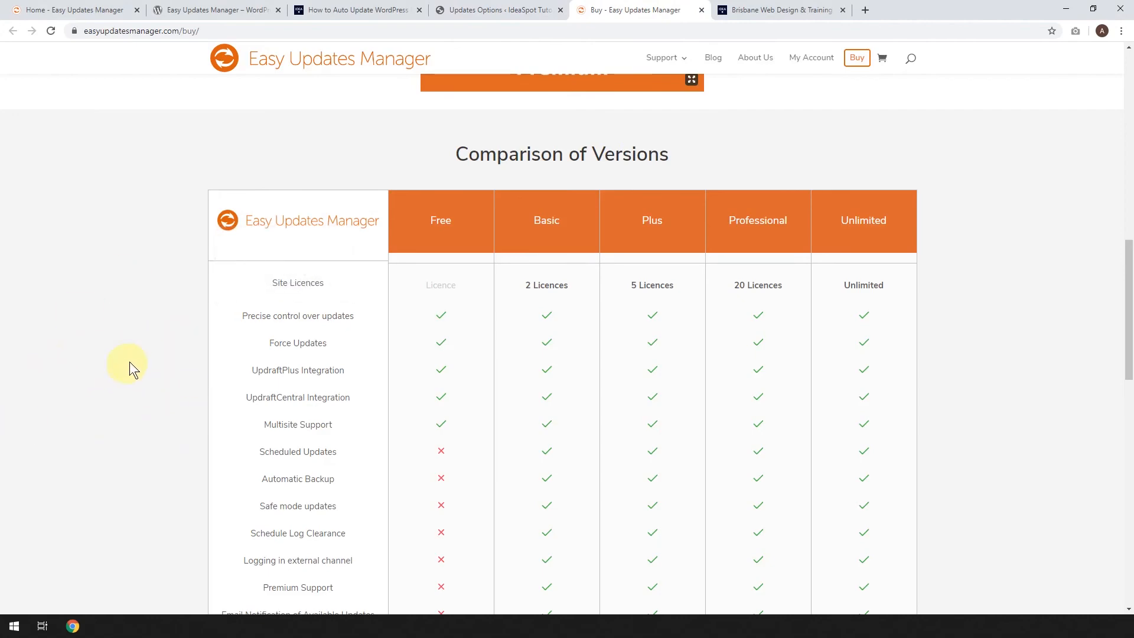
Step: Review license prices from $29 to $89 a year, then return to the Updates Options tab
{"action": "scroll", "scroll_direction": "up", "scroll_amount": 3}
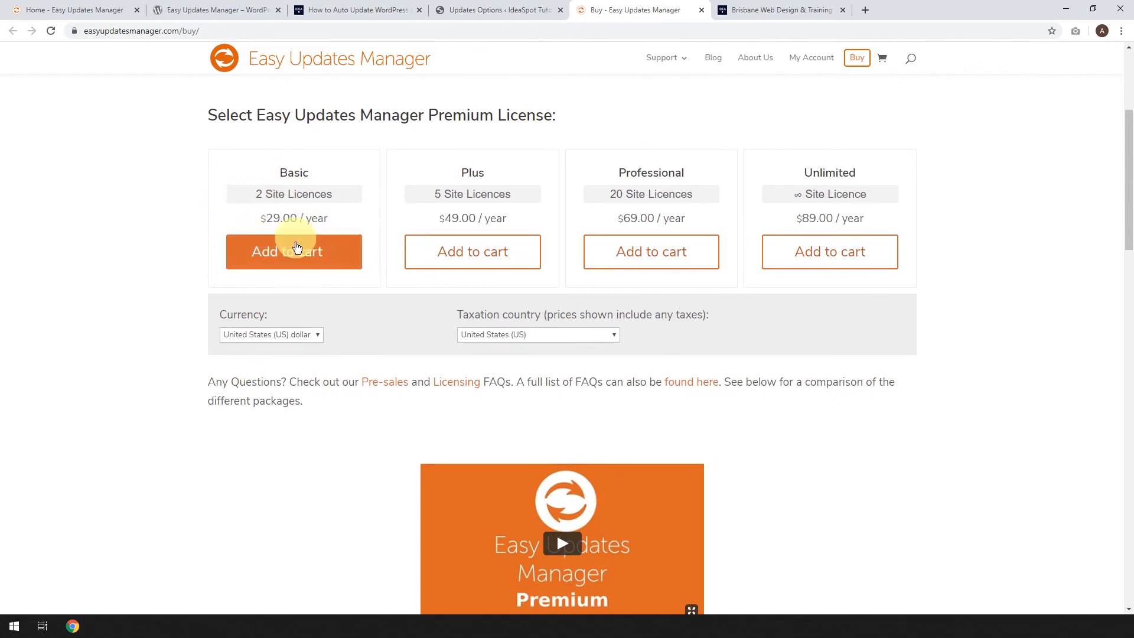
{"action": "scroll", "scroll_direction": "down", "scroll_amount": 3}
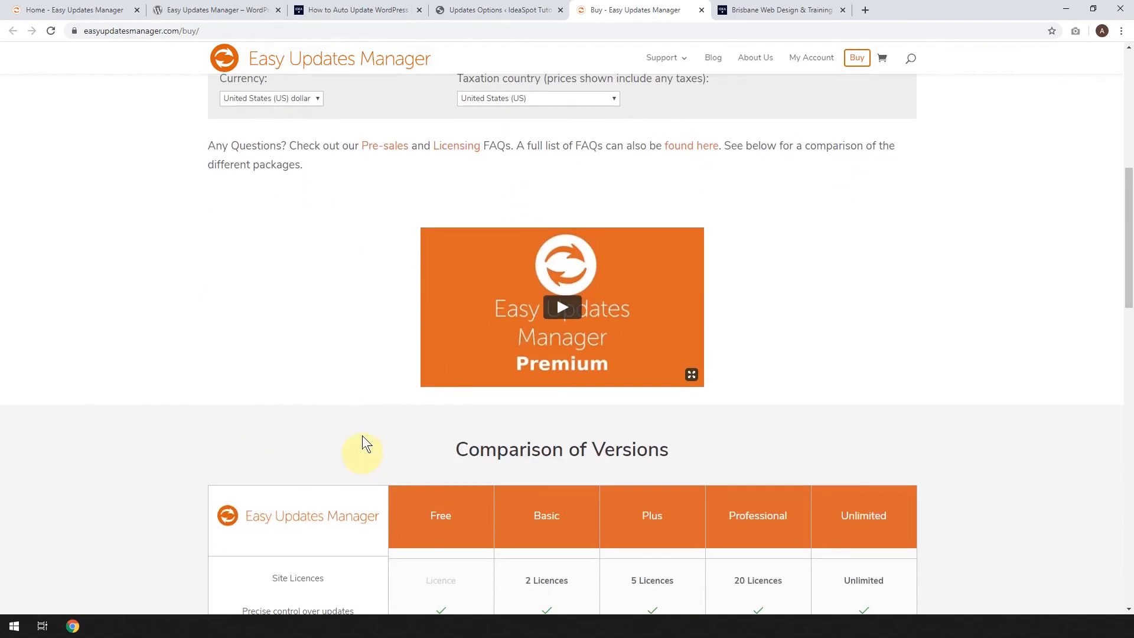
{"action": "scroll", "scroll_direction": "down", "scroll_amount": 3}
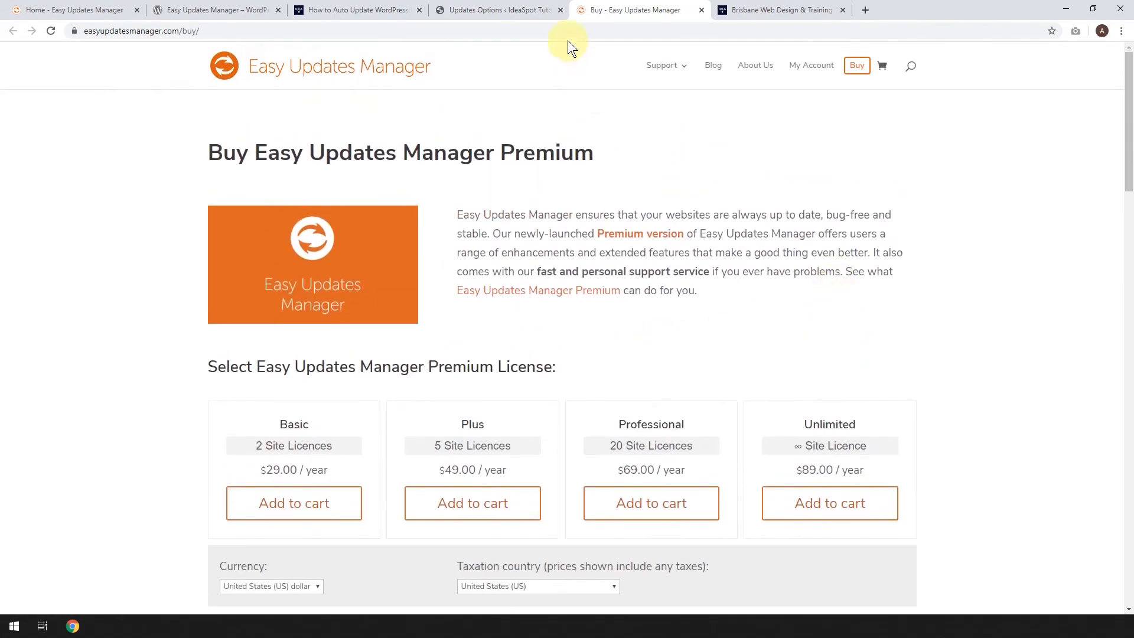
{"action": "left_click", "coordinate": [498, 10]}
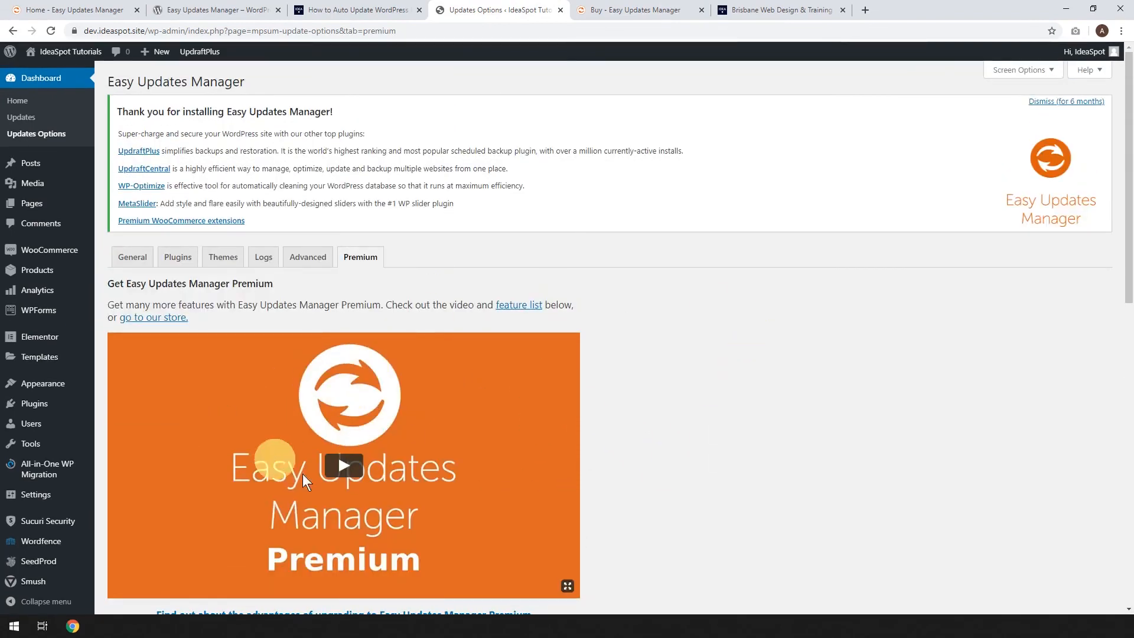
{"action": "mouse_move", "coordinate": [449, 381]}
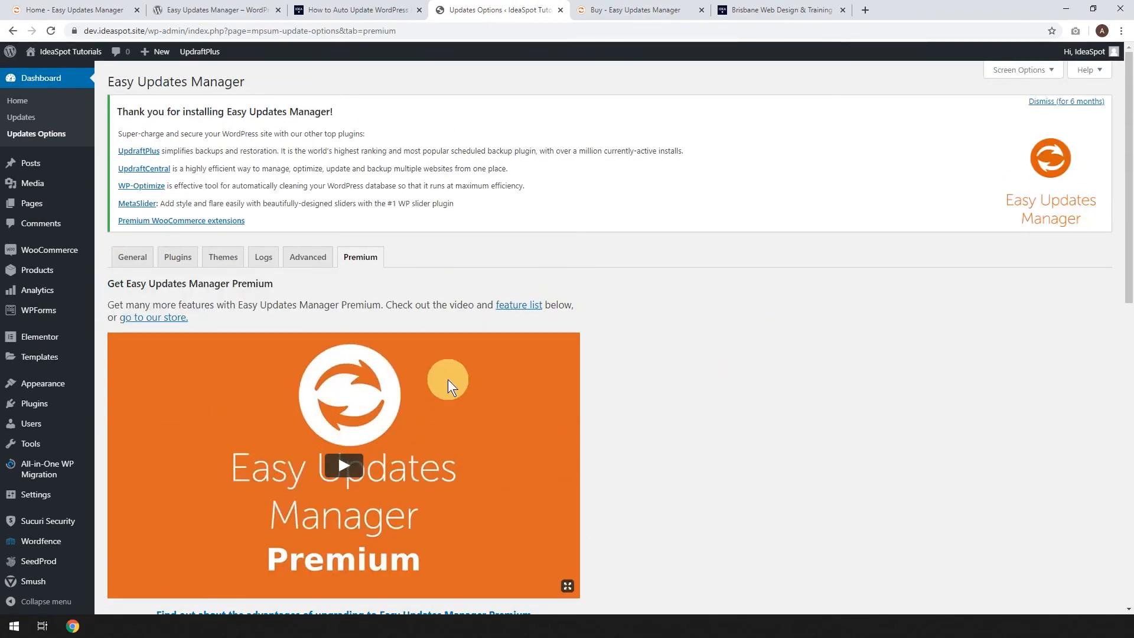